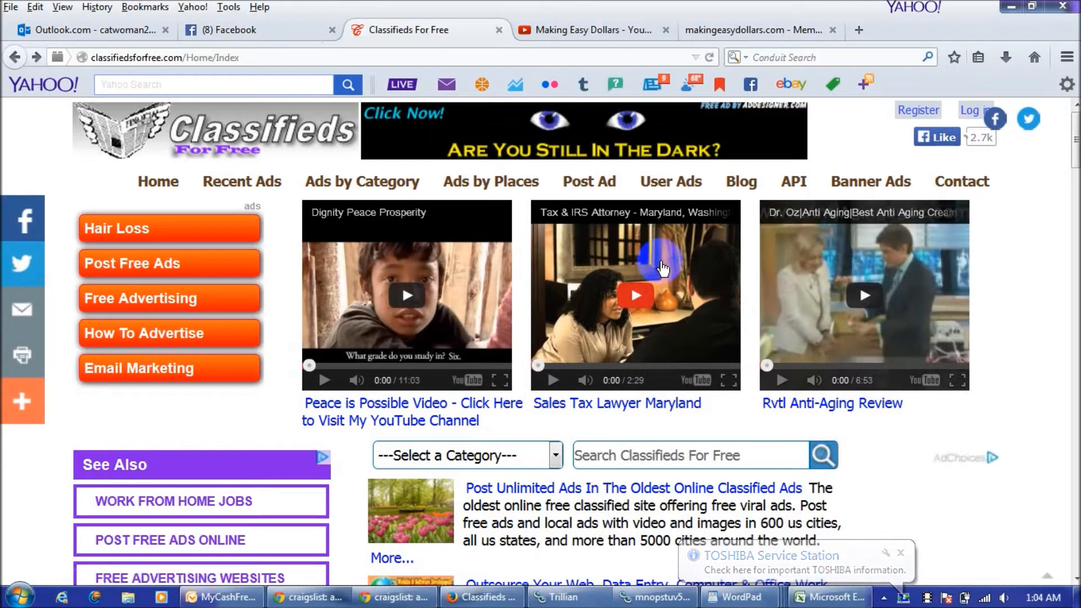
Open the Register page and scroll through the empty user name, password, email and name fields
click(901, 553)
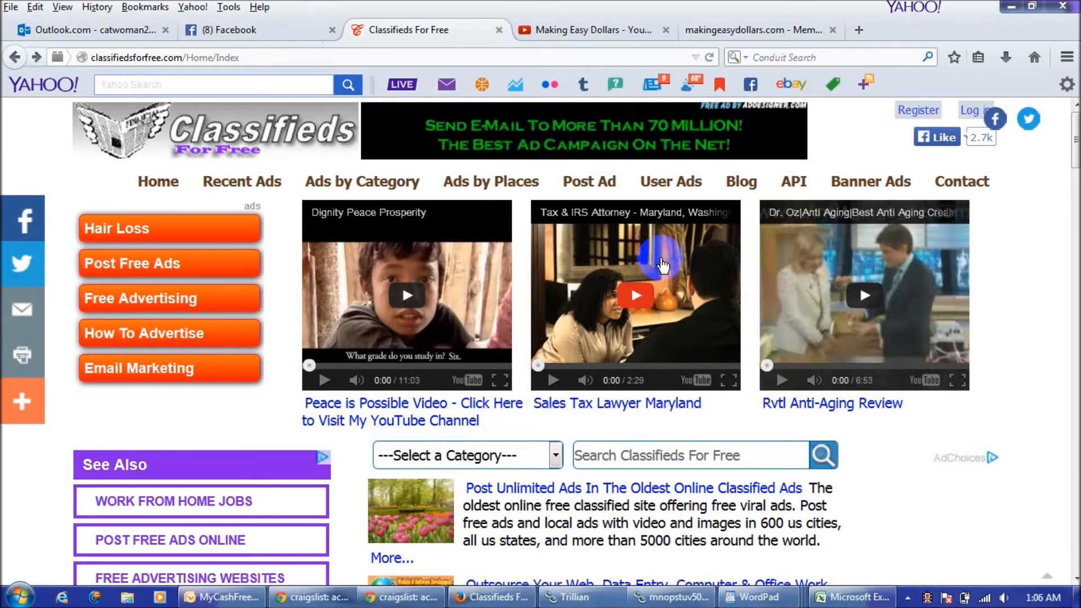
mouse_move(918, 117)
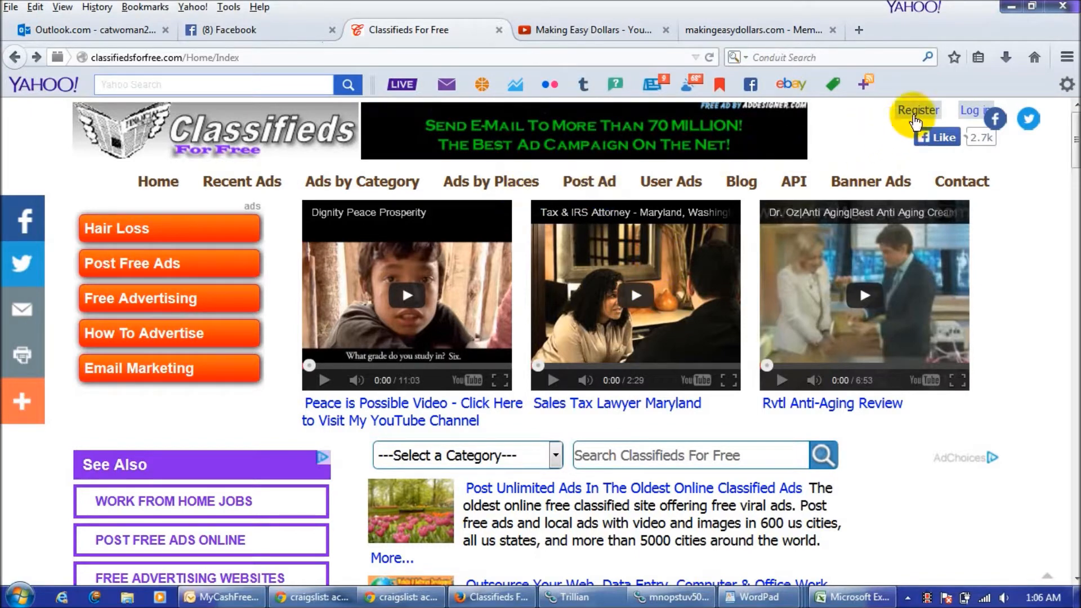
click(917, 110)
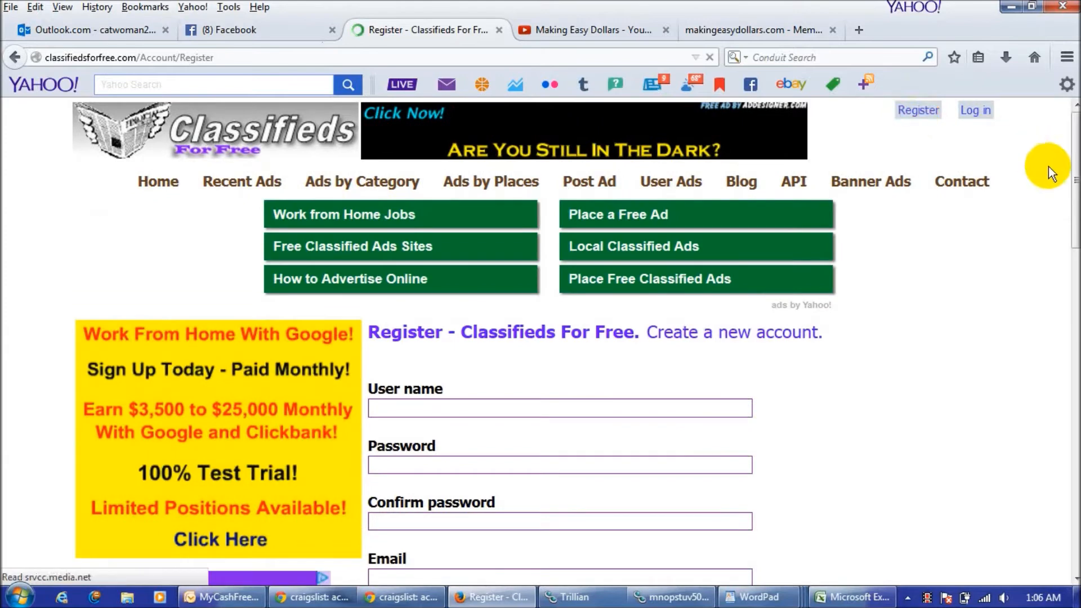
scroll(down, 3)
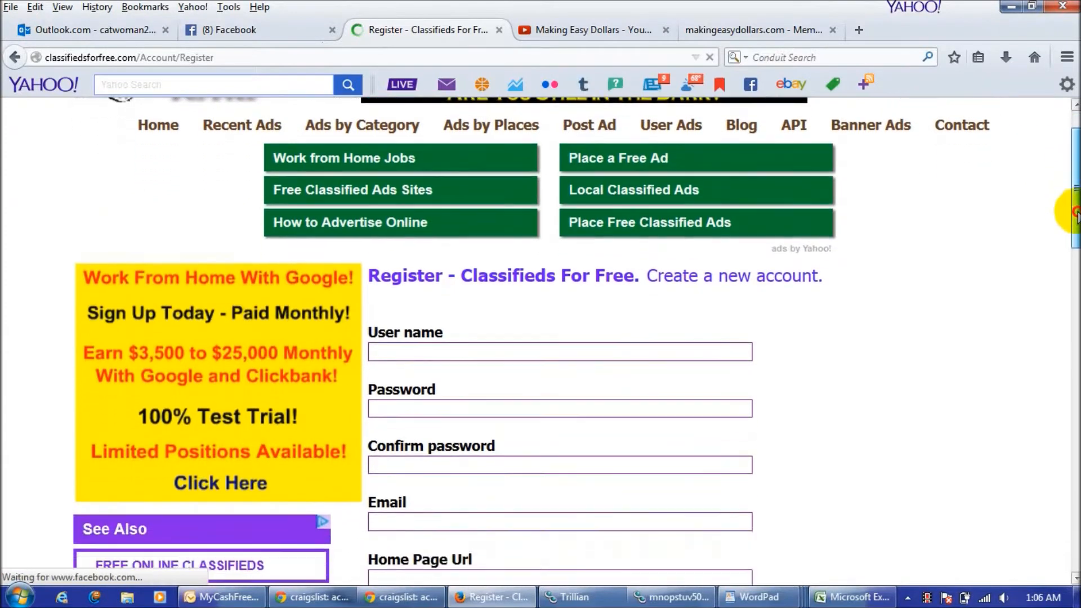
scroll(down, 3)
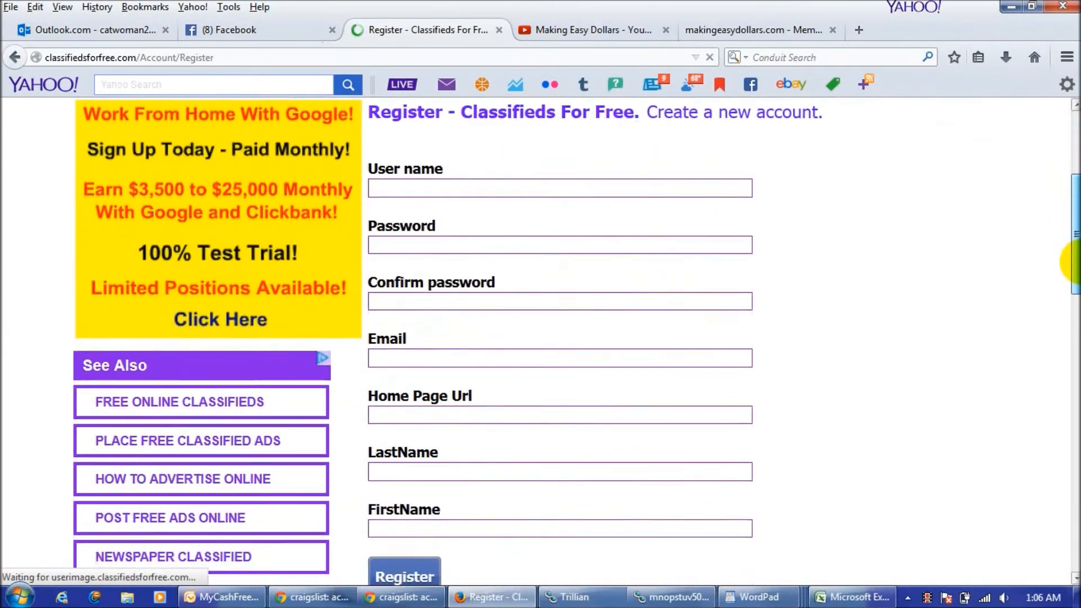
scroll(down, 3)
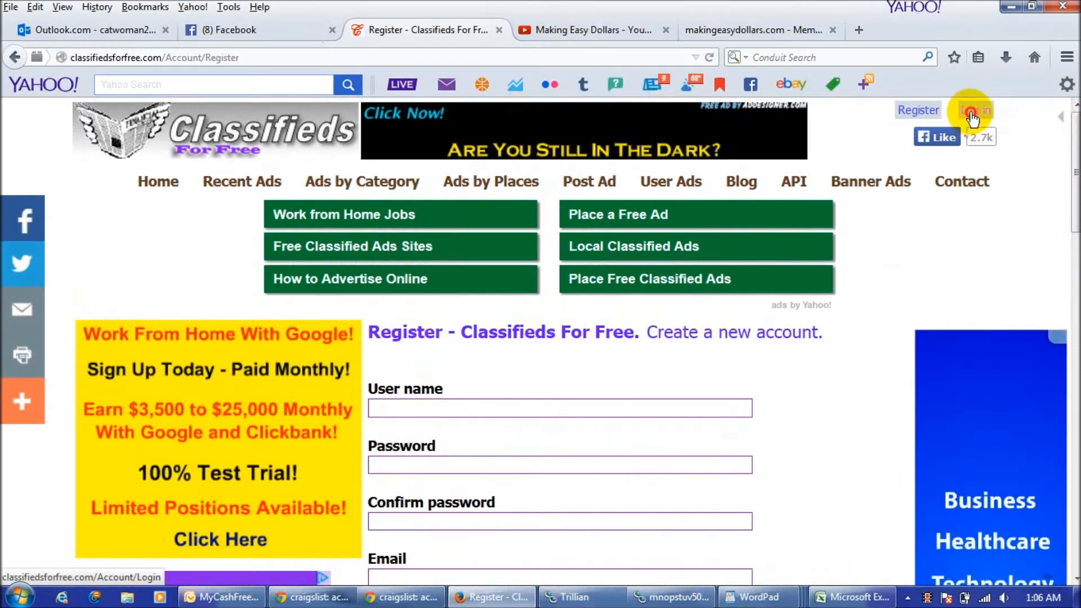
Log in with the saved user name from autocomplete and dismiss the save-password offer
click(972, 110)
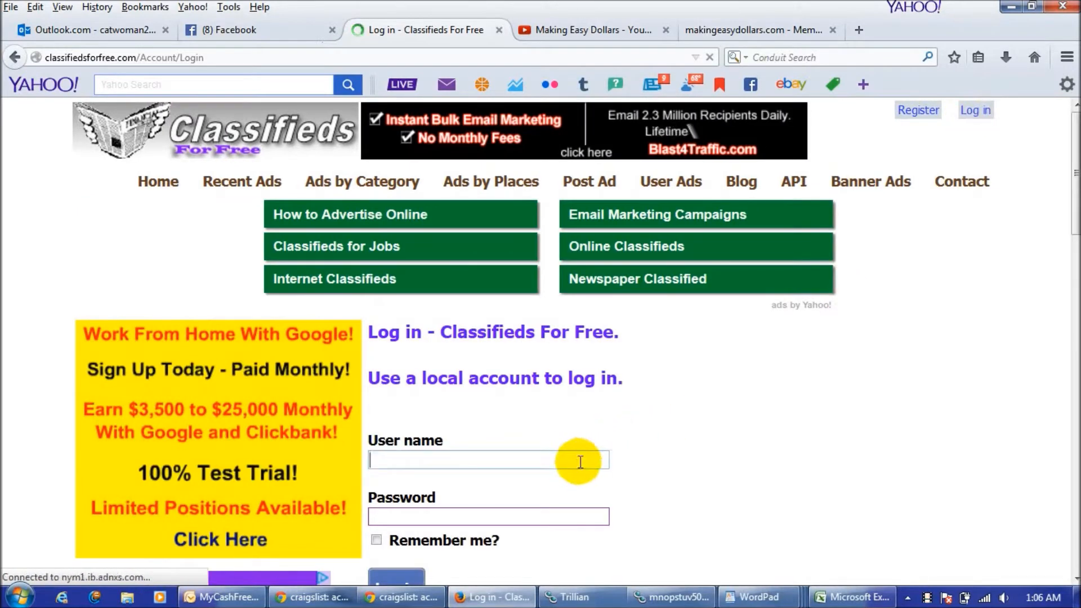
text(ca)
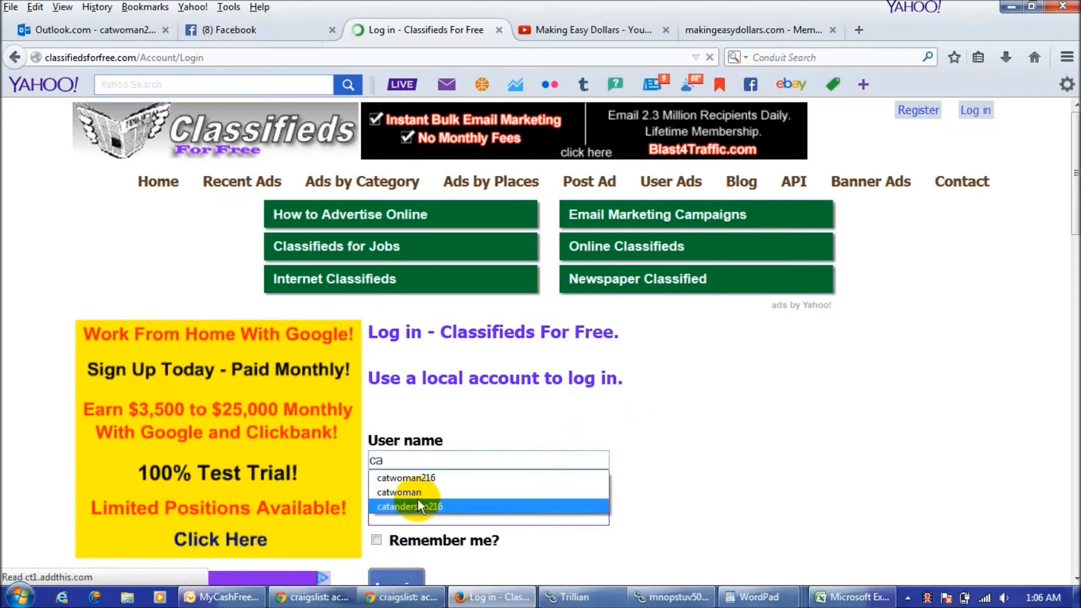
click(399, 492)
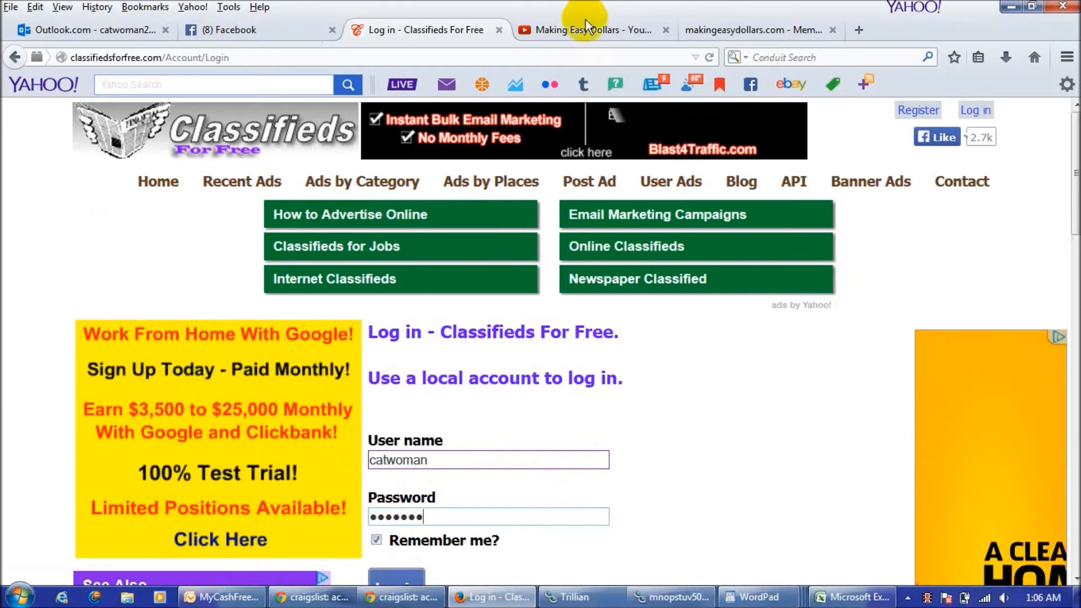
click(394, 579)
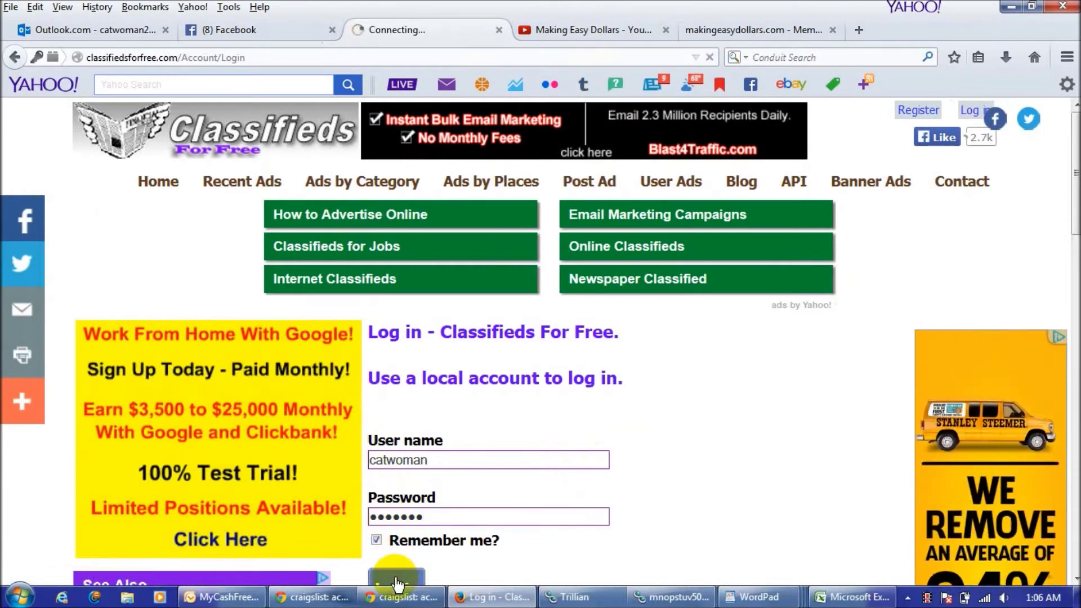
click(394, 577)
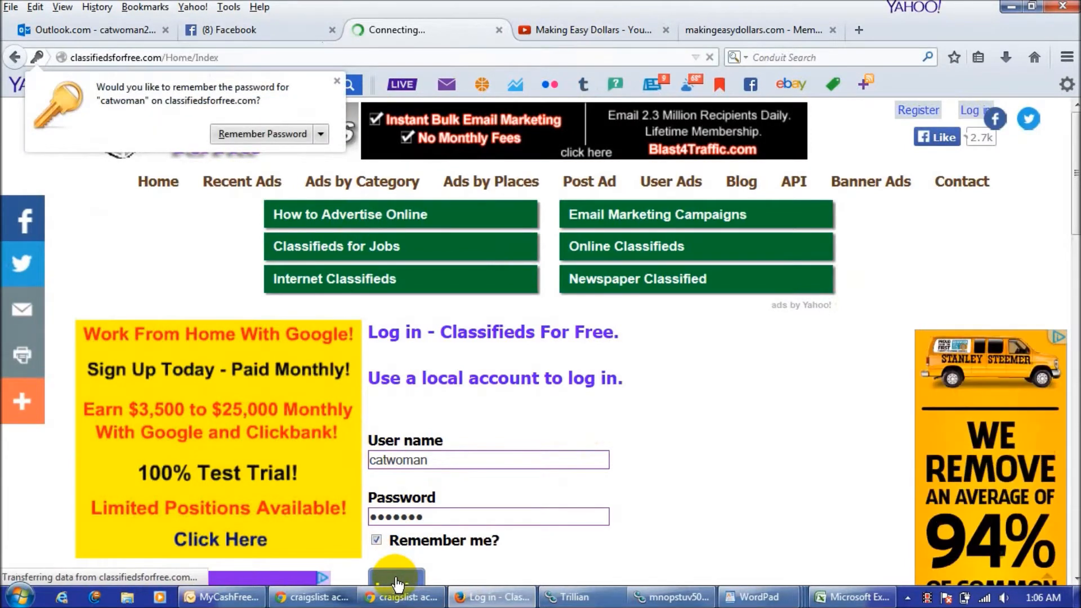
click(395, 572)
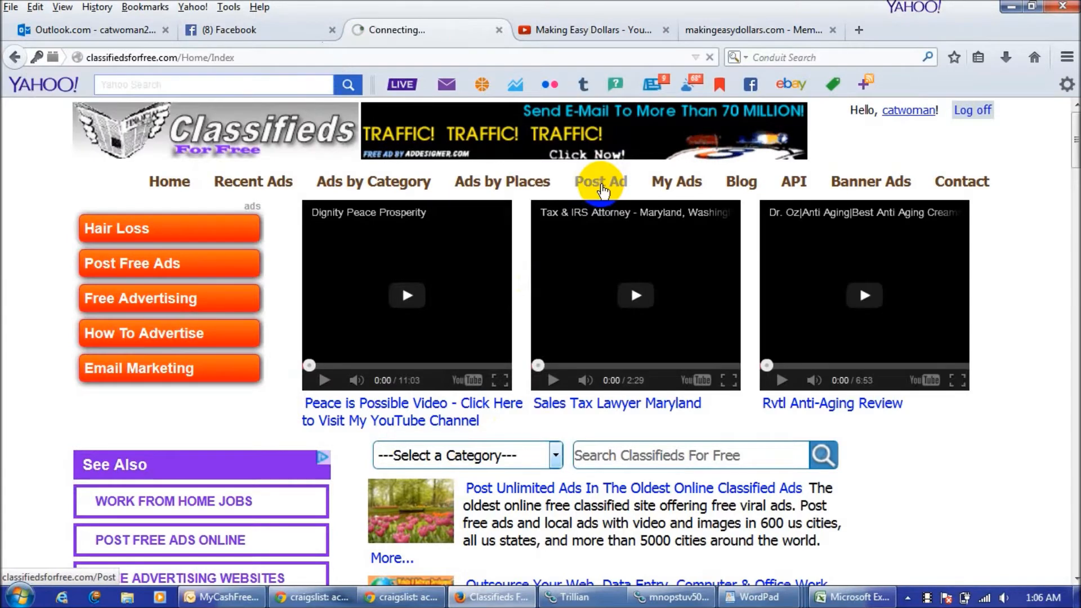
Start a new ad with California as the state and Los Angeles as the city
click(600, 181)
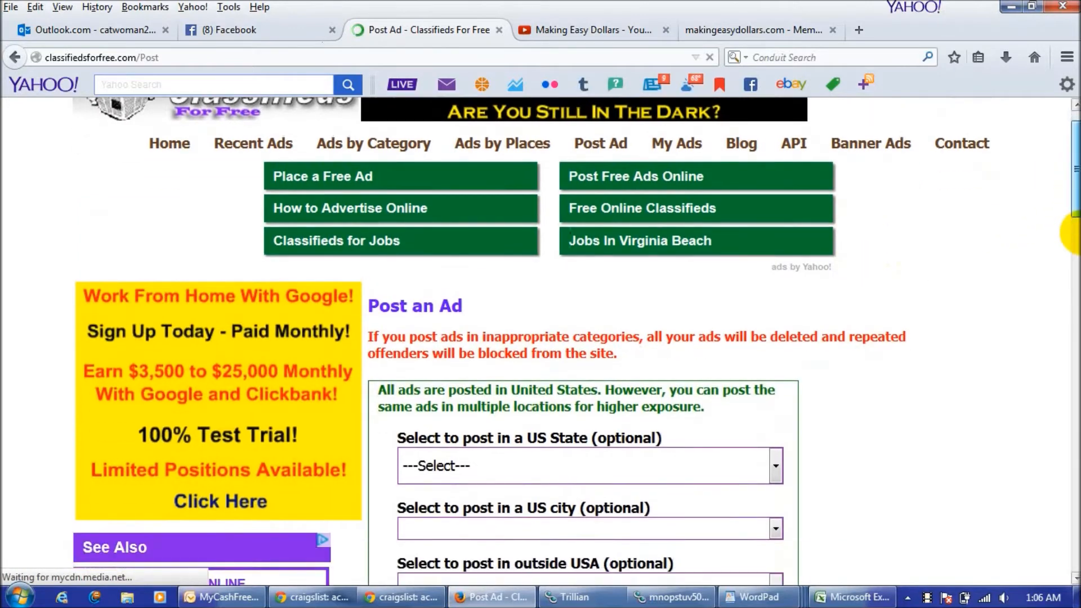
scroll(down, 3)
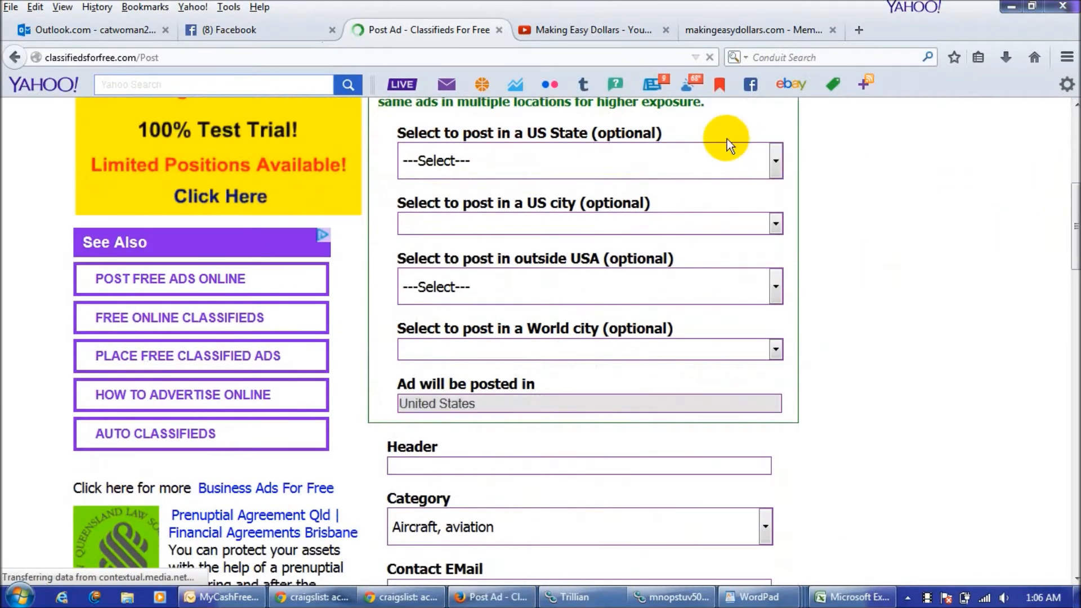
click(773, 160)
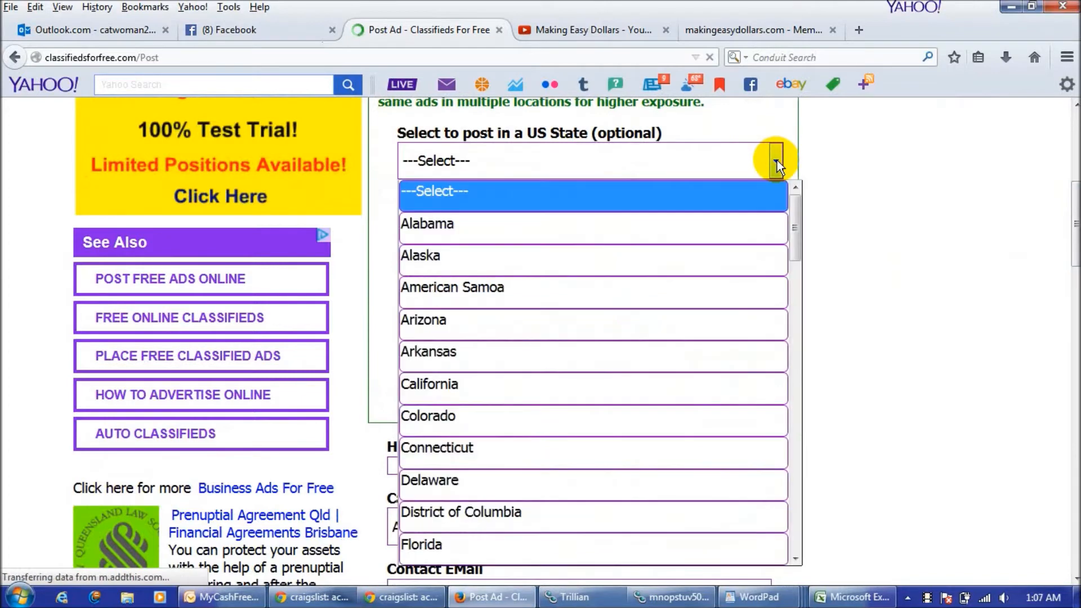
mouse_move(692, 400)
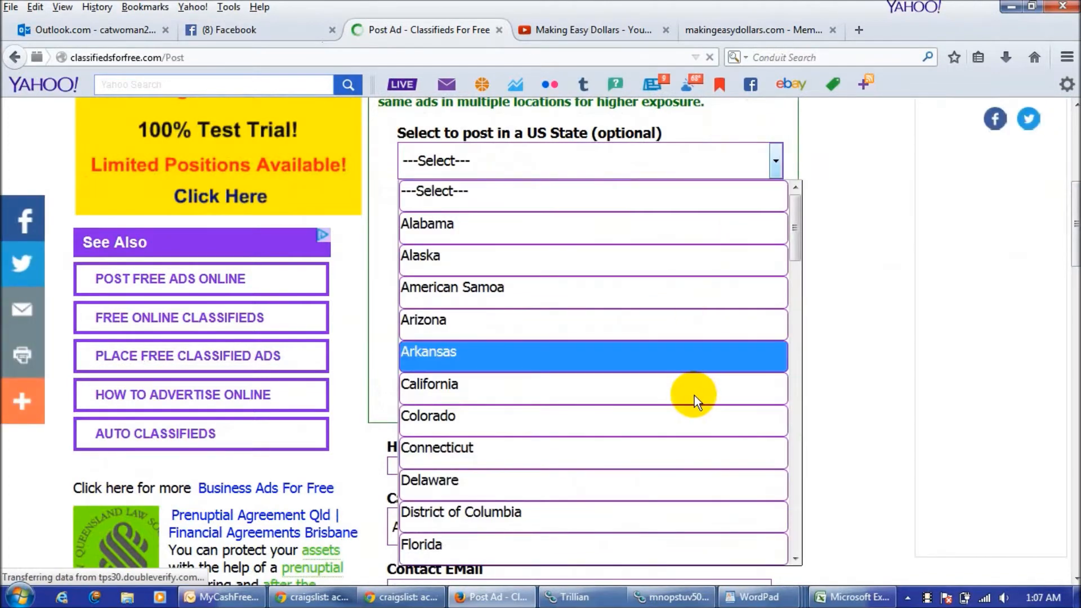
click(429, 384)
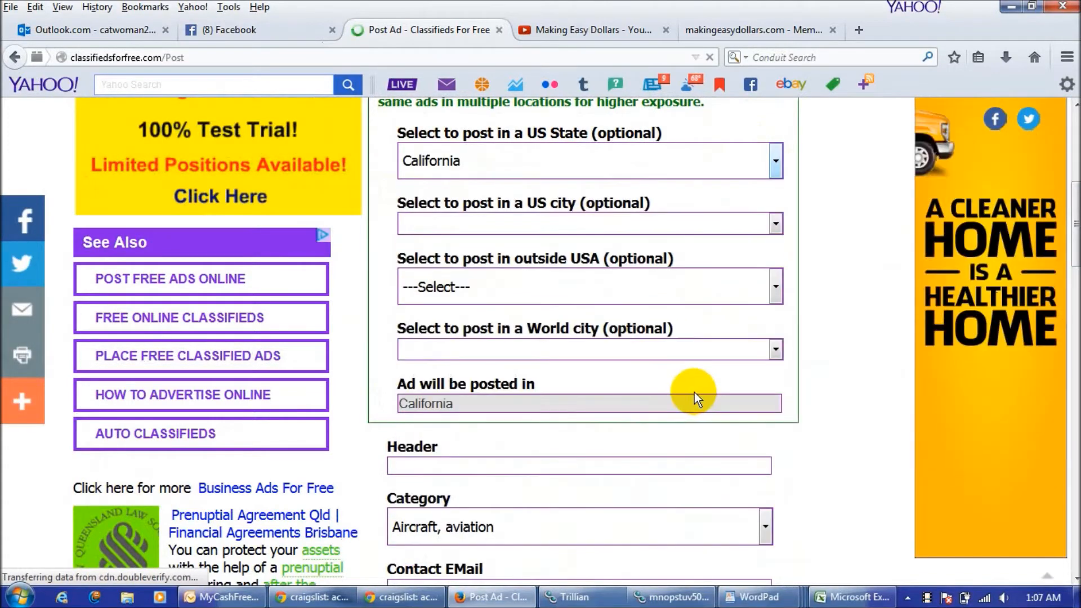
click(775, 223)
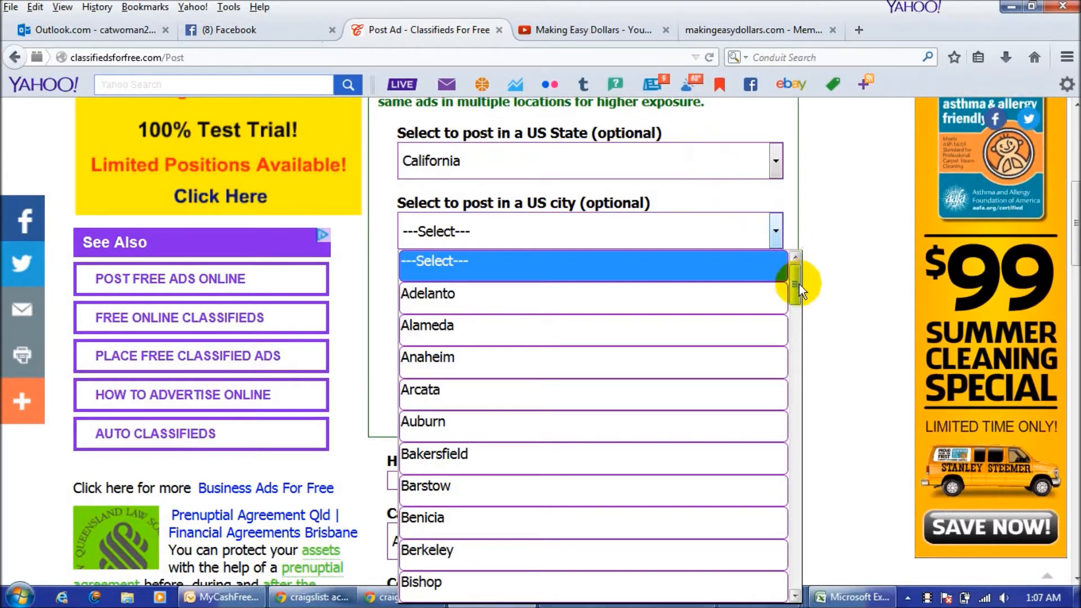
drag(796, 289, 793, 393)
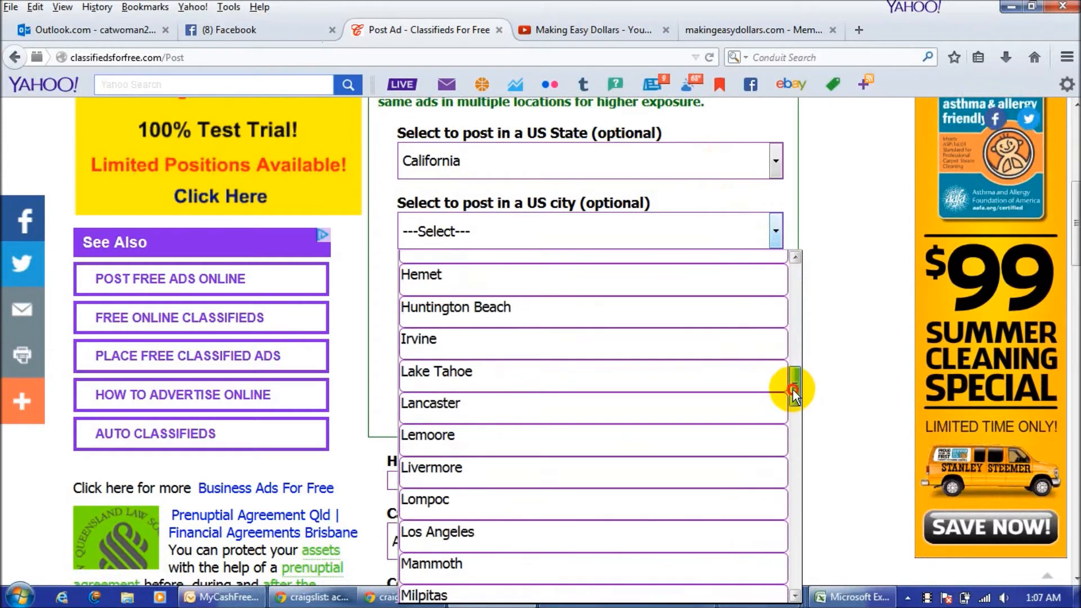
mouse_move(597, 545)
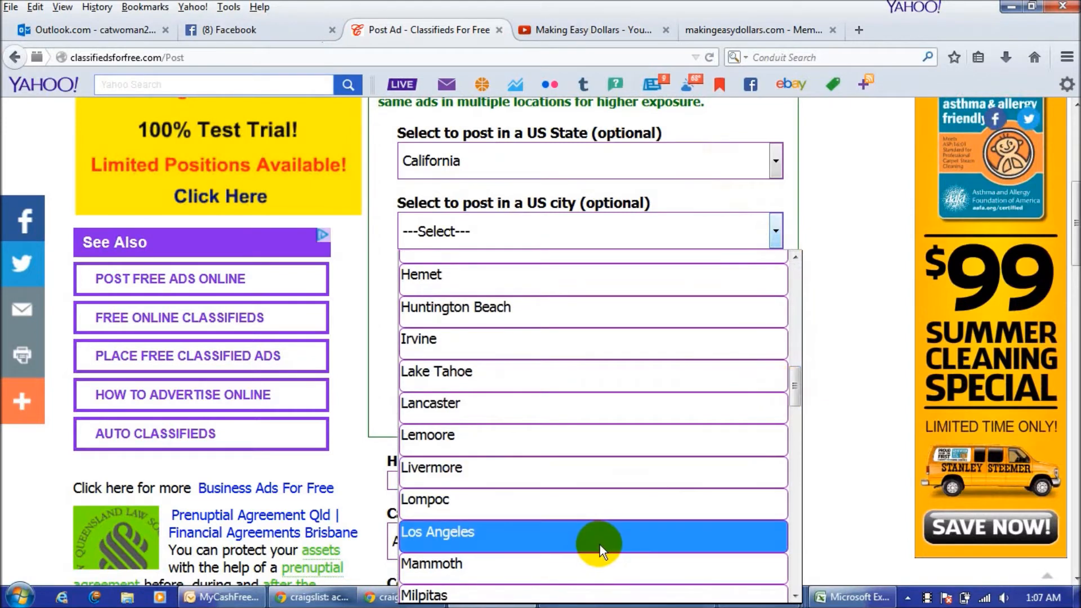
click(437, 532)
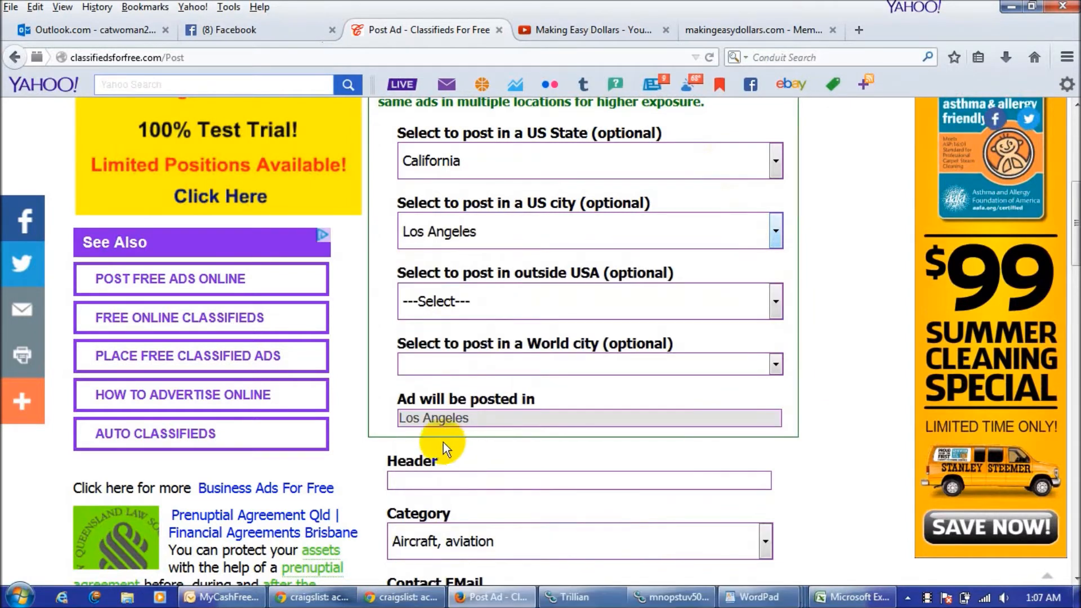
mouse_move(497, 456)
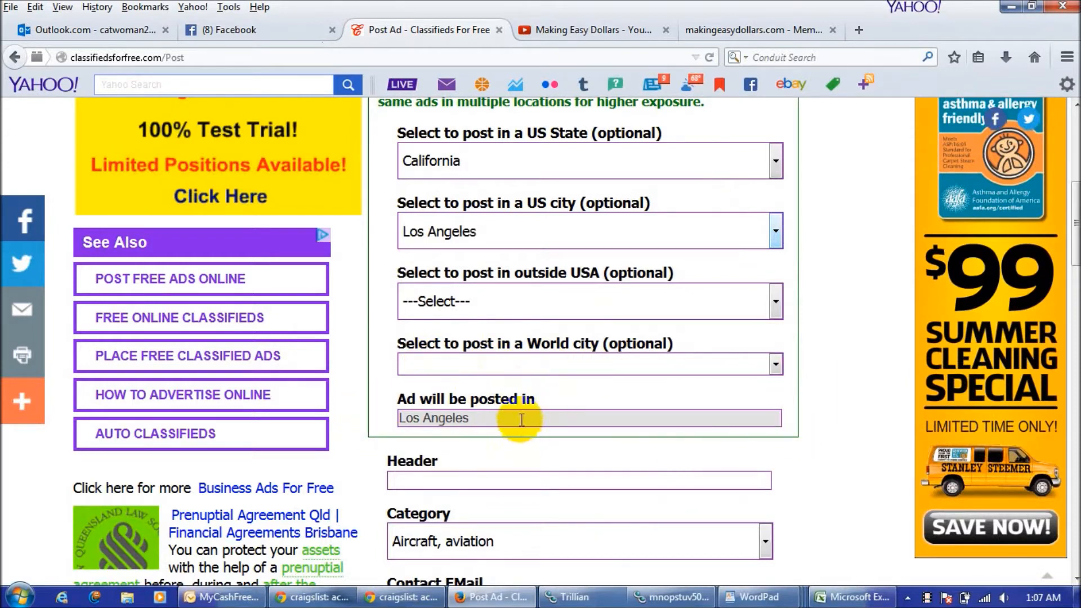
mouse_move(623, 301)
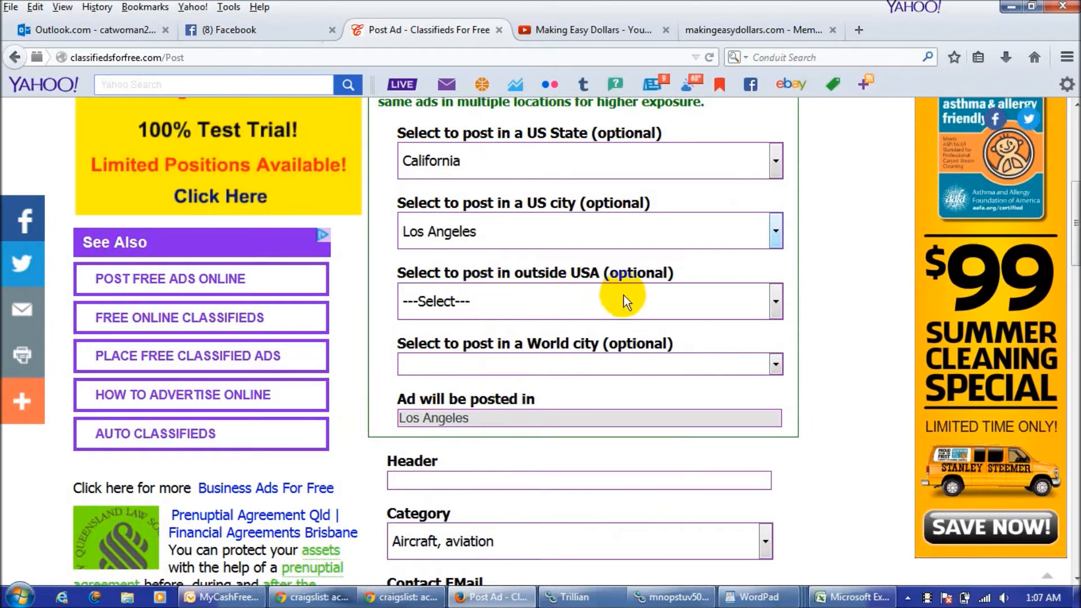
mouse_move(775, 312)
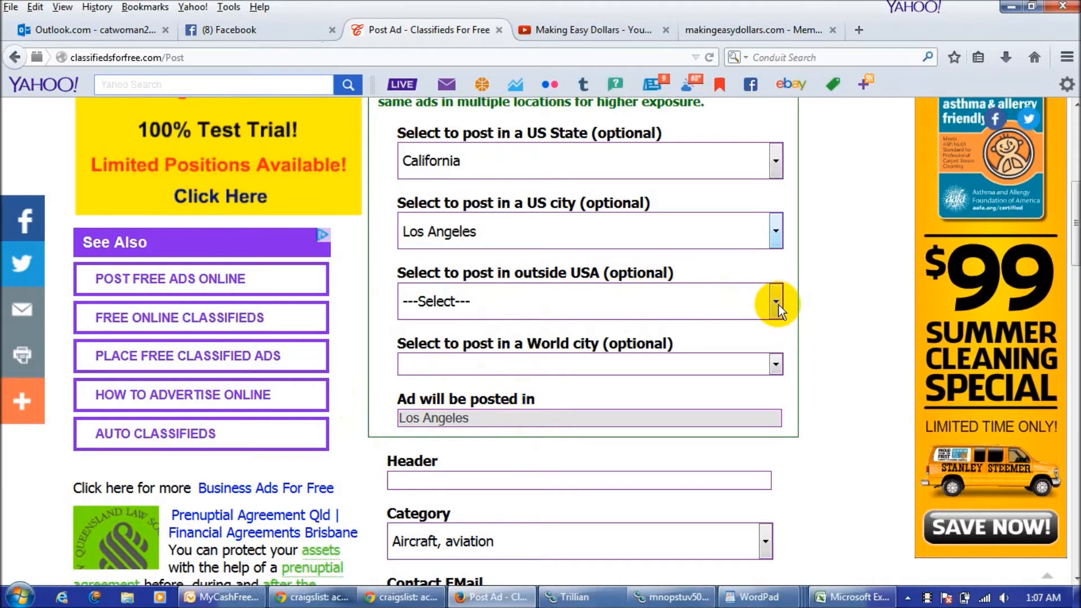
Keep Los Angeles as the only posting location, with no international location added
click(775, 301)
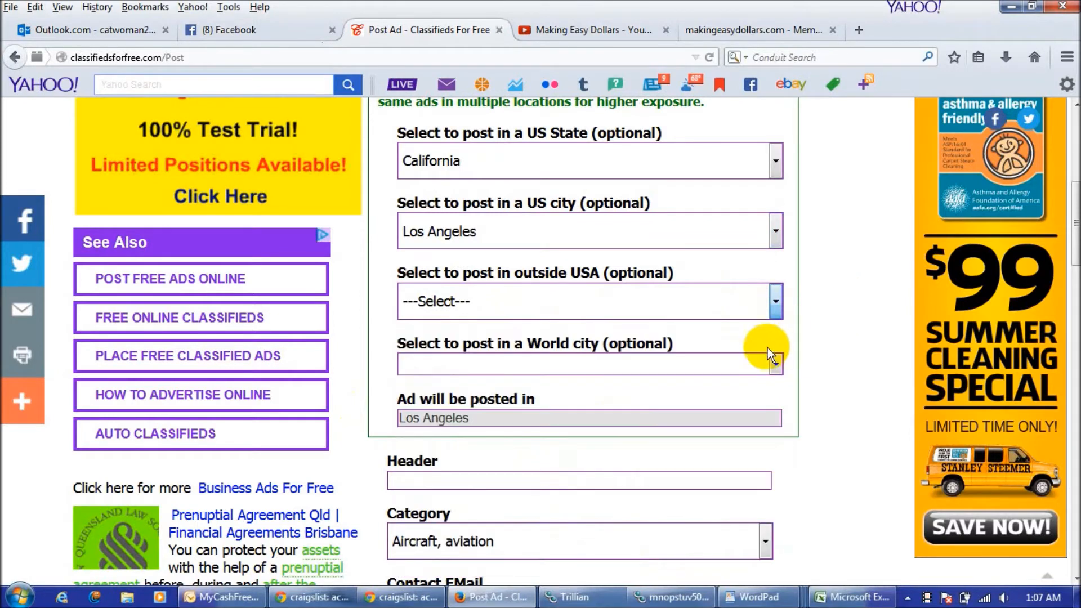
mouse_move(675, 361)
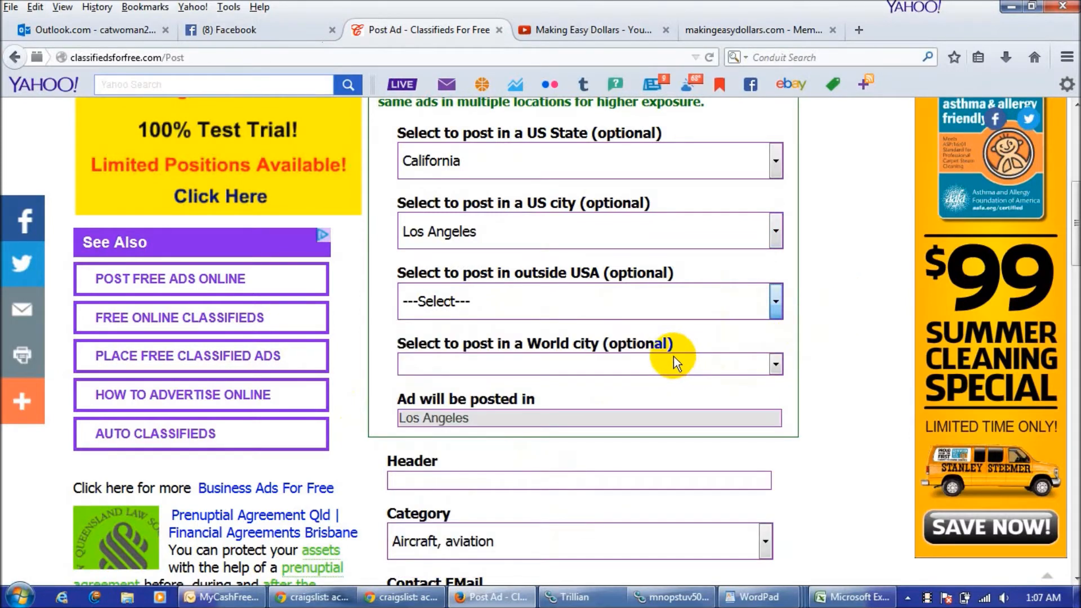
scroll(down, 3)
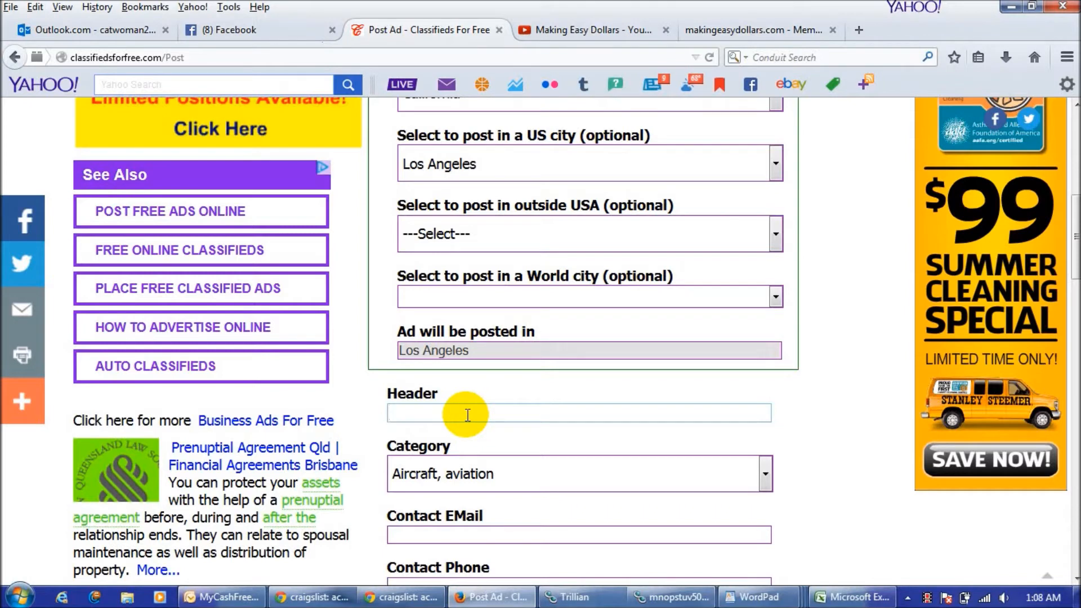
mouse_move(441, 429)
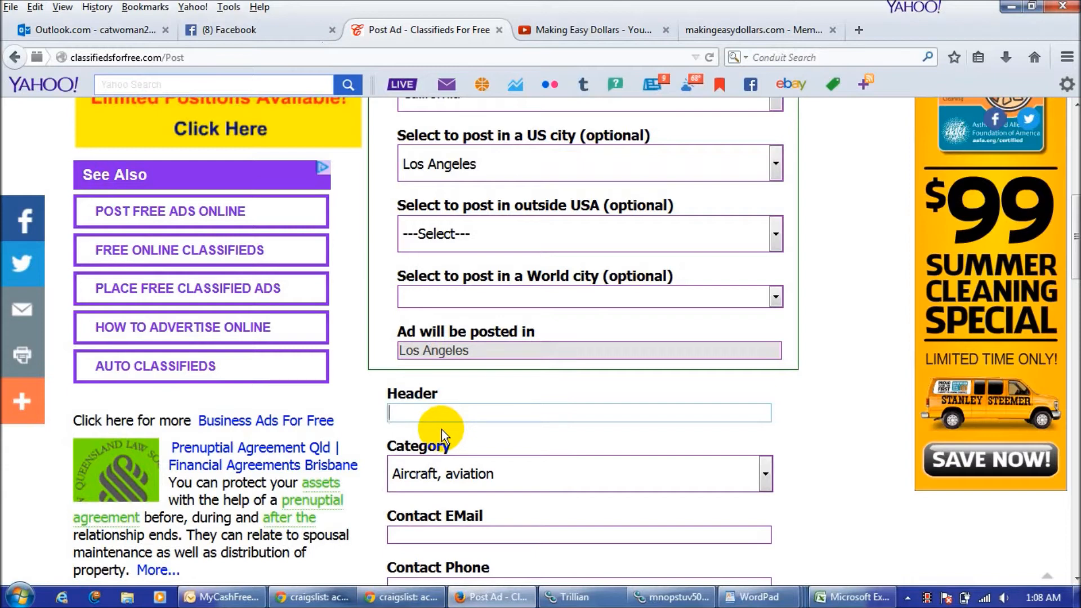
Enter the header 'Work from Home - Team Leaders Needed - Start Immediately'
text(Wor)
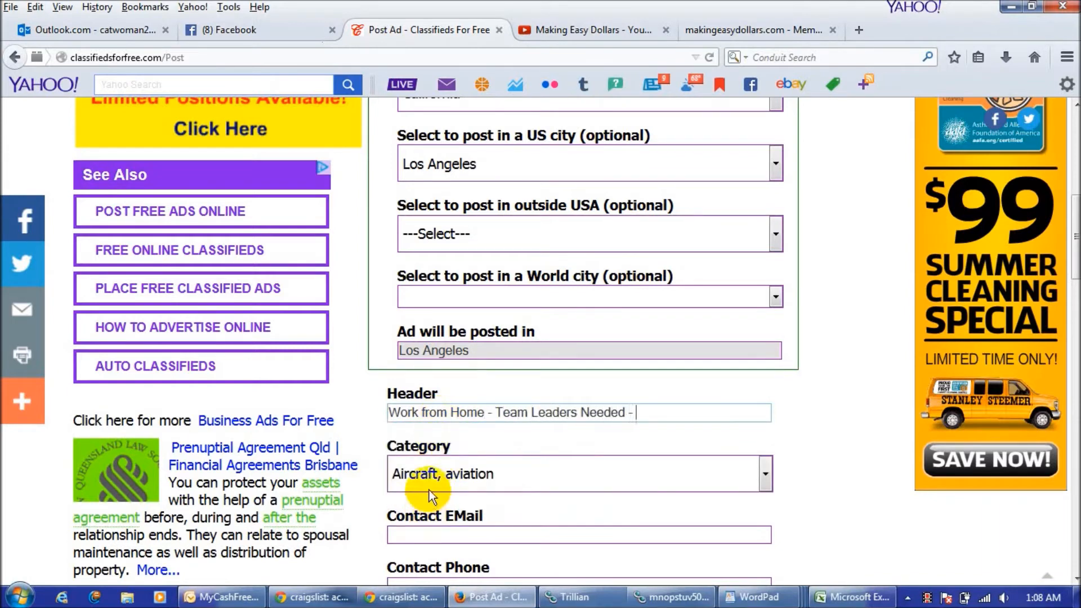
text(Start Immediately)
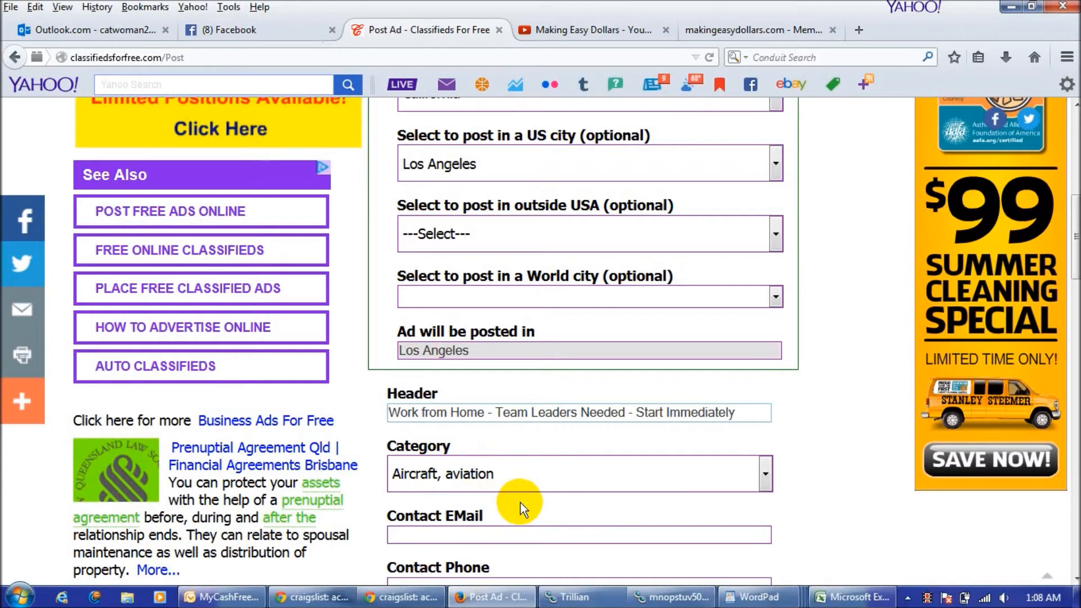
mouse_move(870, 499)
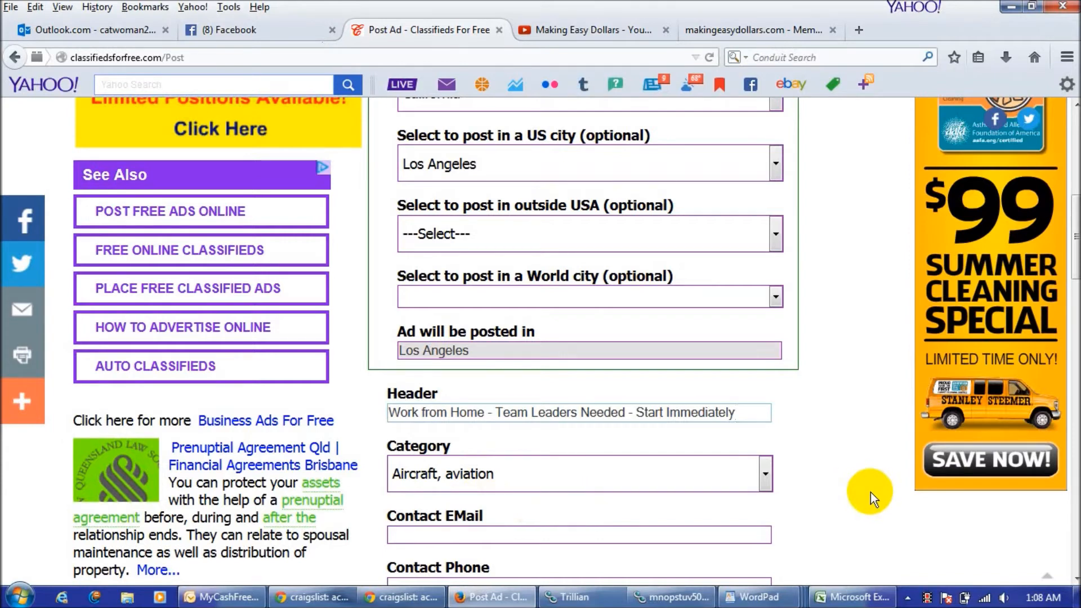
mouse_move(829, 345)
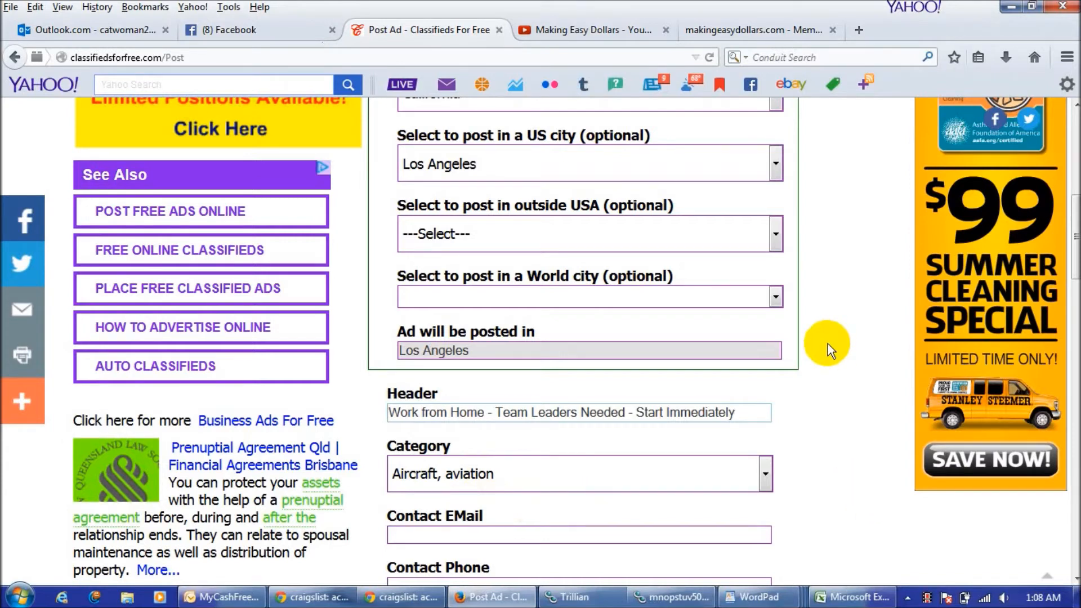
click(578, 413)
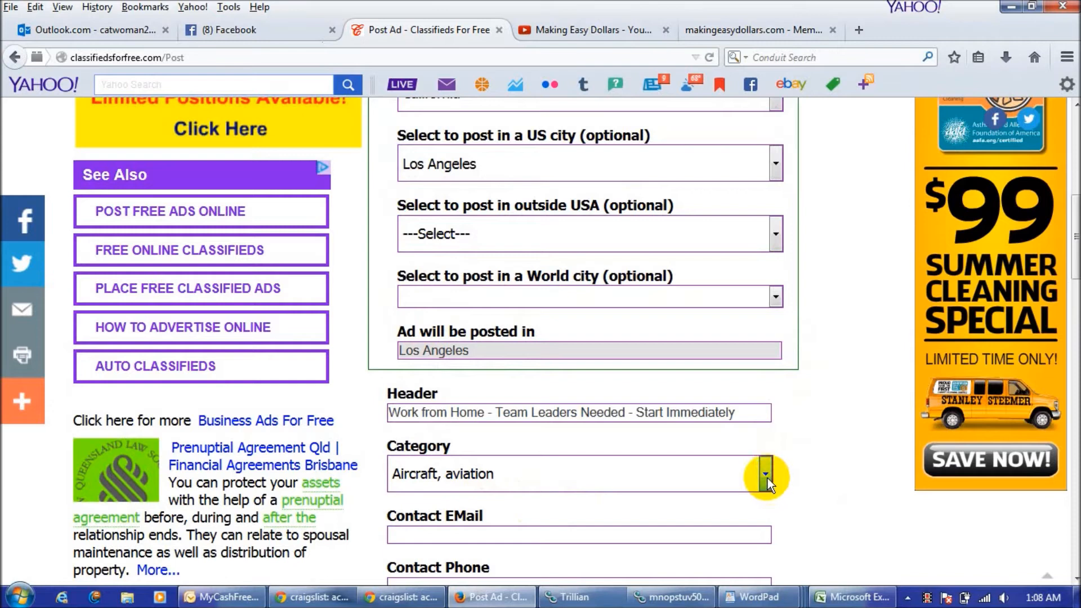
Change the ad category from Aircraft, aviation to Business opportunities
click(765, 477)
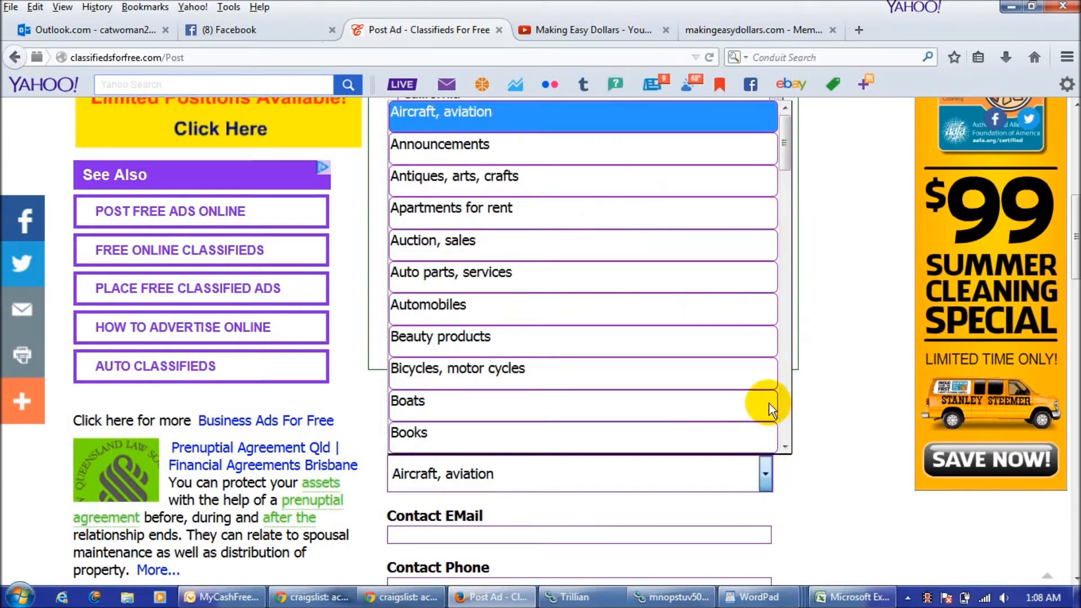
click(408, 400)
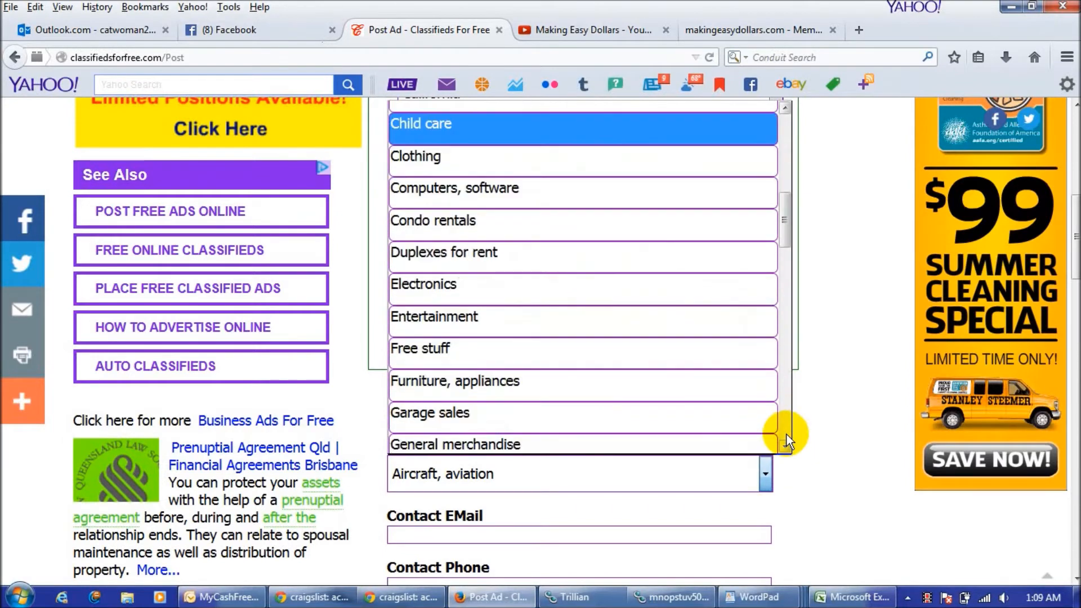
scroll(down, 3)
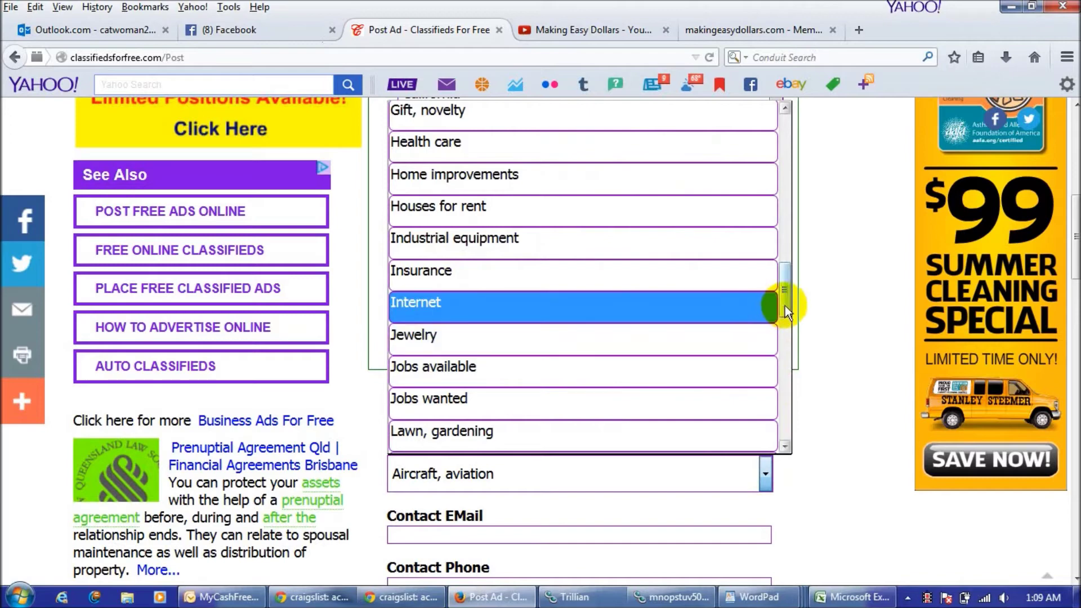
drag(786, 307, 789, 234)
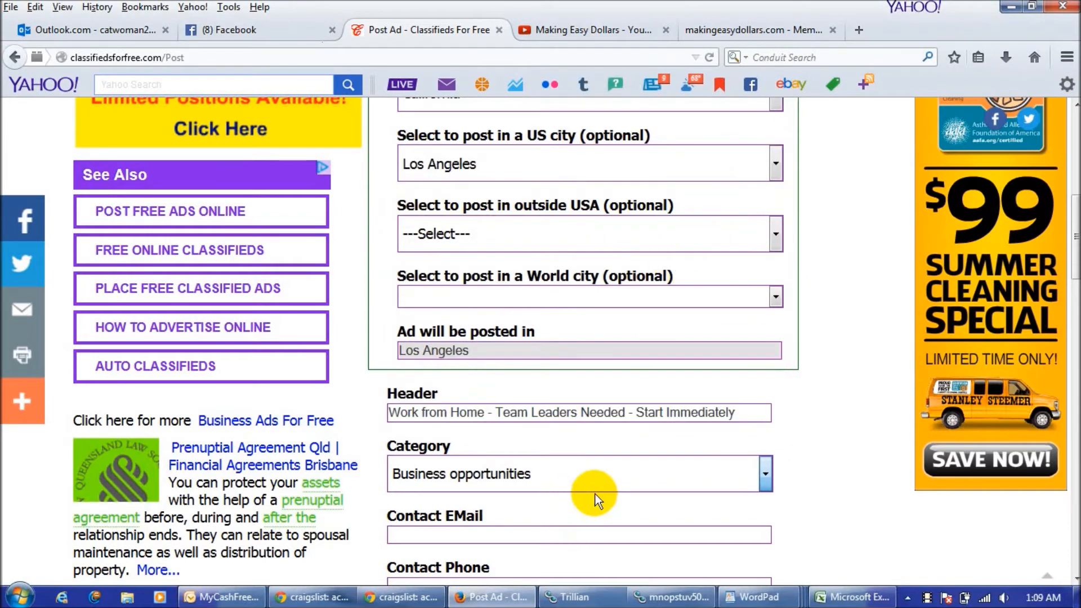
Fill Contact EMail and Contact Phone from the browser's autofill suggestions
scroll(down, 3)
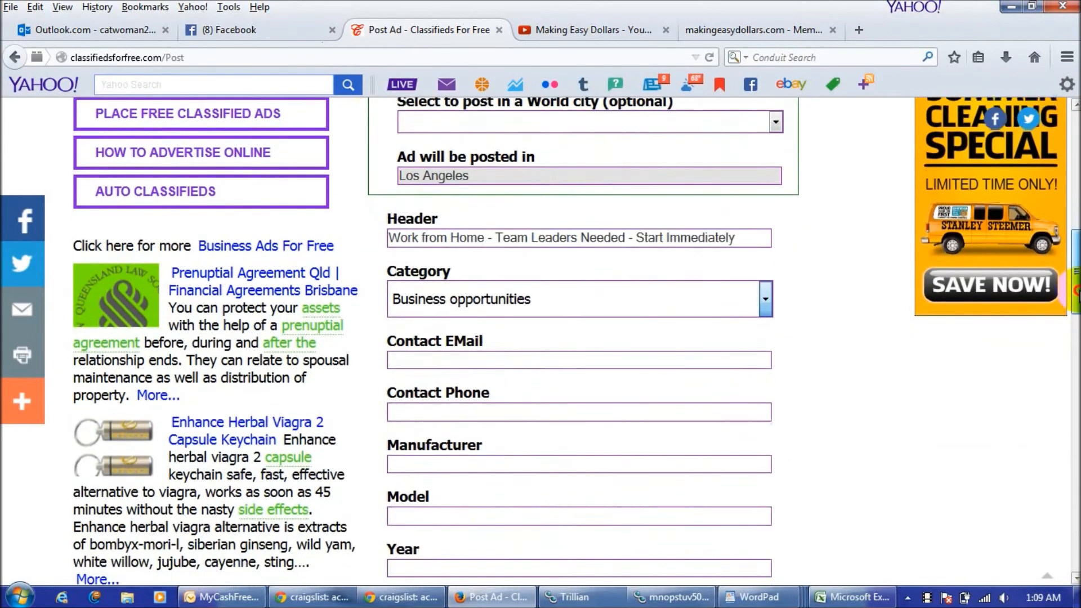
text(c)
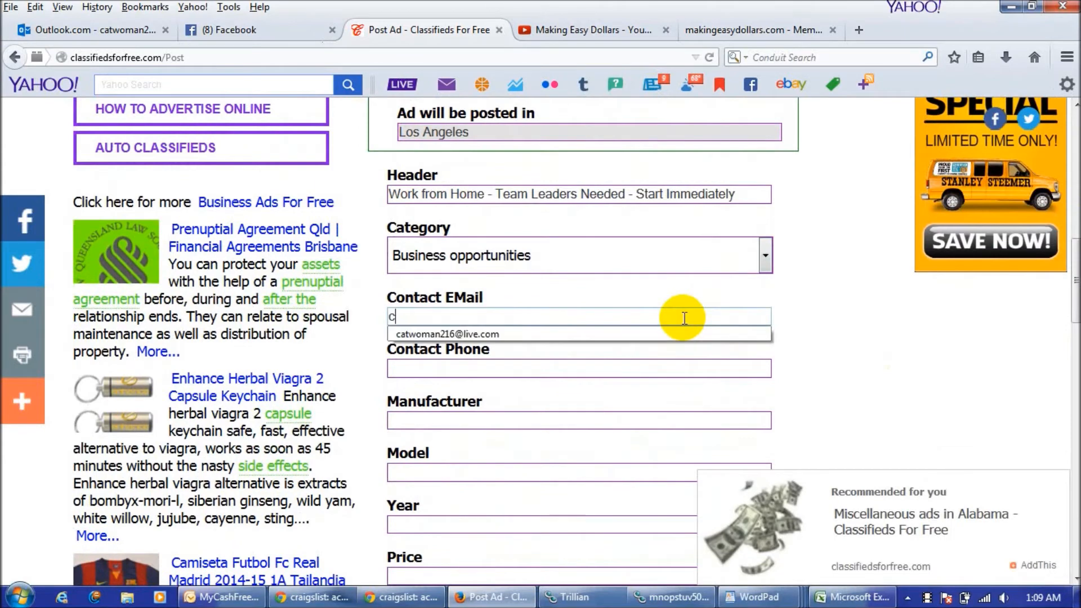
click(438, 334)
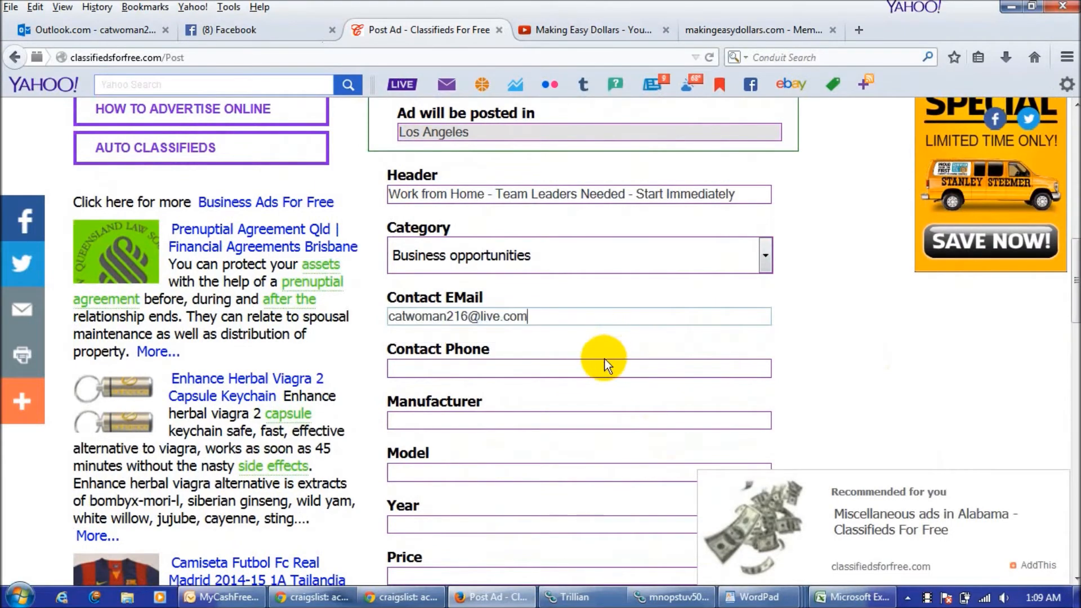
text(1-88)
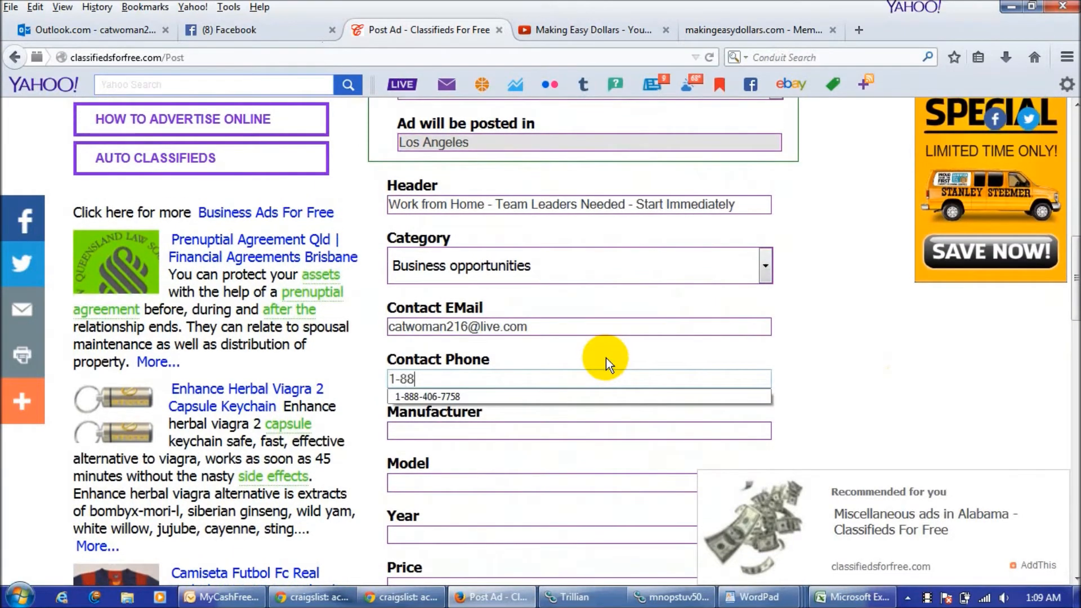
click(425, 396)
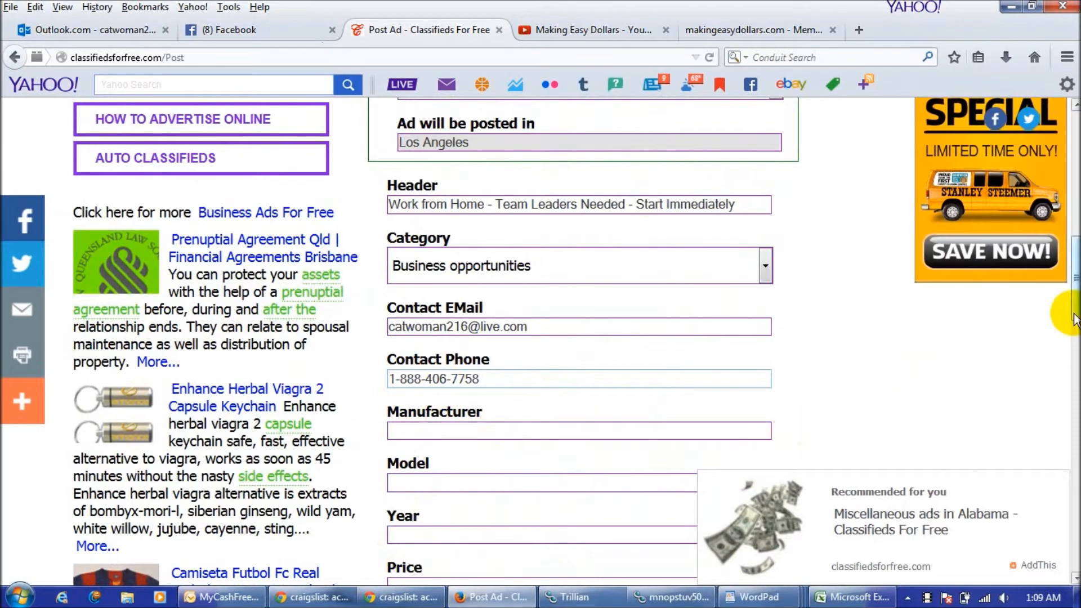
scroll(down, 3)
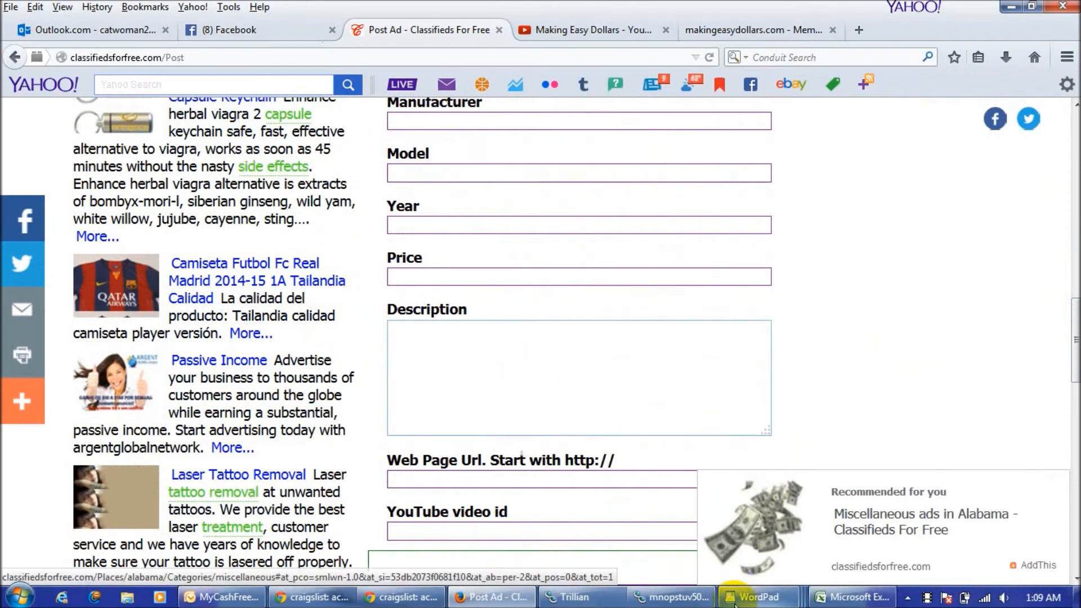
mouse_move(756, 597)
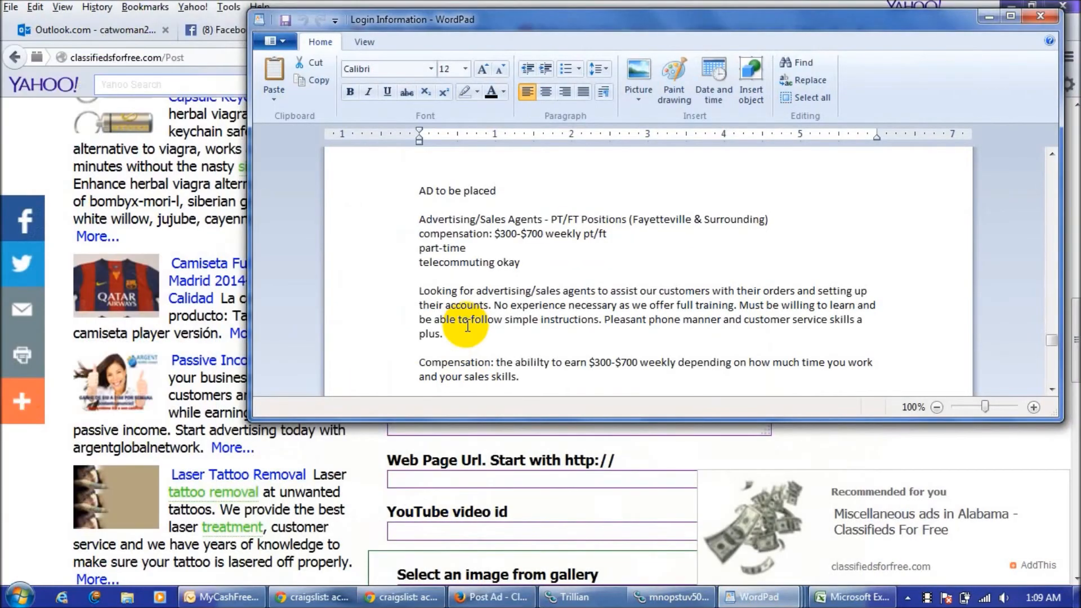
mouse_move(414, 291)
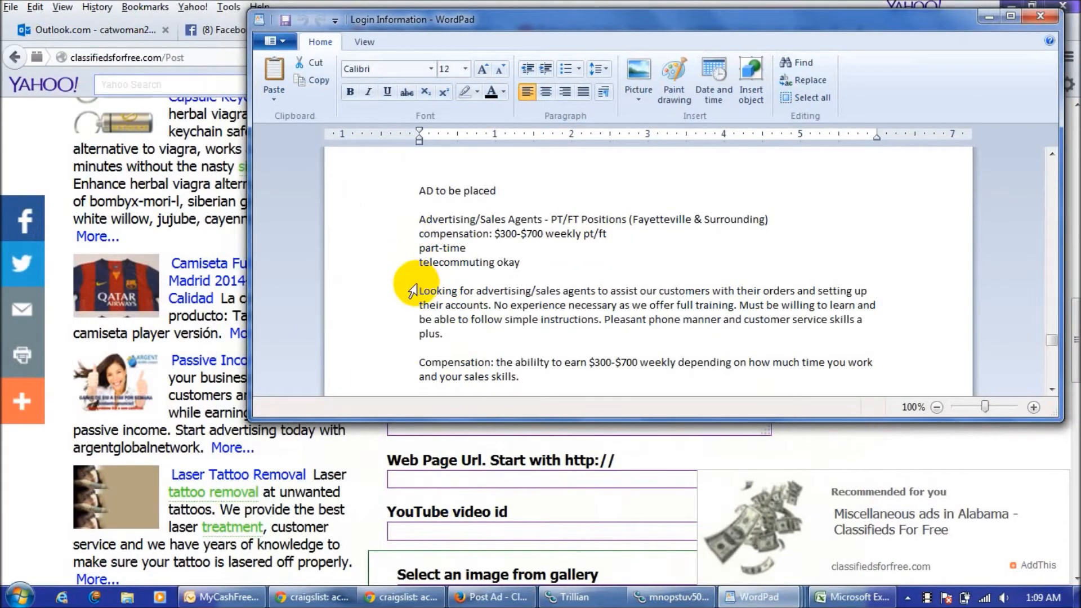
Scroll through the WordPad ad text to reach the description paragraphs for copying
scroll(down, 3)
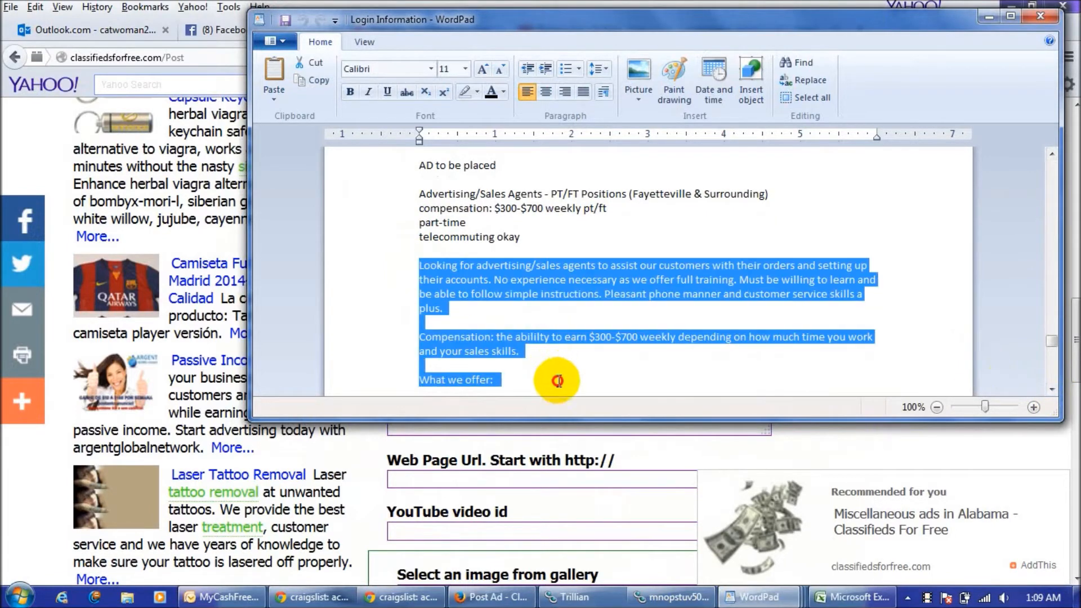
scroll(down, 3)
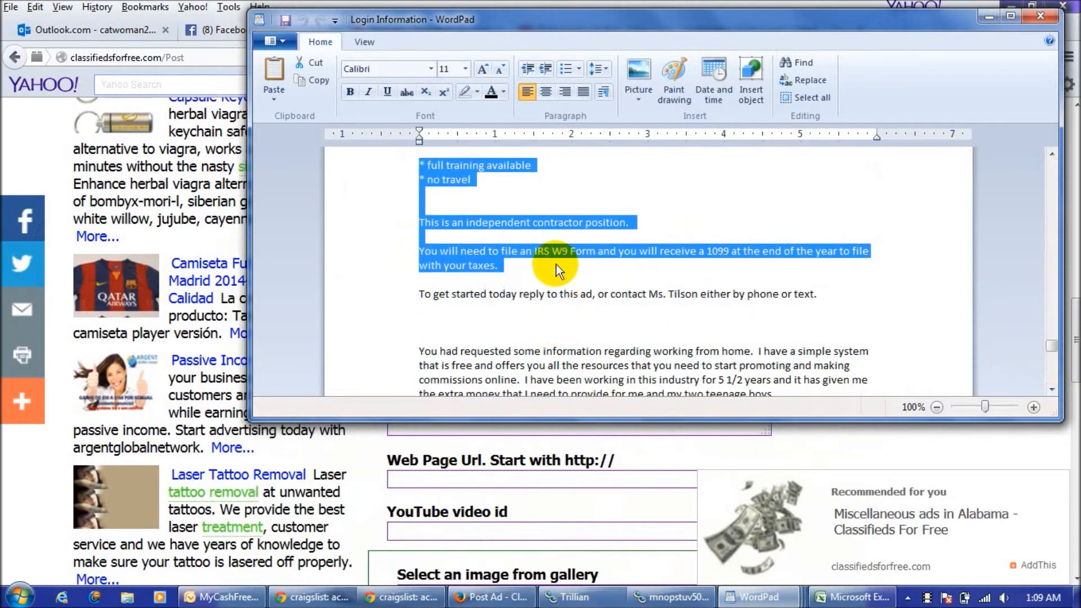
mouse_move(785, 403)
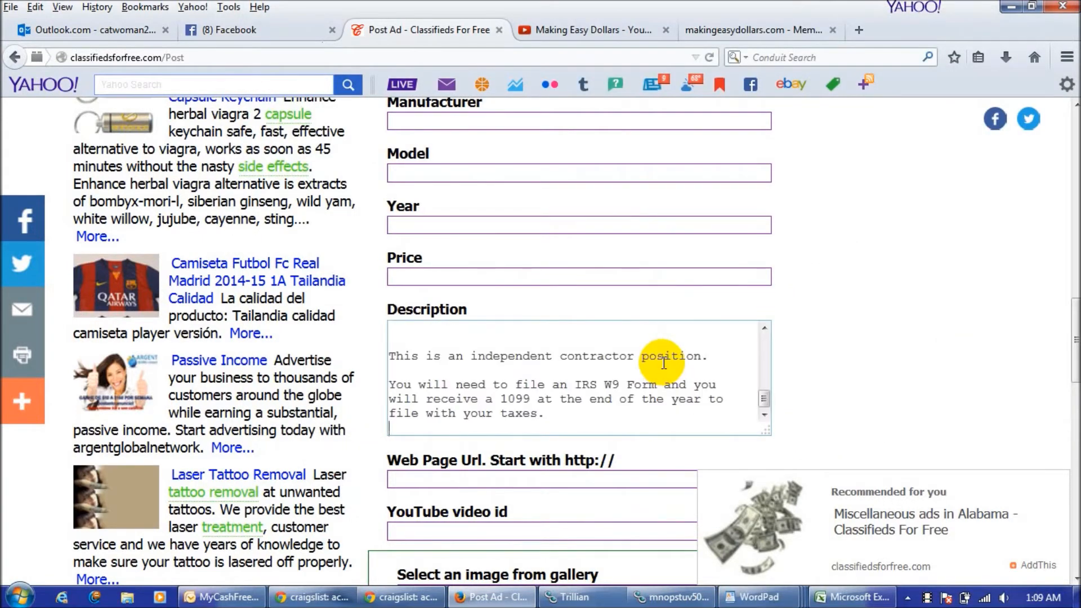
Move to the Web Page Url field once the pasted job text fills the Description
click(567, 483)
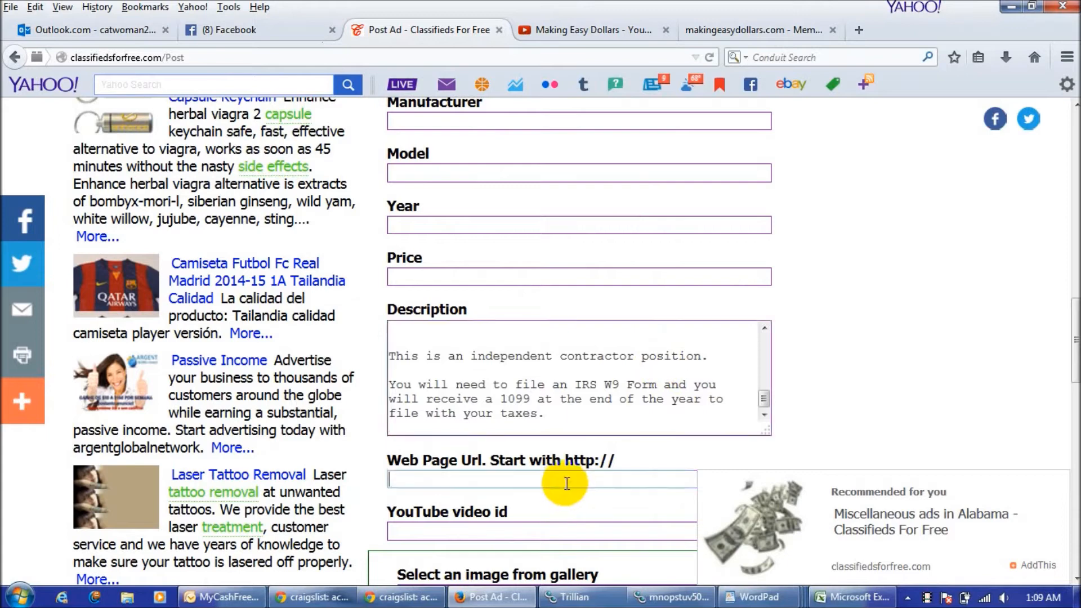
click(535, 479)
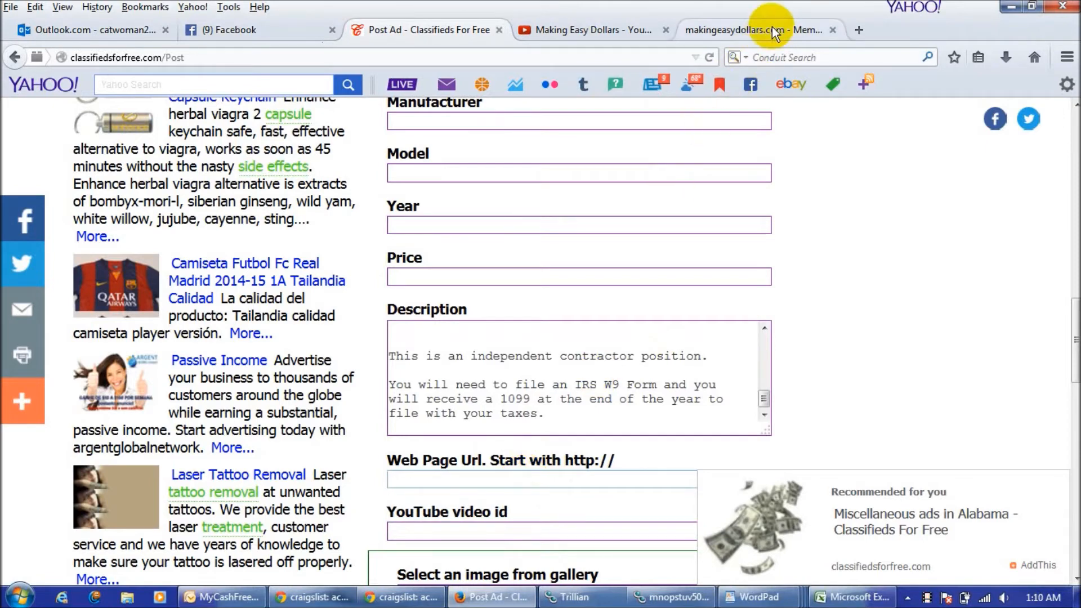
Switch to the Making Easy Dollars members area and open its primary capture page
click(757, 29)
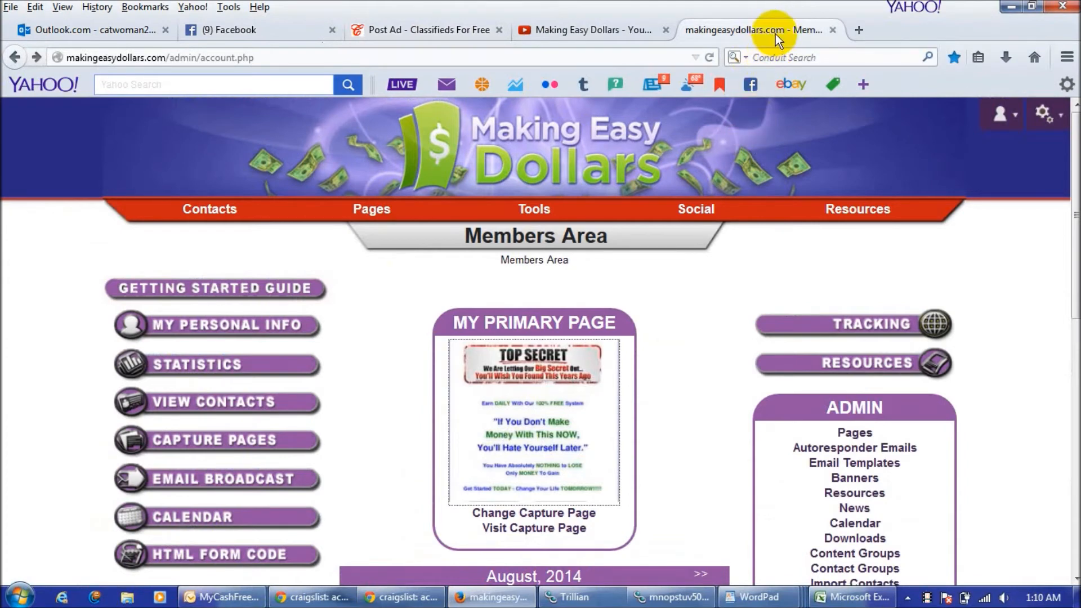
mouse_move(541, 399)
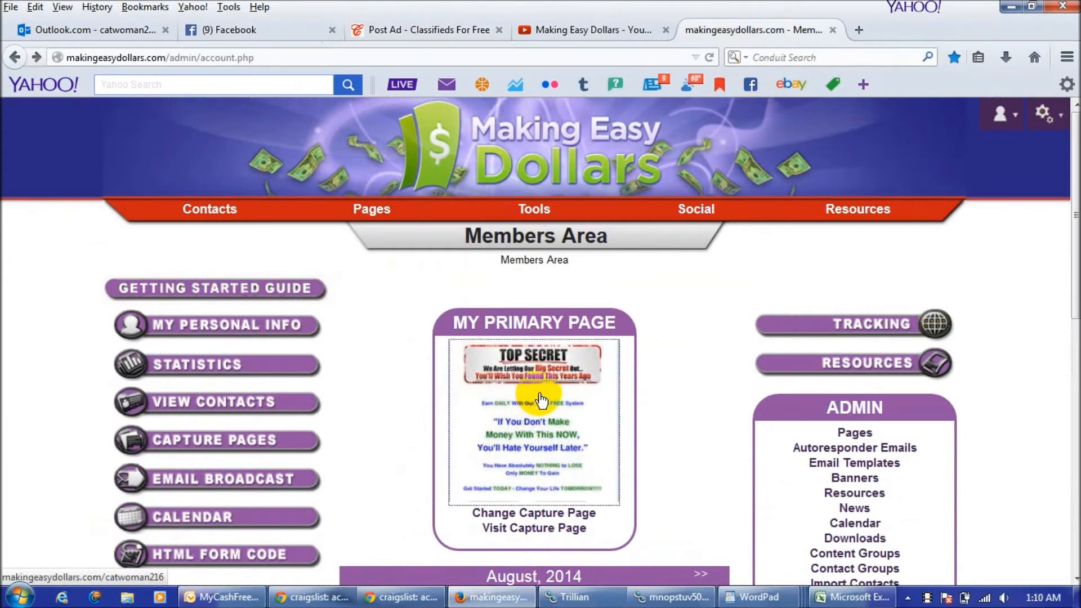
mouse_move(538, 449)
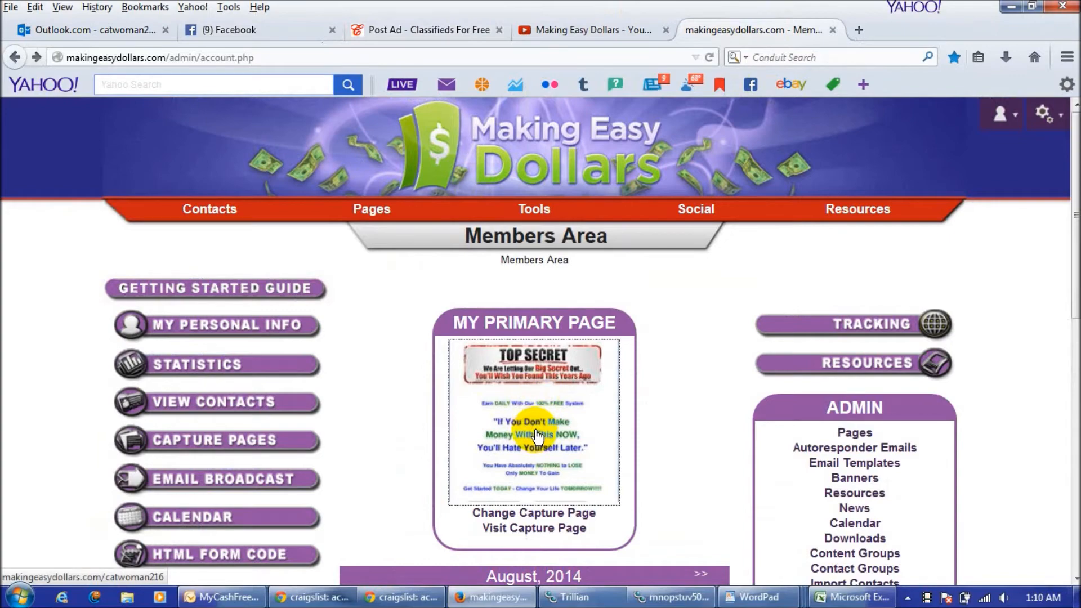
click(527, 528)
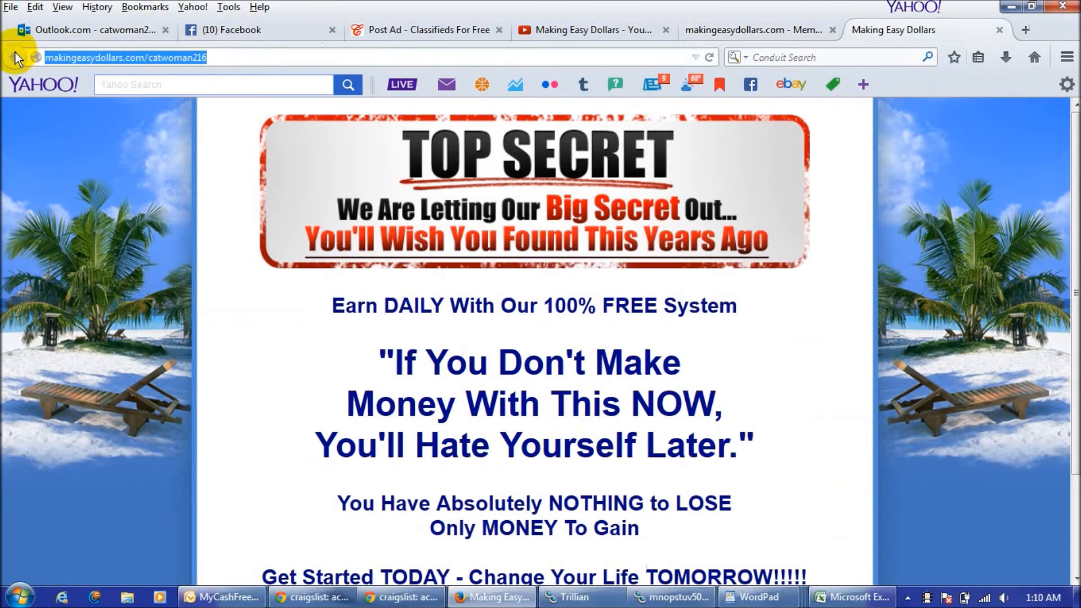
click(424, 30)
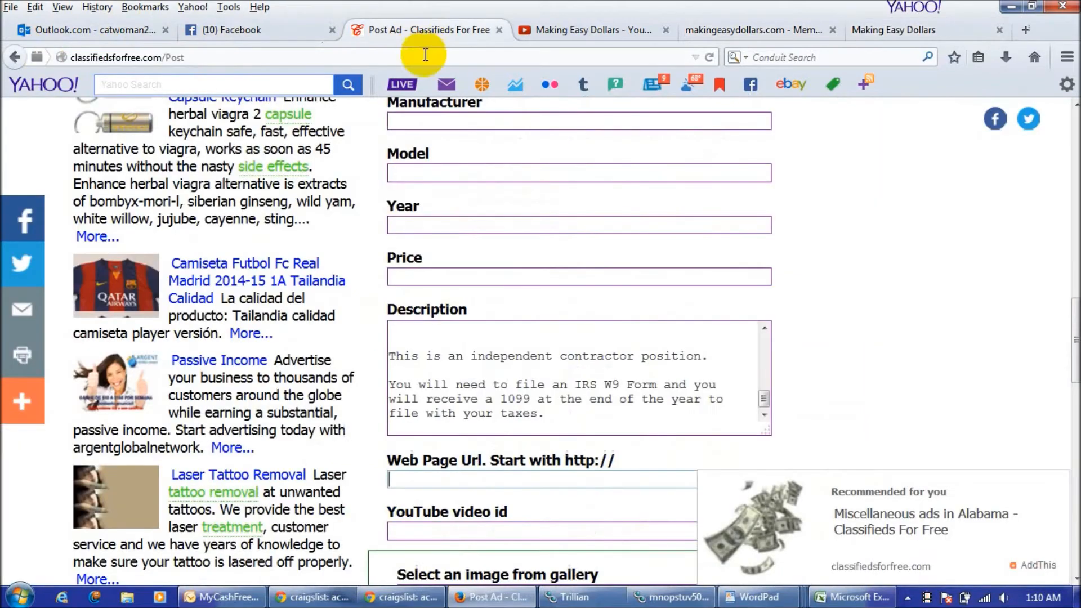
text(http://makingeasydollars.com/catwoman216)
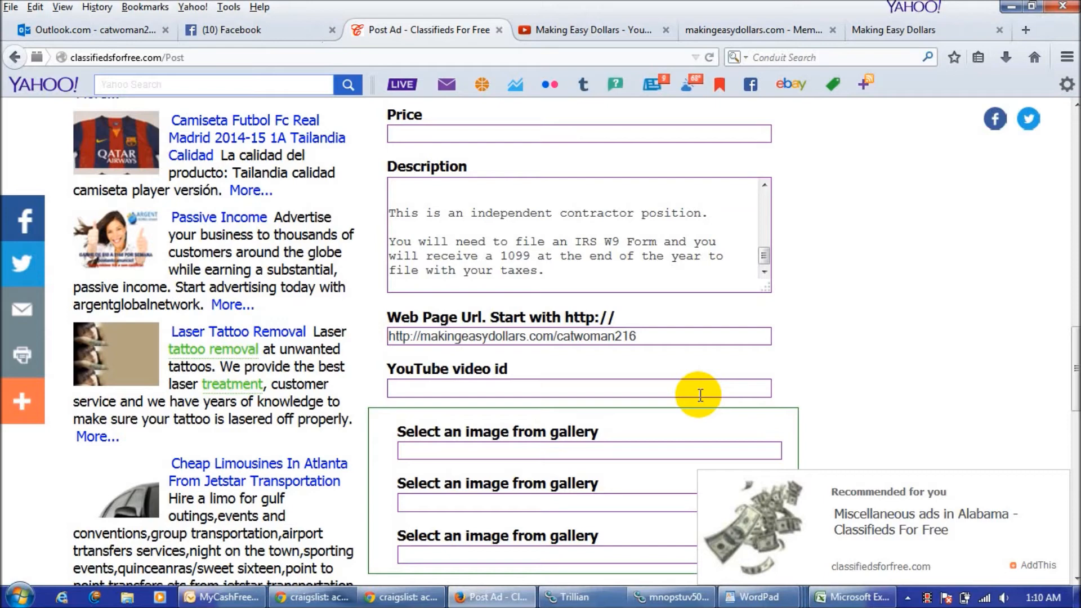
mouse_move(706, 384)
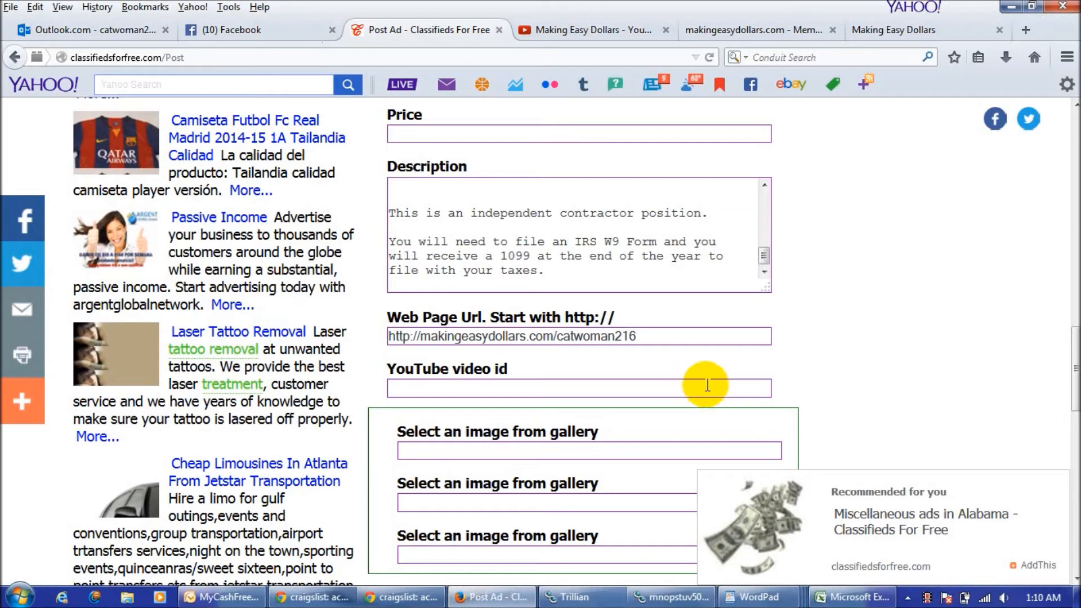
click(707, 389)
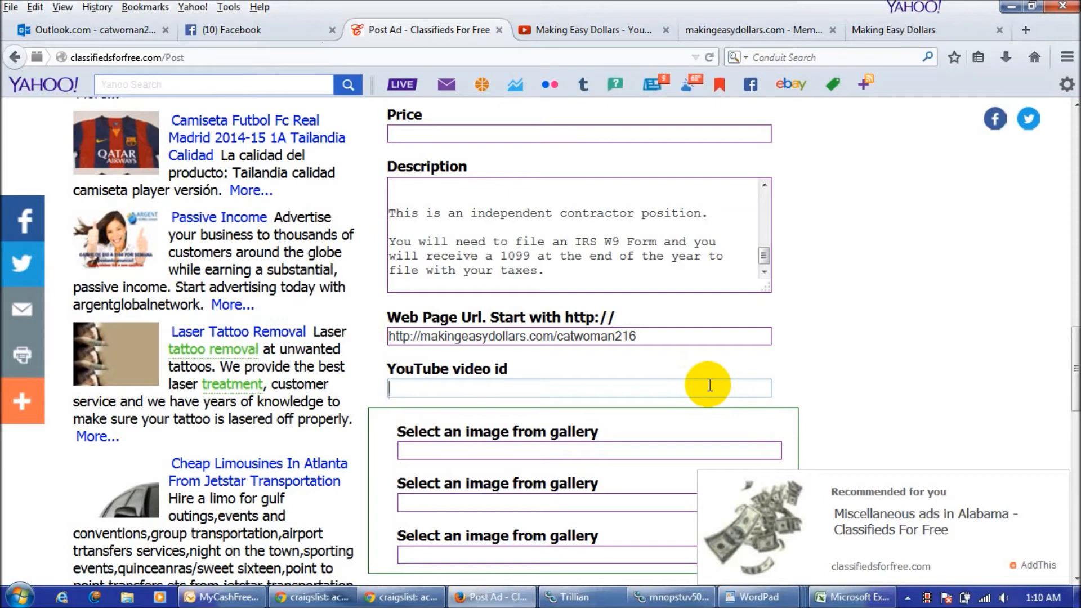
mouse_move(601, 58)
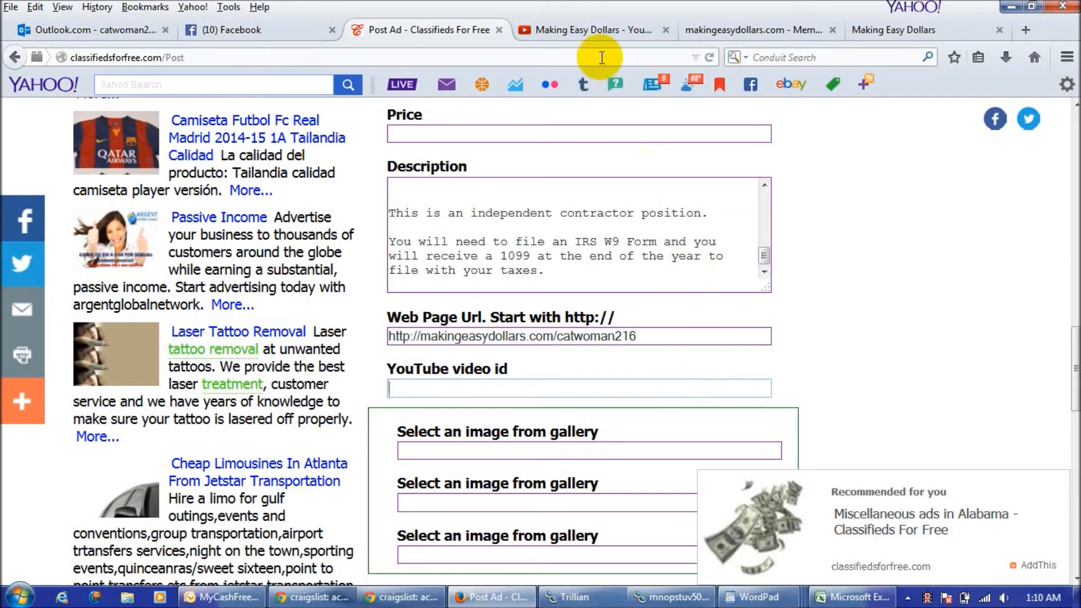
Scroll the Making Easy Dollars channel uploads down to the 'Get Paid Here Daily' video
click(591, 29)
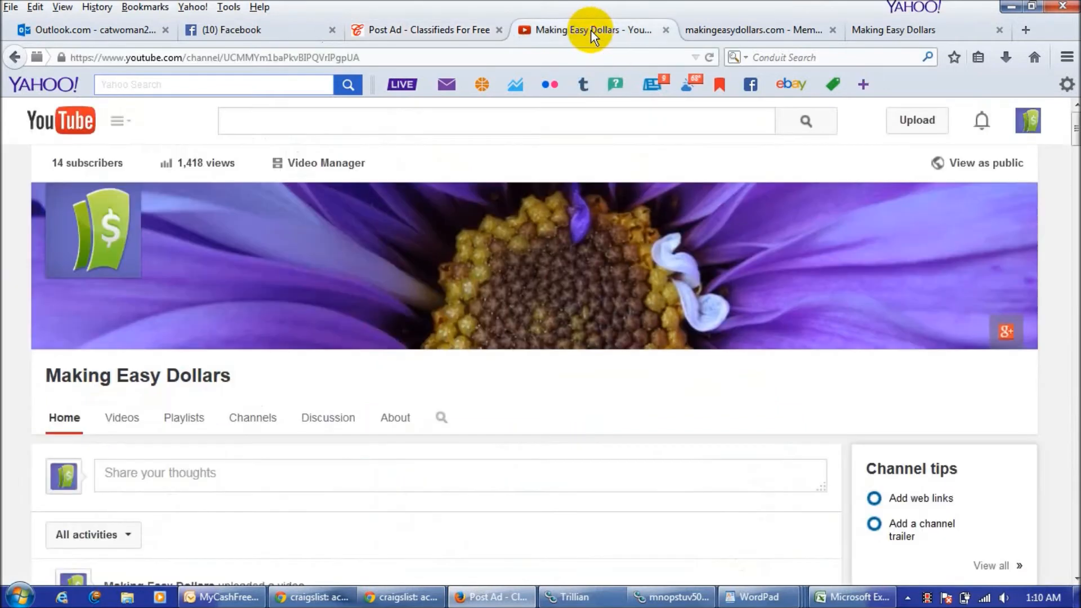
mouse_move(238, 333)
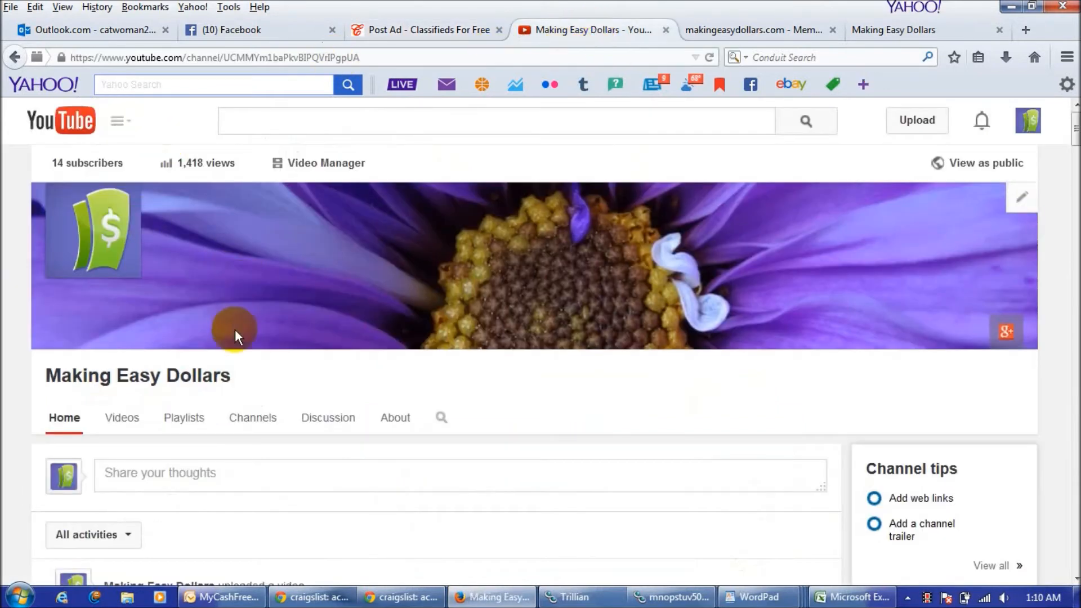
scroll(down, 3)
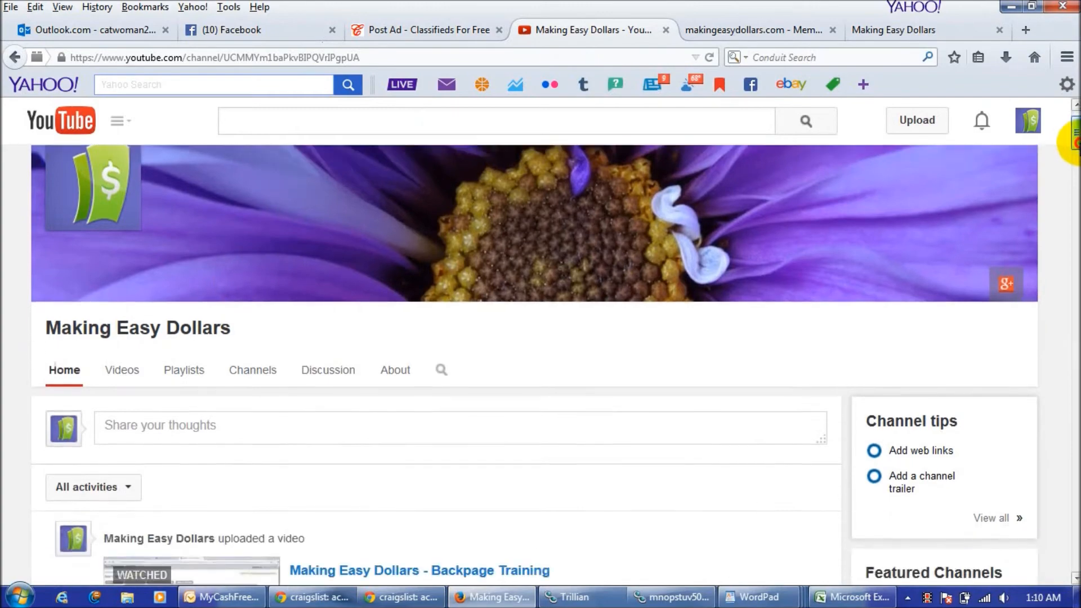
scroll(down, 3)
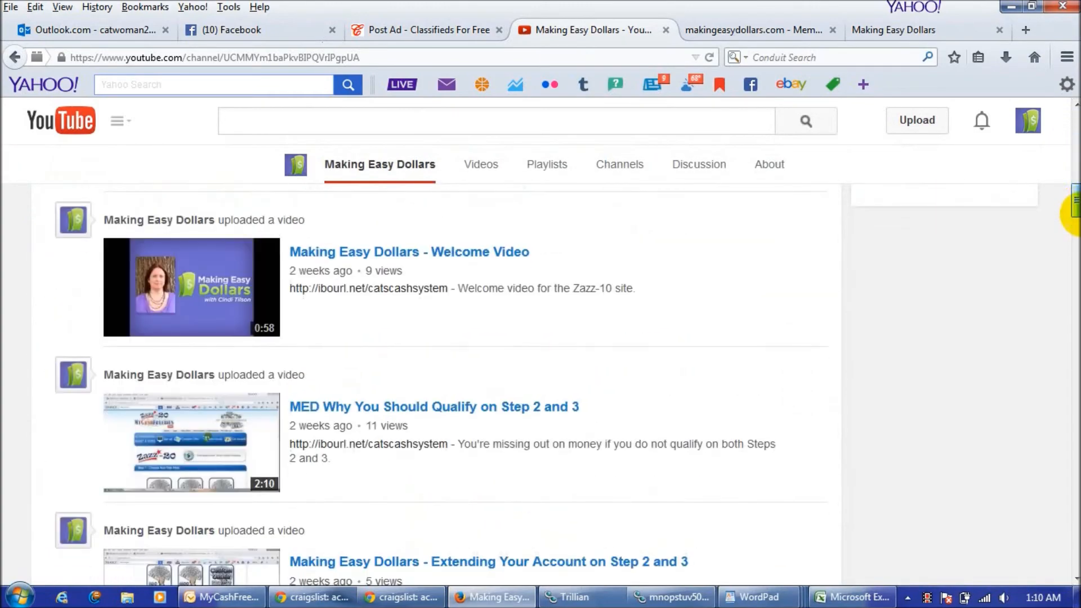
scroll(down, 3)
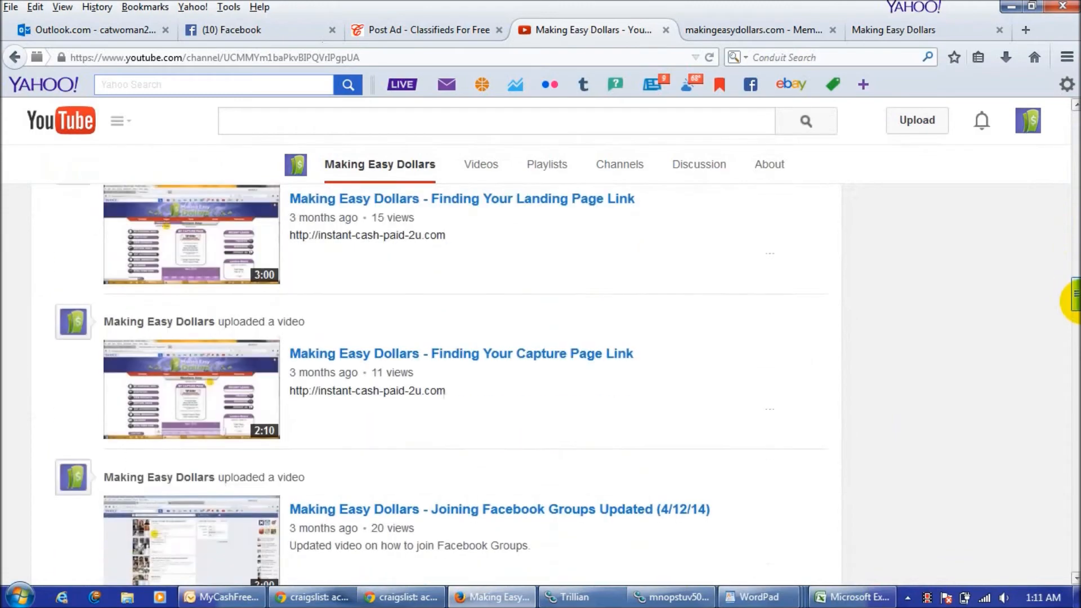
scroll(down, 3)
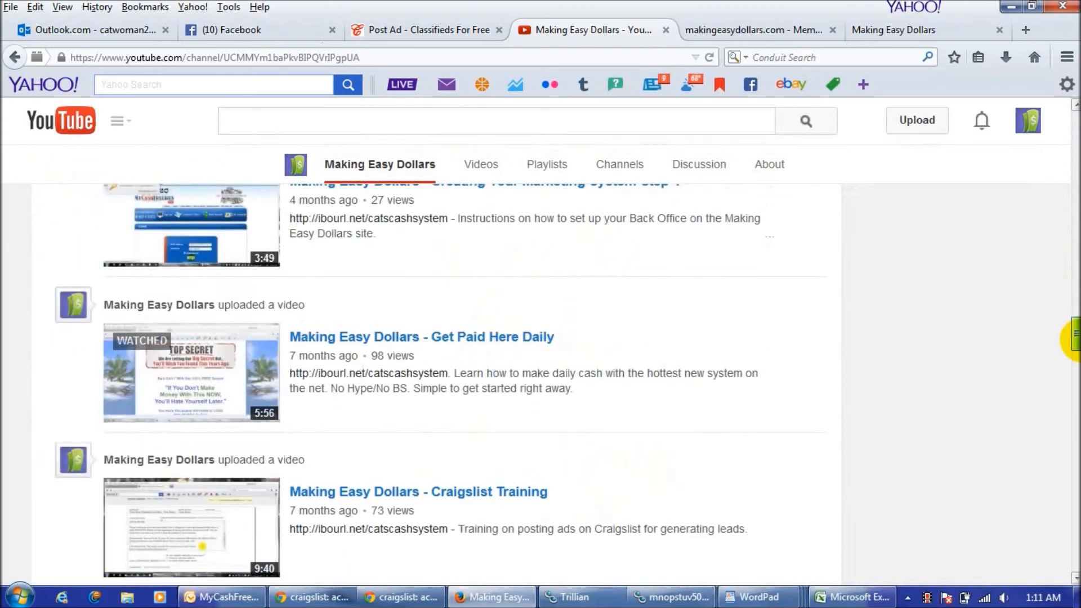
mouse_move(495, 348)
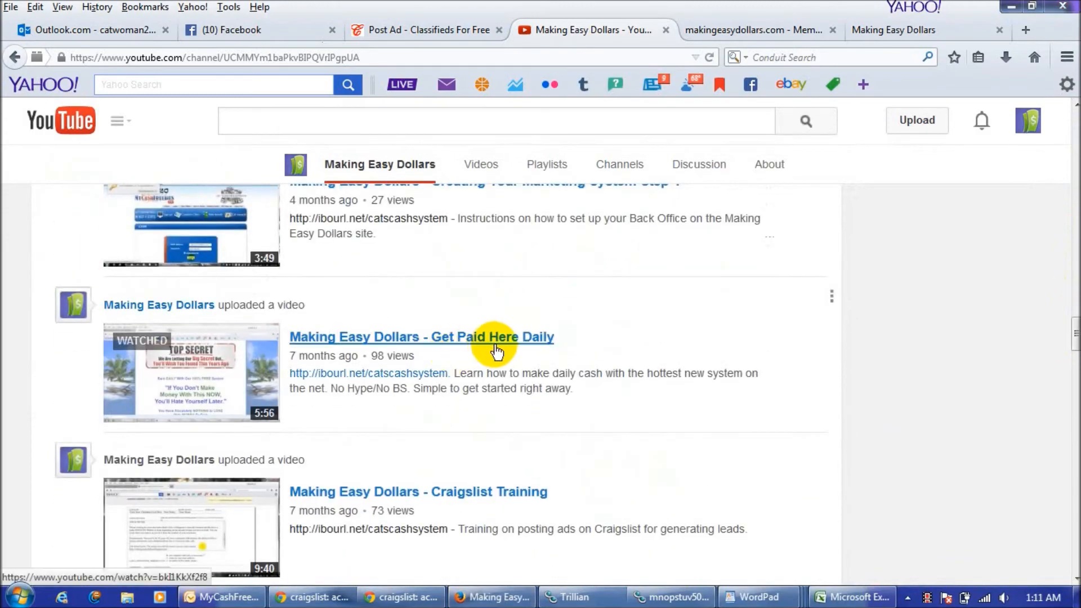
mouse_move(175, 408)
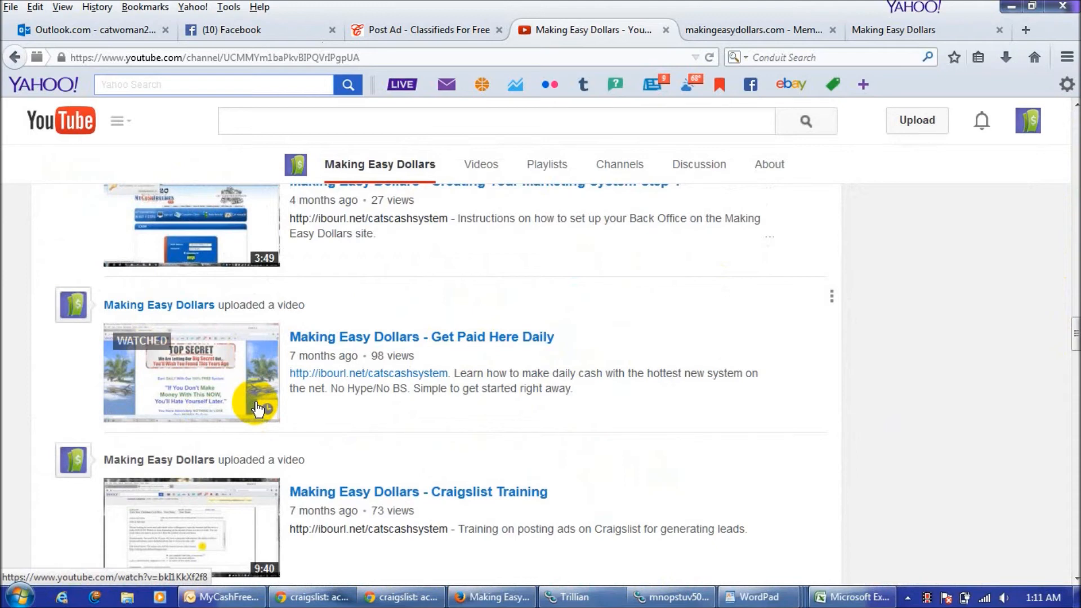
mouse_move(467, 342)
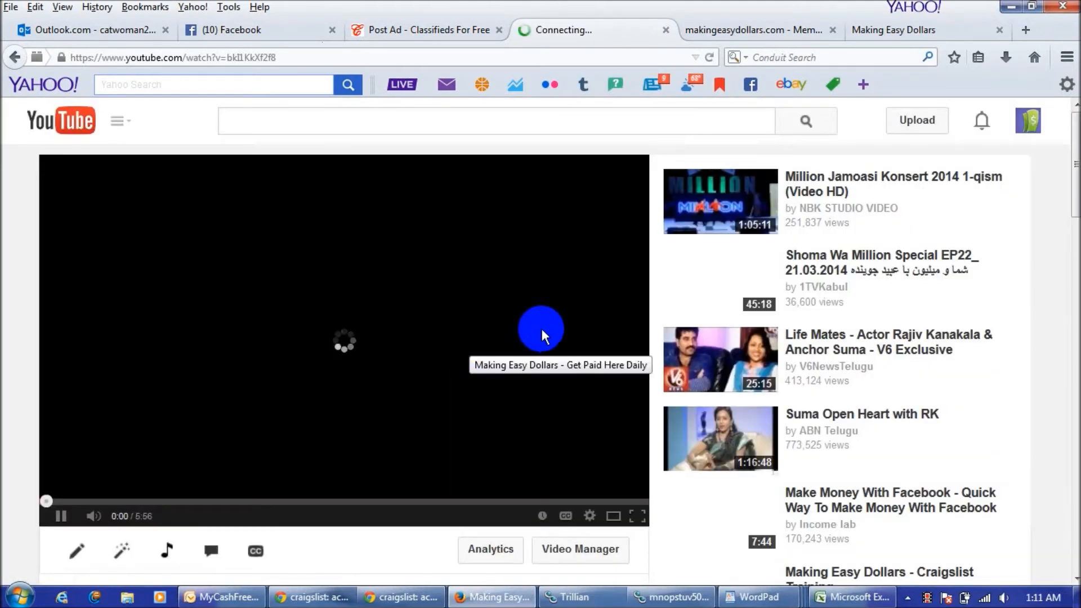
click(61, 517)
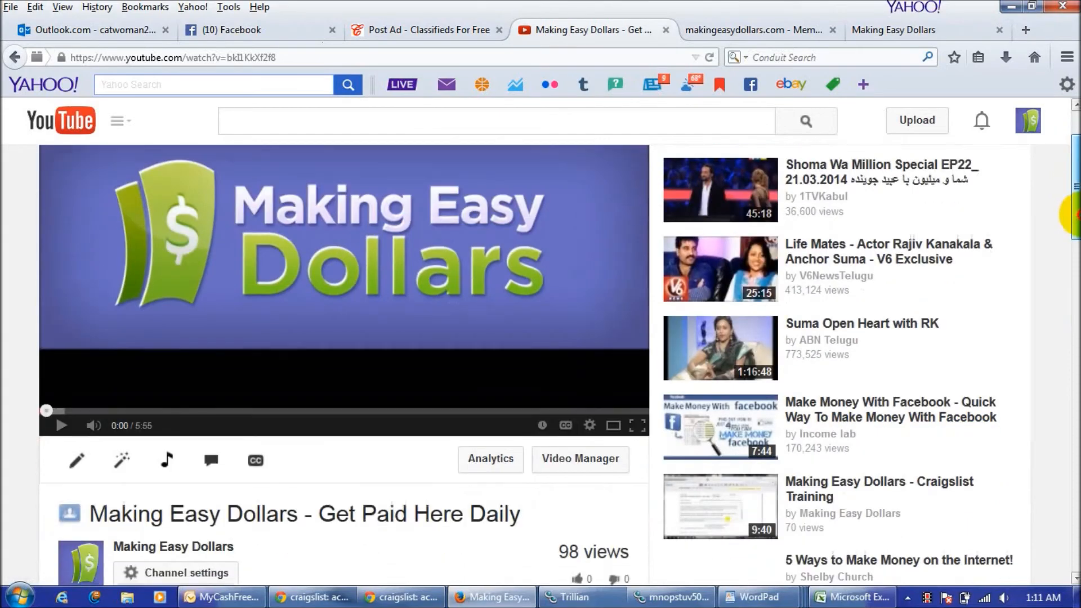
click(367, 417)
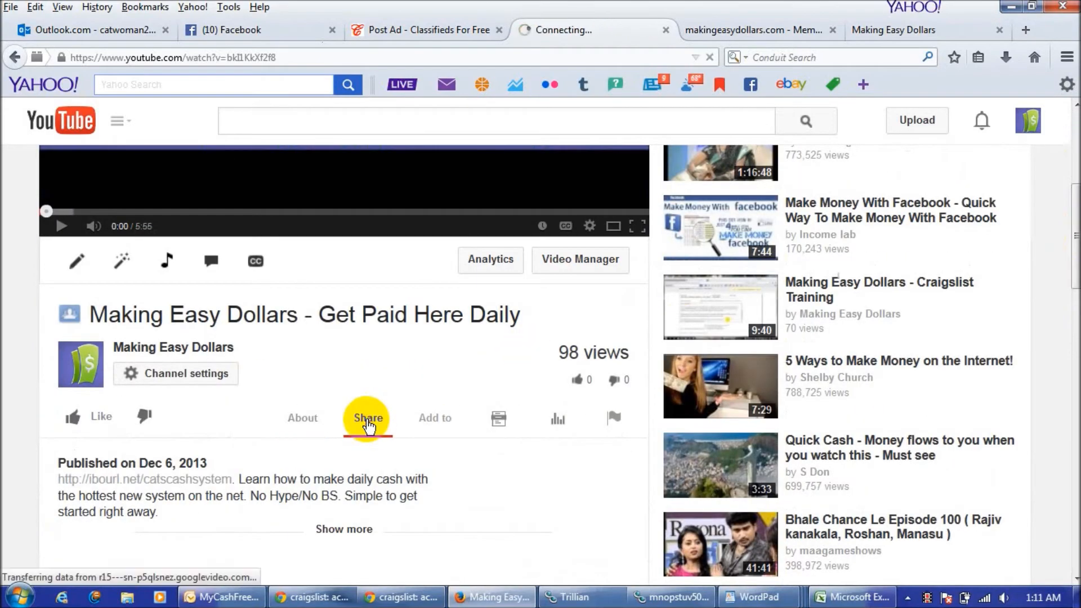
click(367, 418)
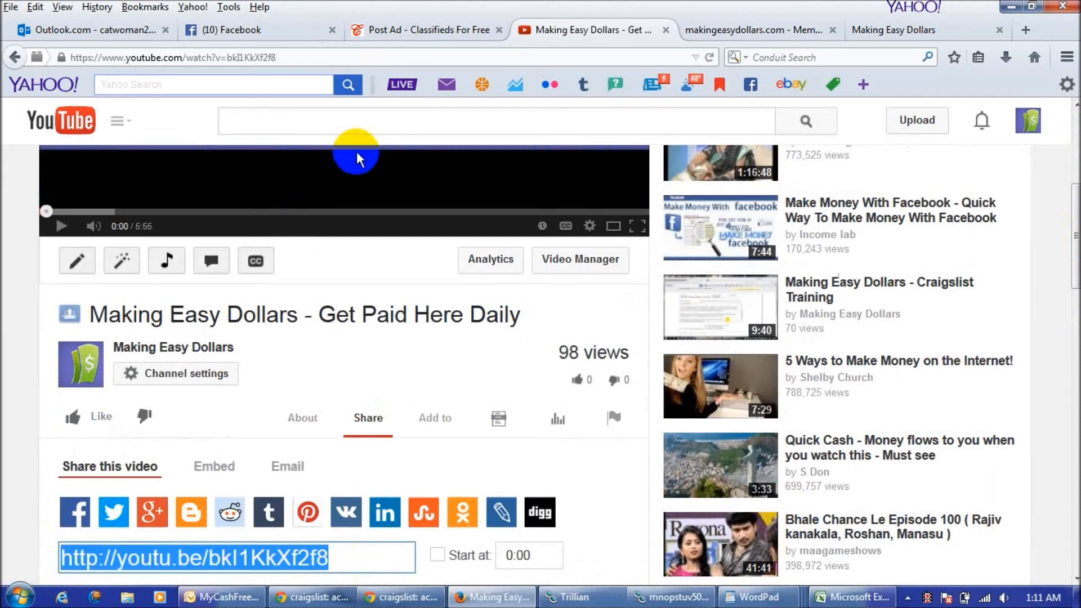
click(427, 30)
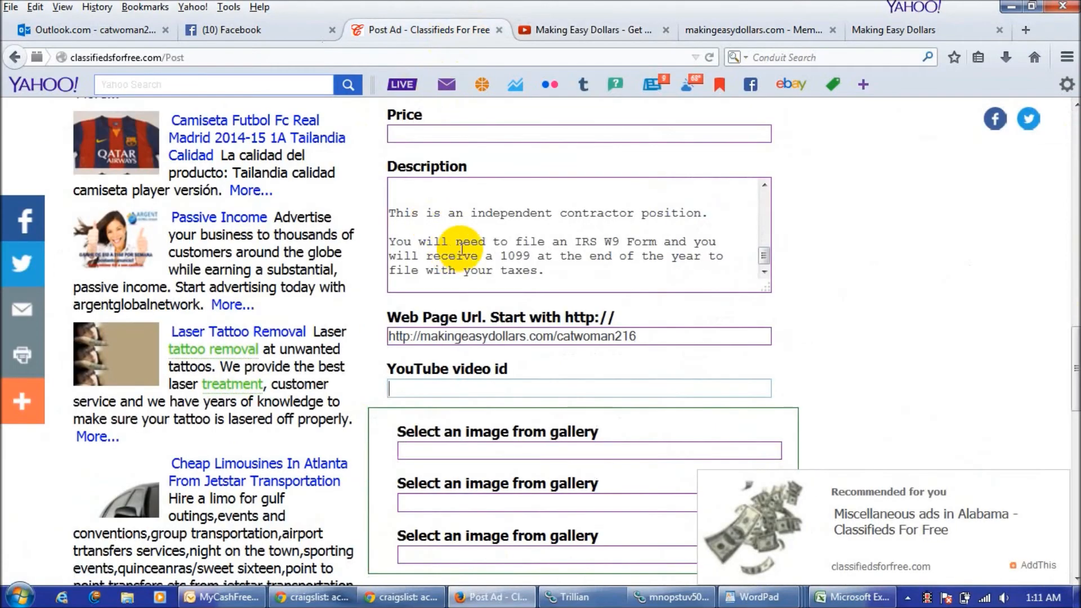
click(578, 389)
text(http://youtu.be/bkI1KkXf2f8)
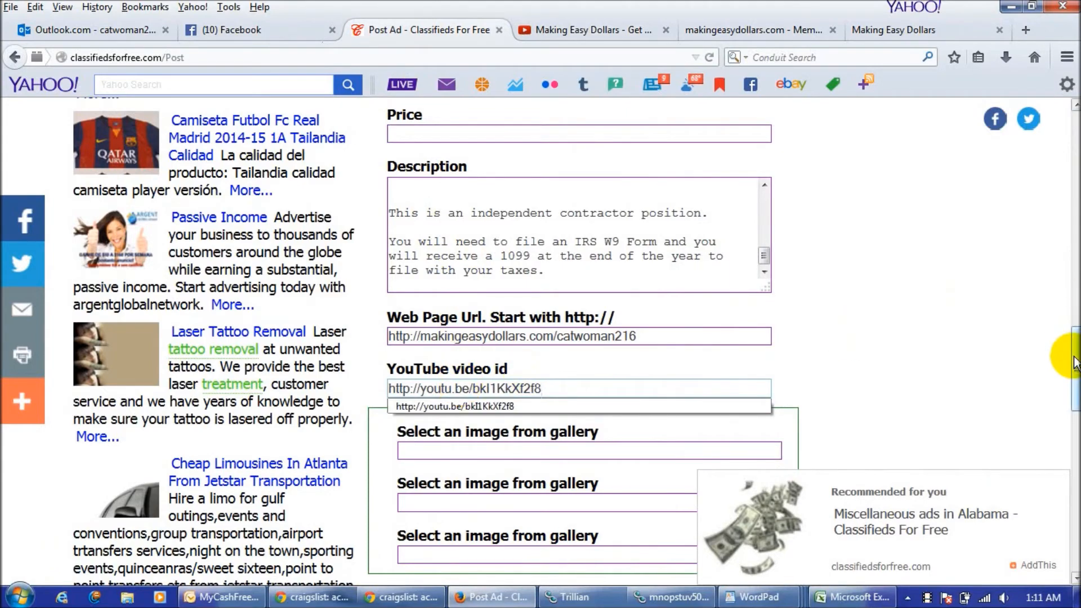
scroll(down, 3)
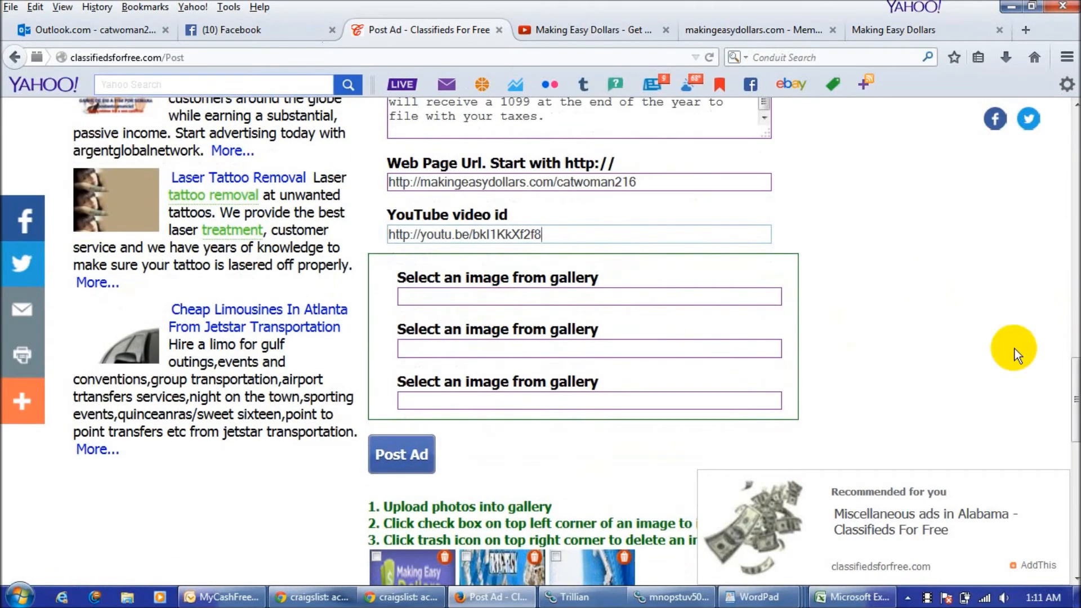
scroll(down, 3)
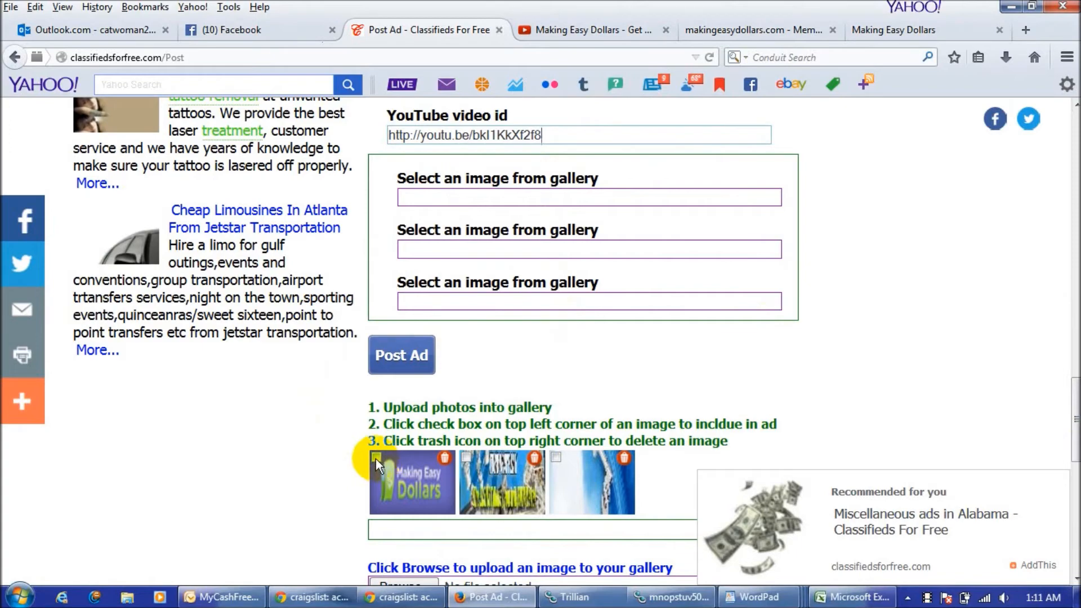
Attach the Making Easy Dollars gallery banner and submit the ad with Post Ad
click(375, 458)
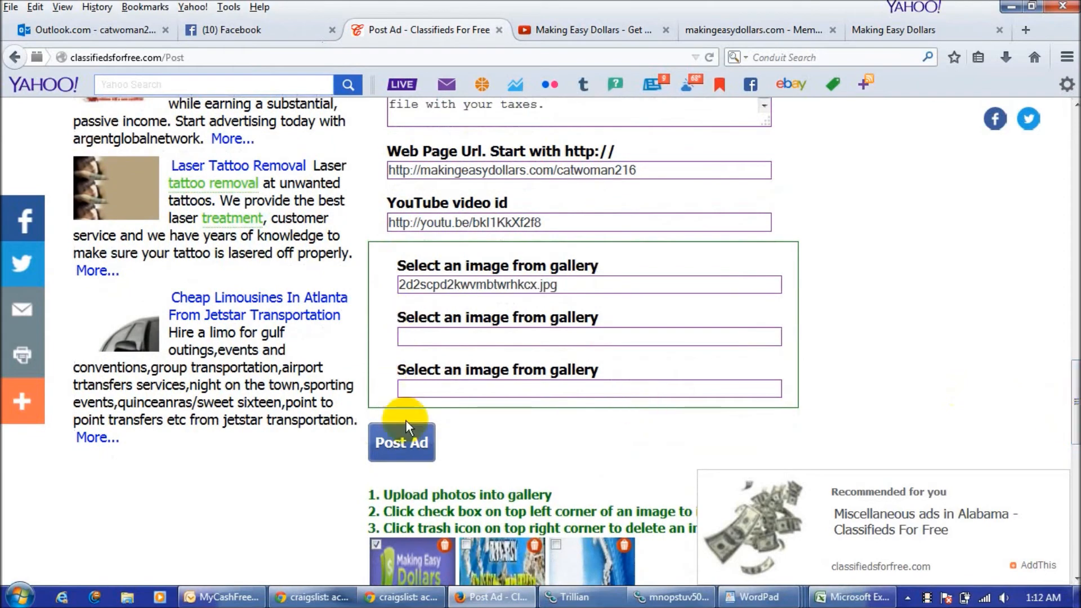
click(401, 443)
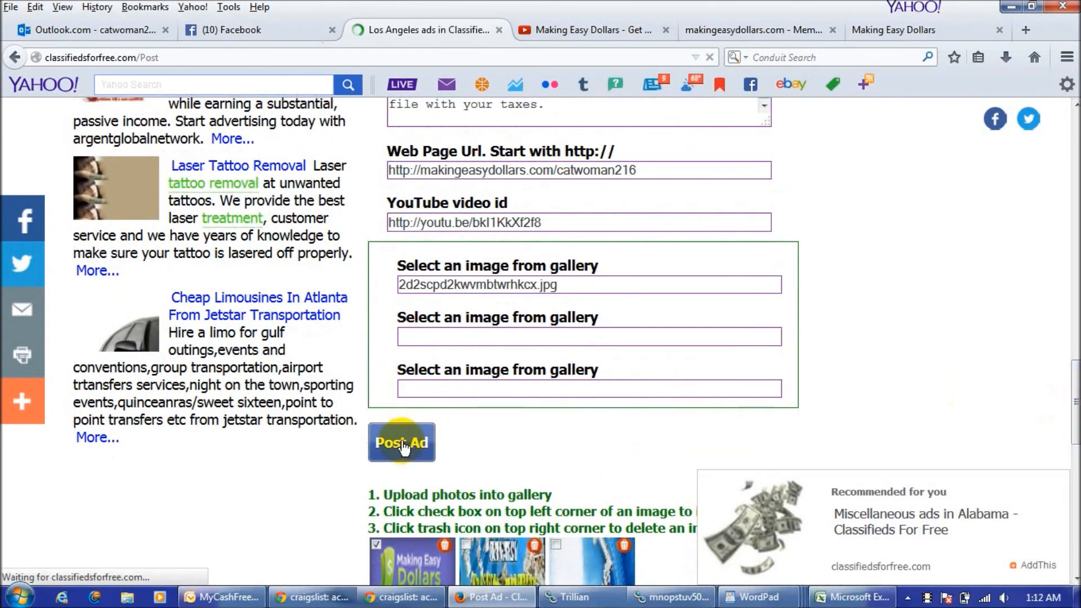
Review the posted Los Angeles Business opportunities ad and reopen a blank Post an Ad form
click(401, 442)
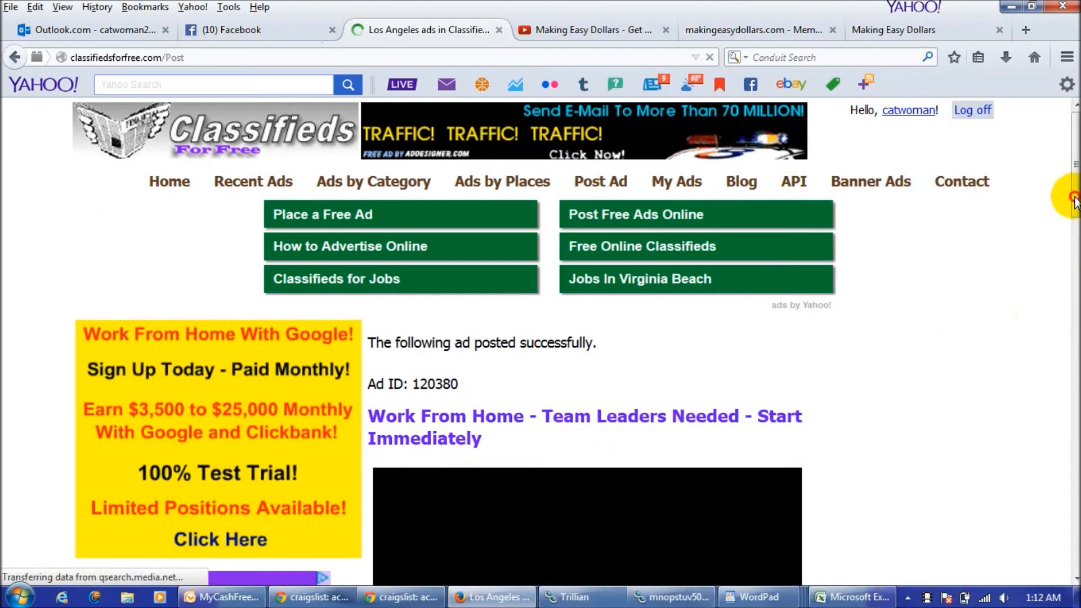
scroll(down, 3)
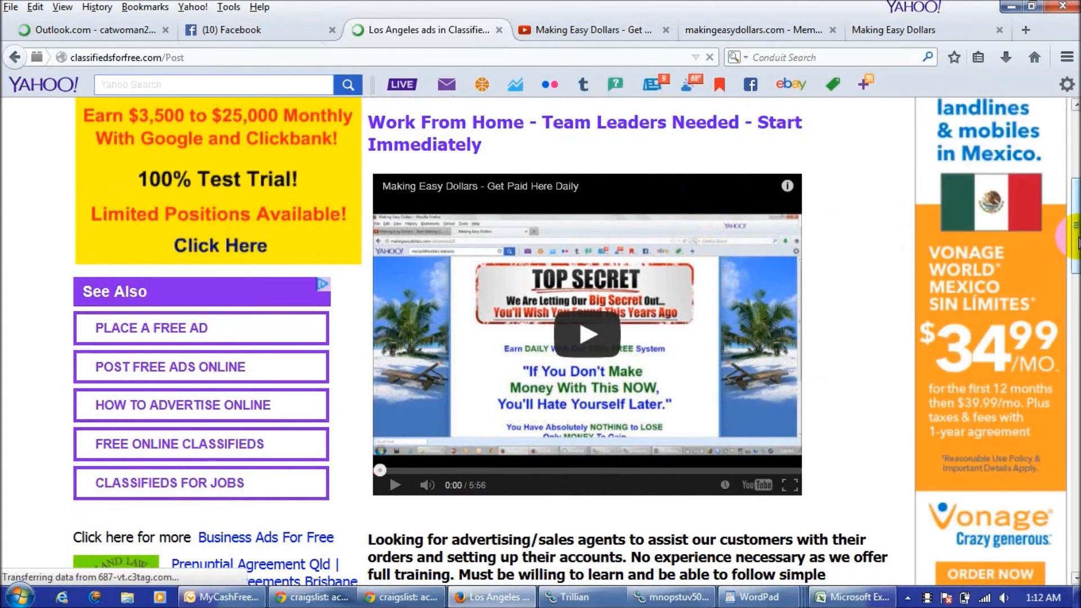
scroll(down, 3)
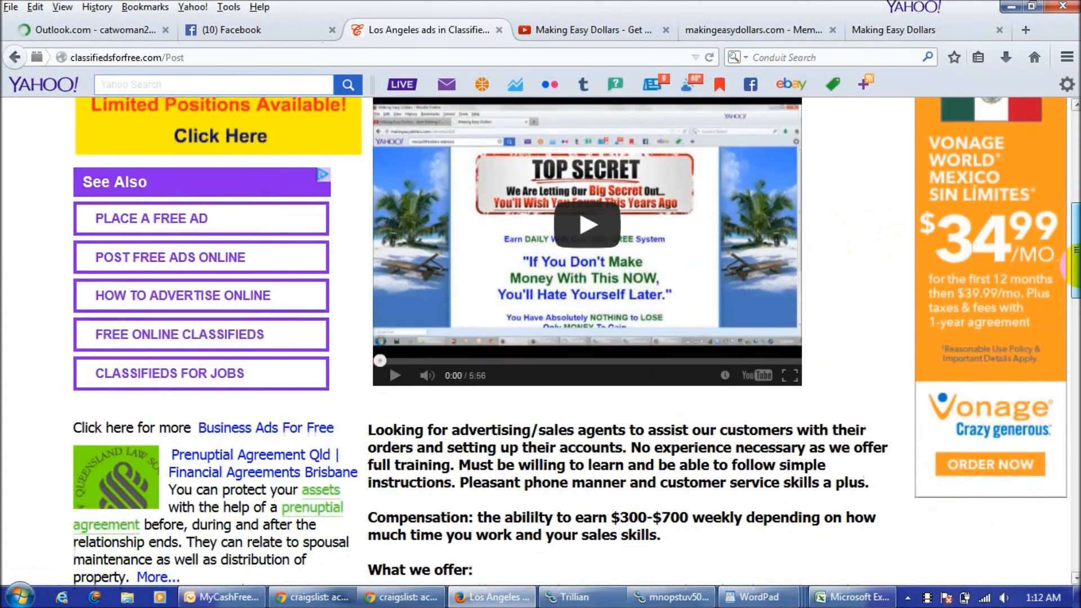
scroll(down, 3)
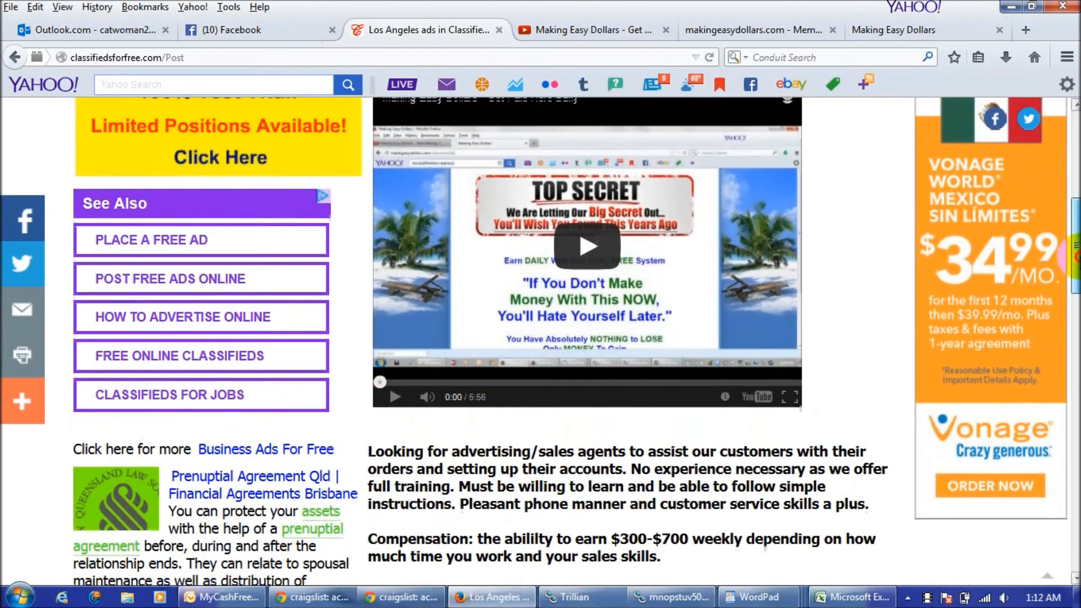
scroll(down, 3)
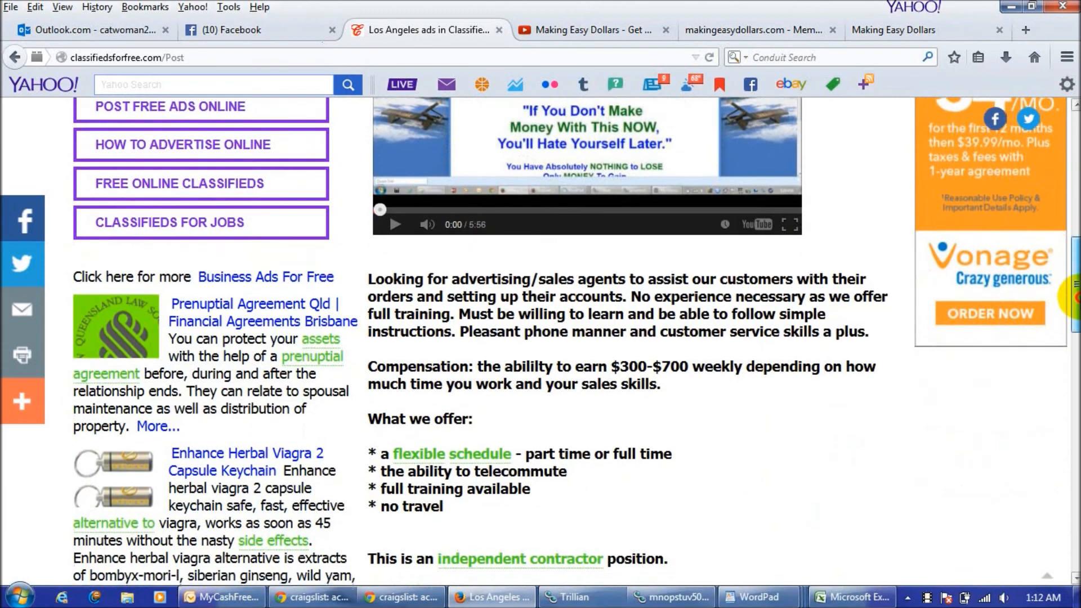
scroll(down, 3)
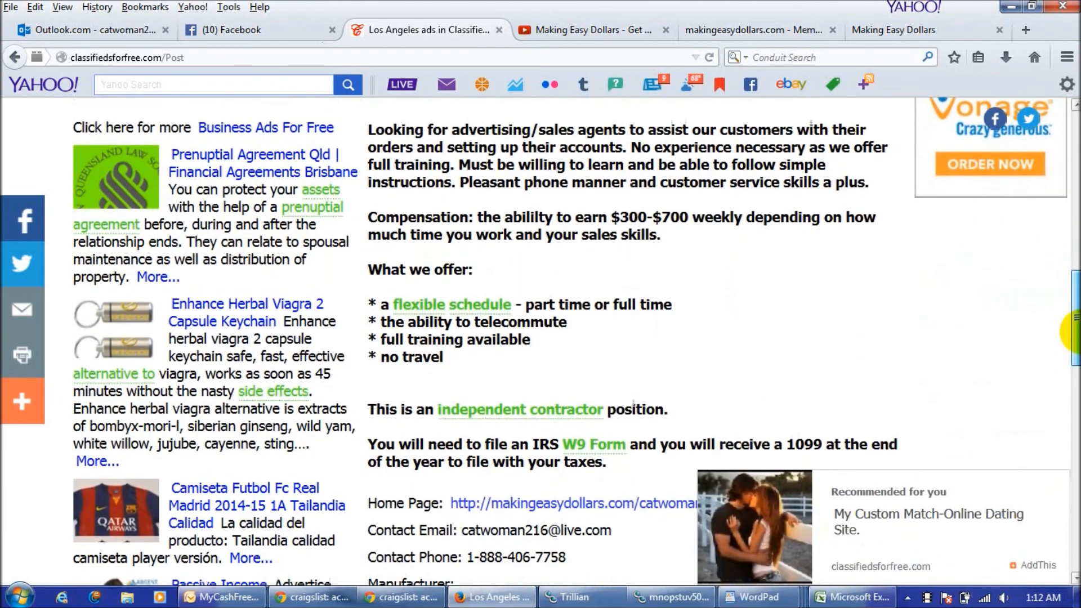
scroll(down, 3)
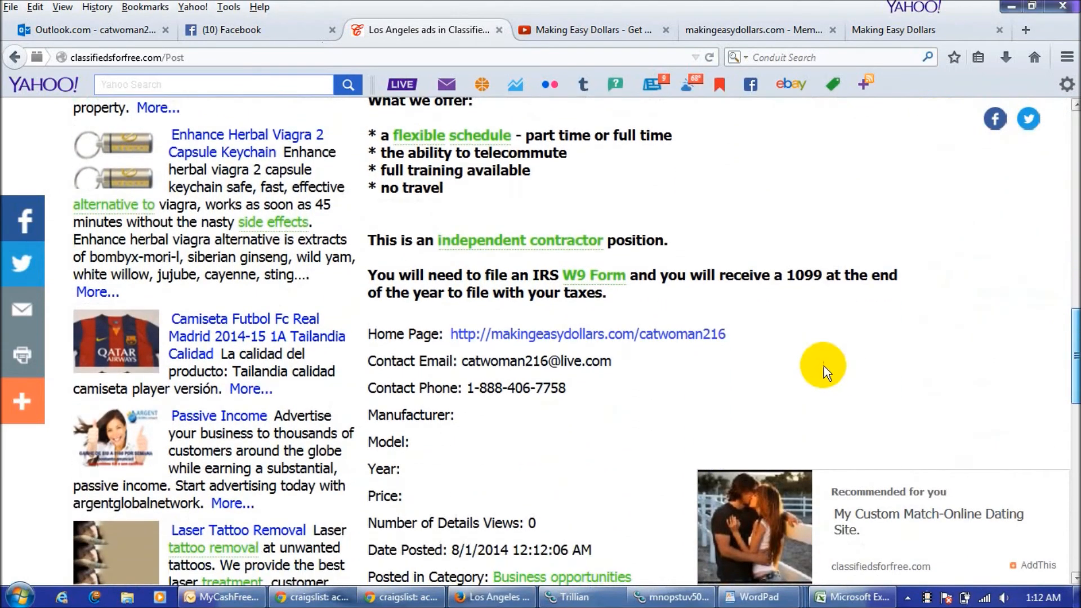
mouse_move(703, 338)
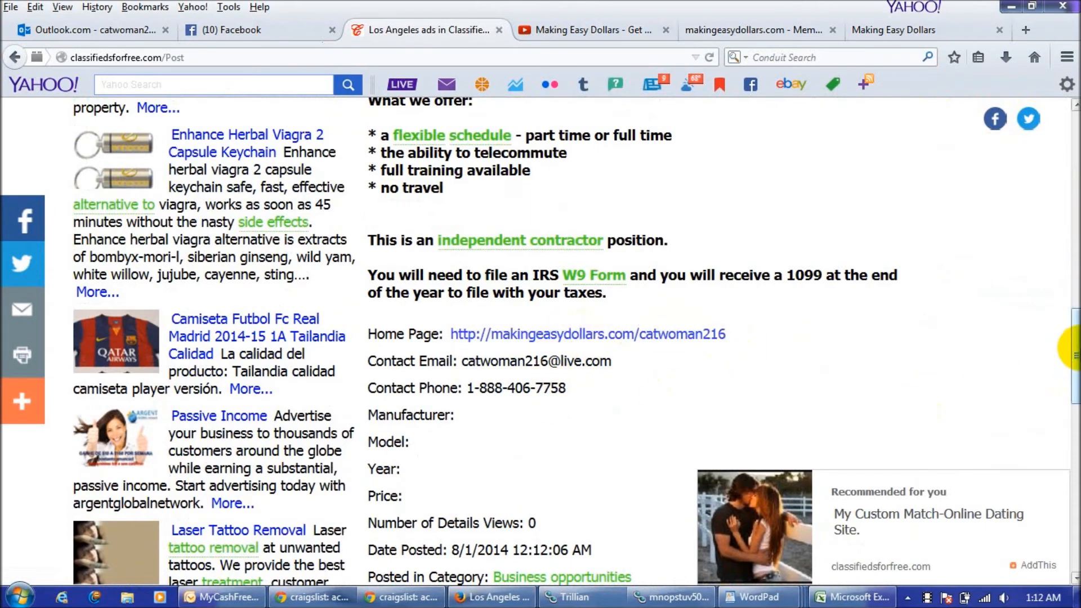
scroll(down, 3)
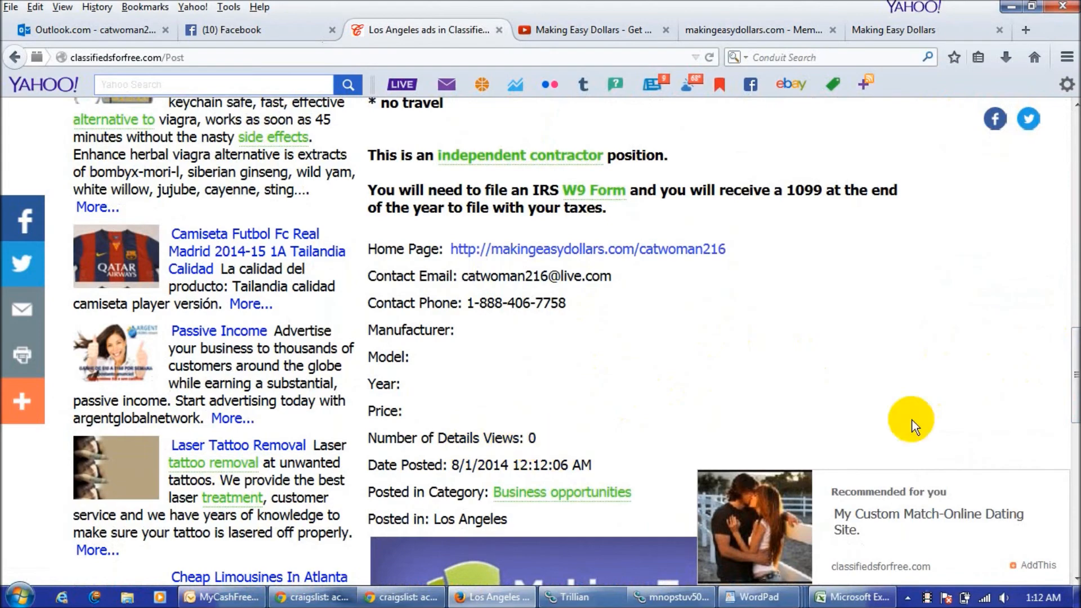
scroll(down, 3)
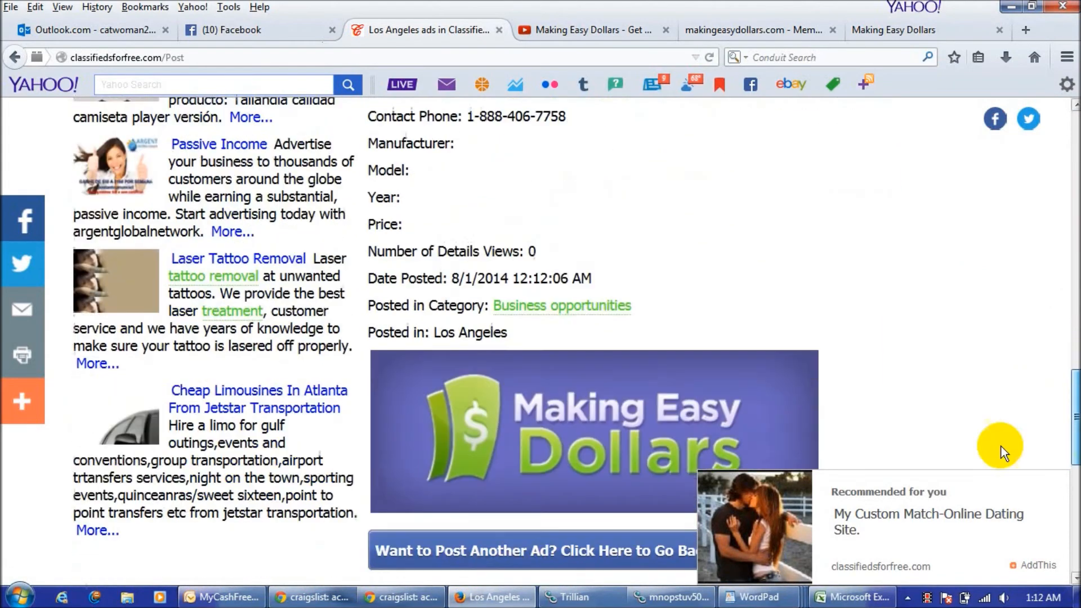
scroll(down, 3)
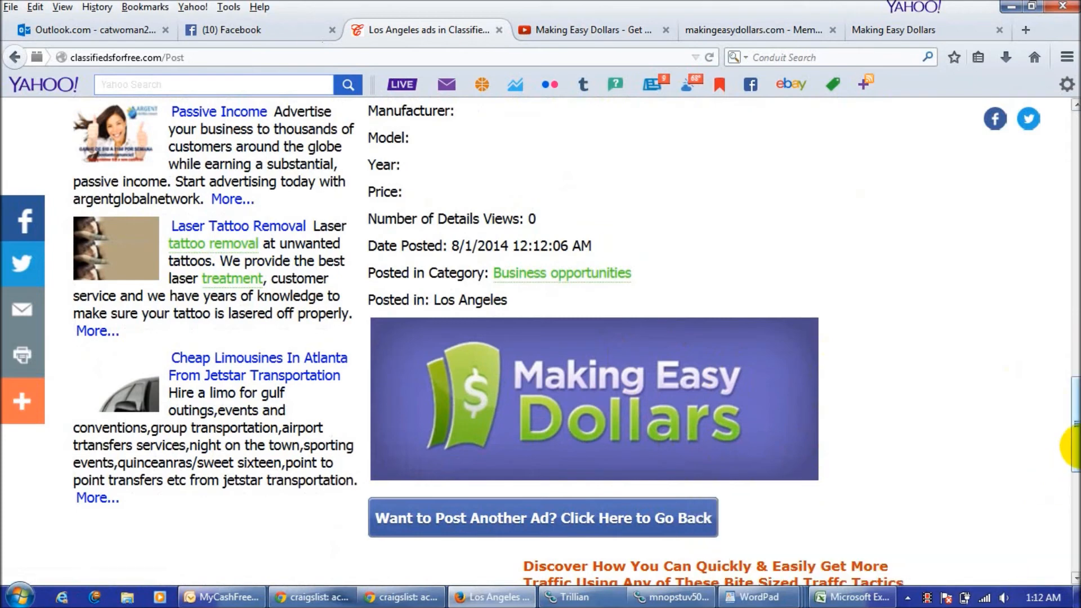
scroll(down, 3)
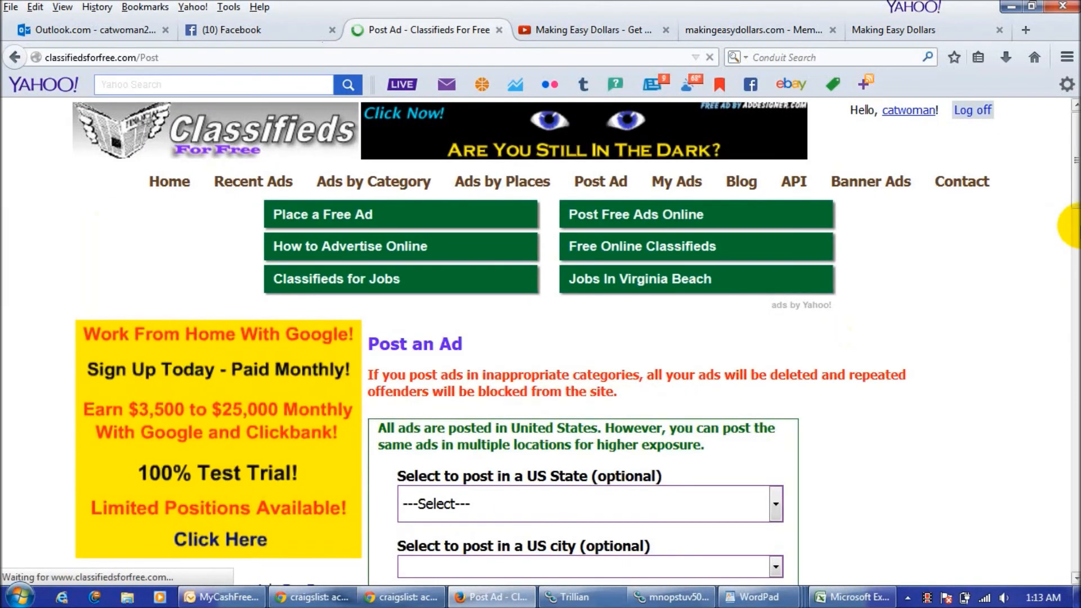
Choose Arizona as the US state and Bullhead City as the city for the new ad
scroll(down, 3)
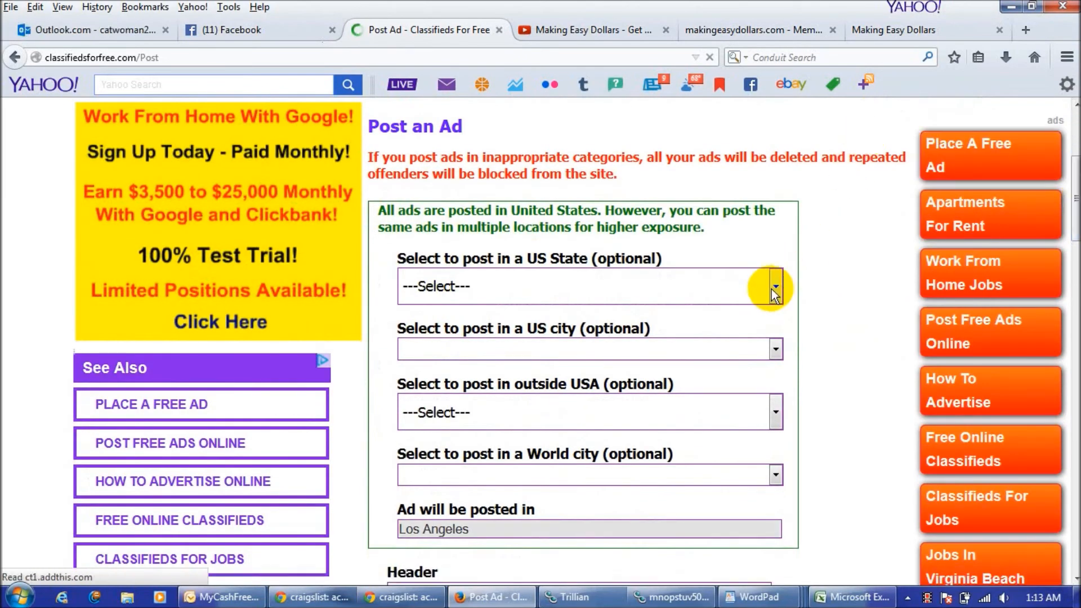
click(774, 286)
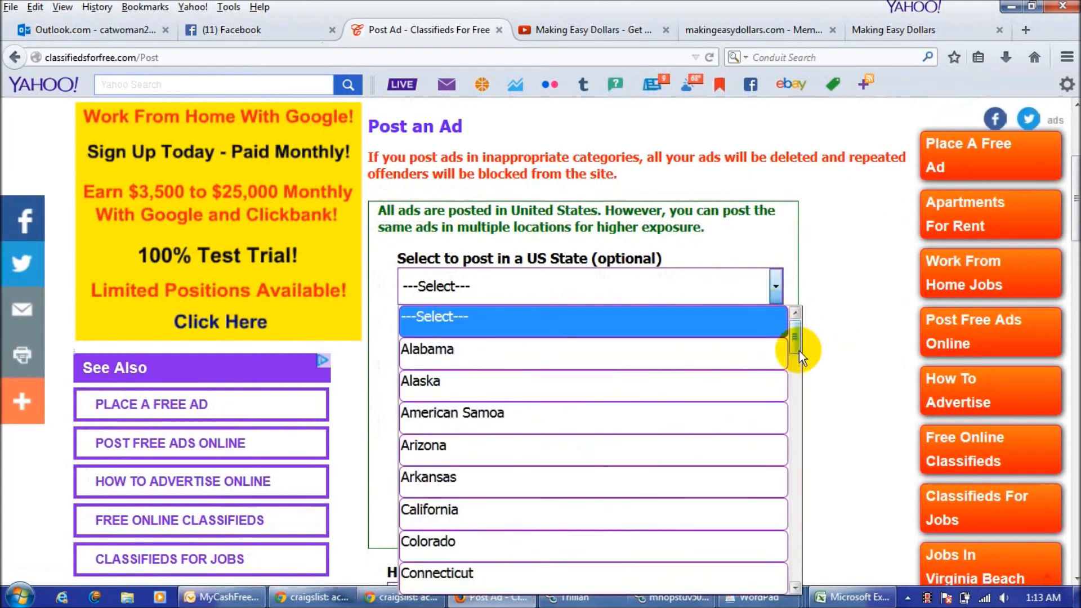
click(422, 445)
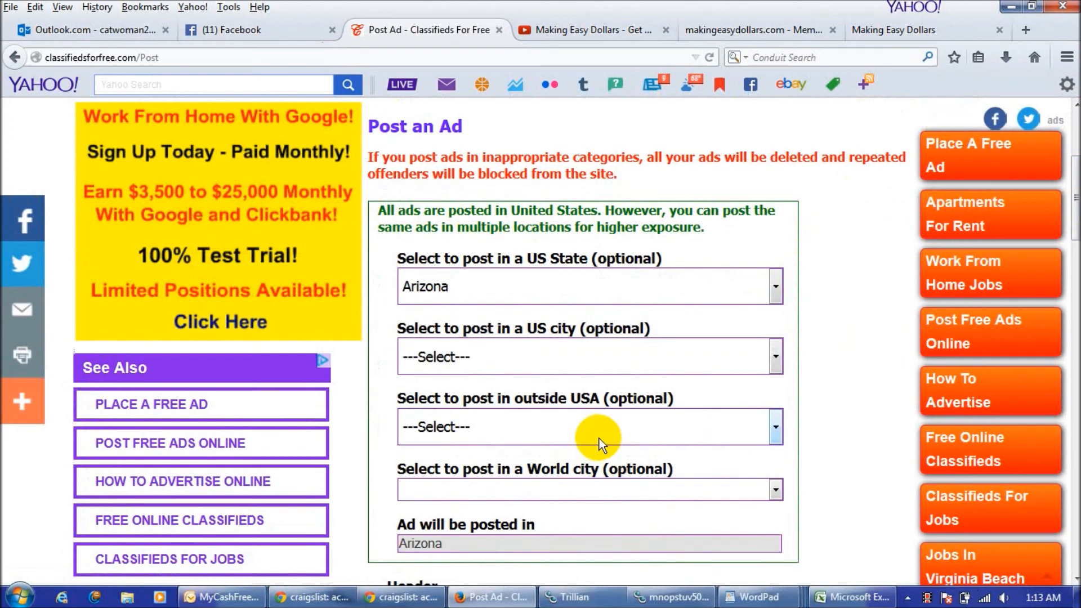
click(585, 355)
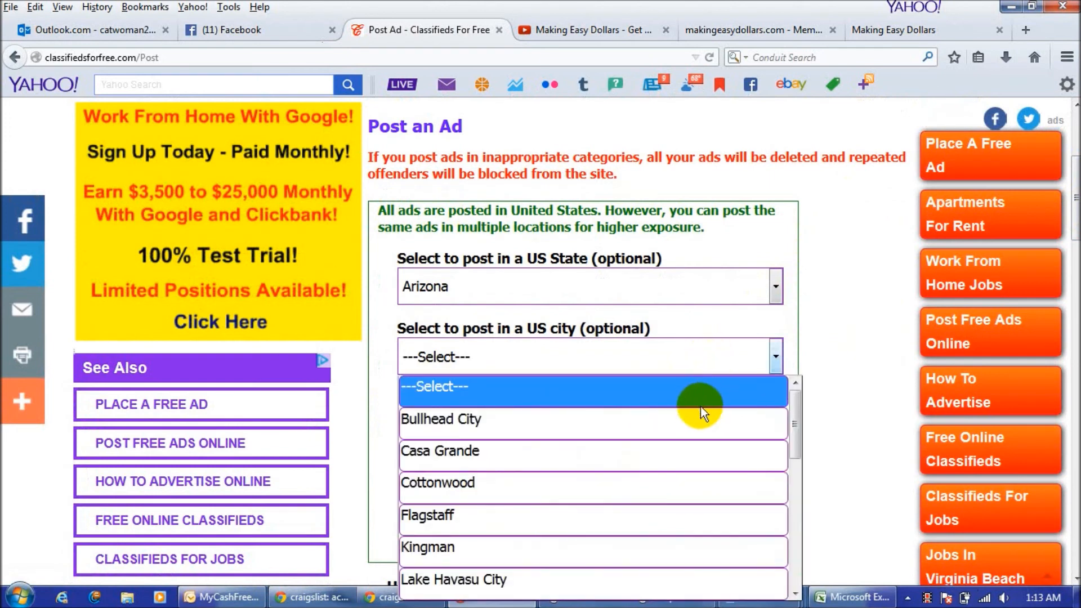
click(441, 419)
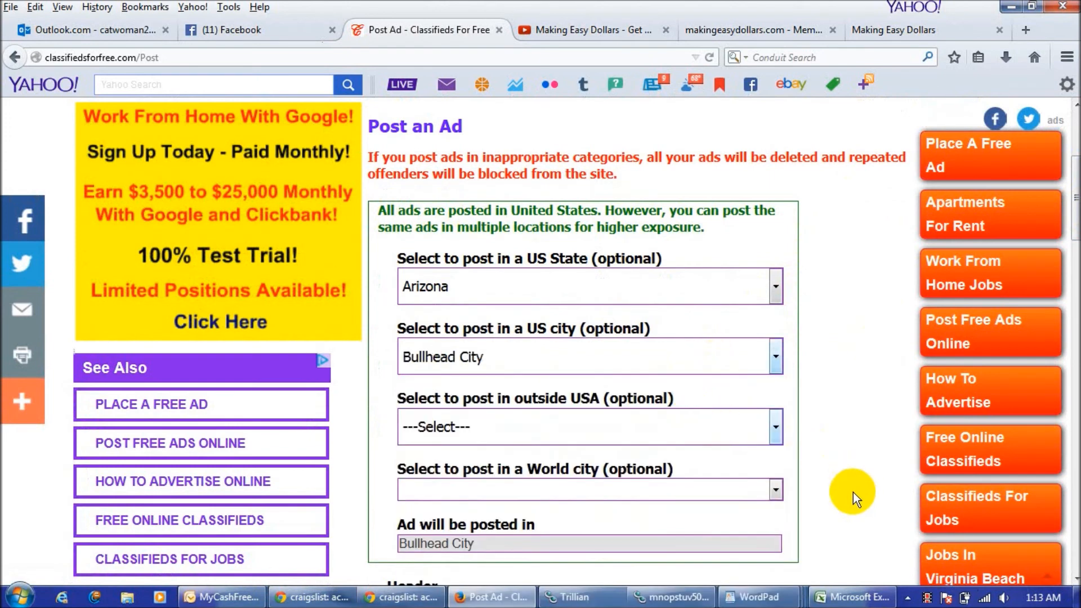
scroll(down, 3)
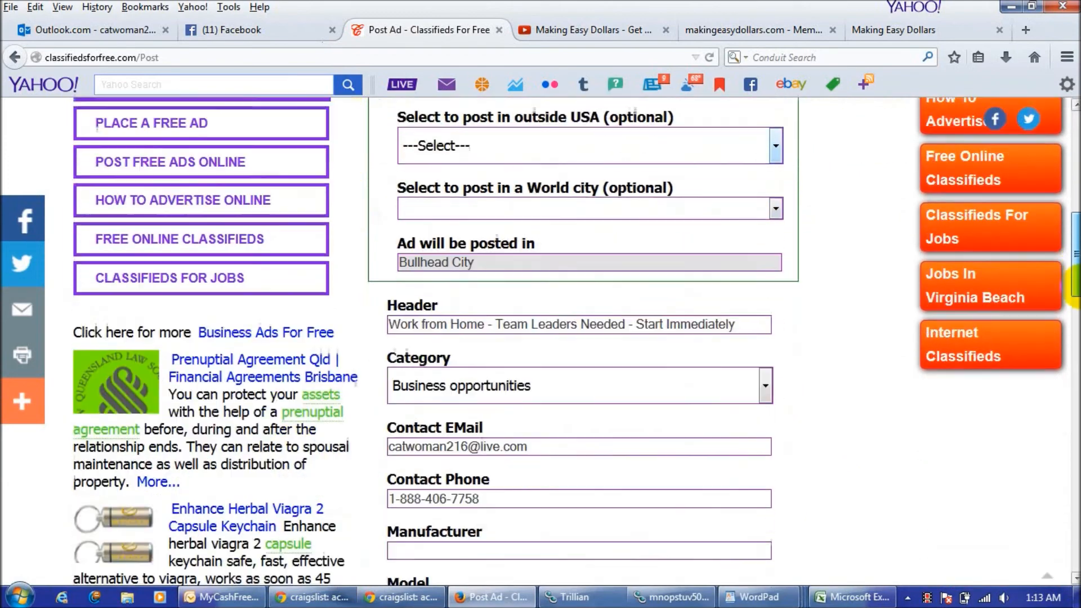
scroll(down, 3)
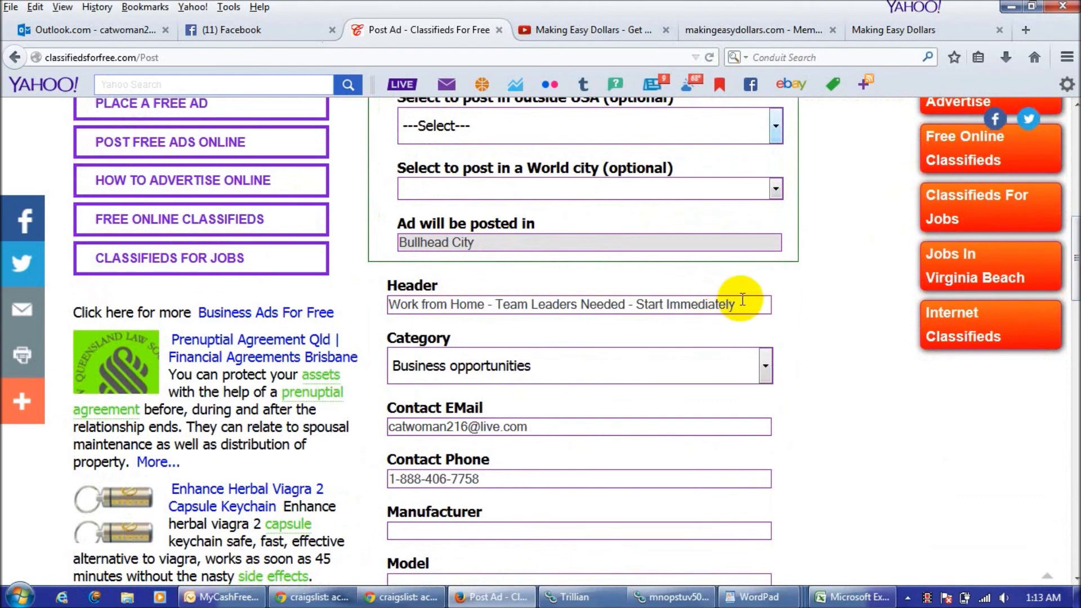
Replace the ad header with 'Get Paid Daily - Copy and Paste Ads'
triple_click(569, 304)
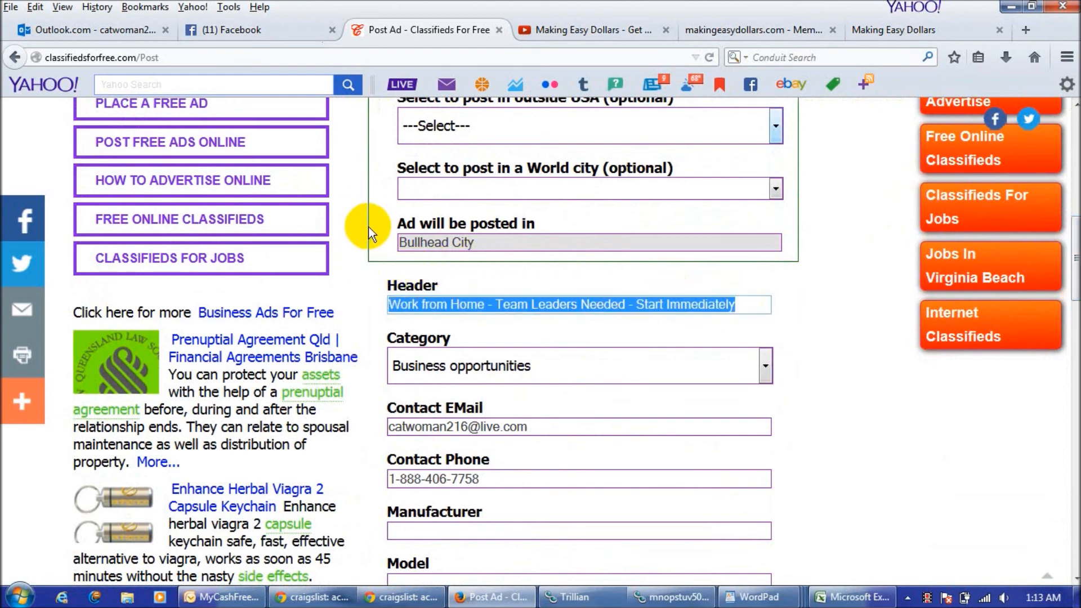
text(Get Paid Daily - Copy)
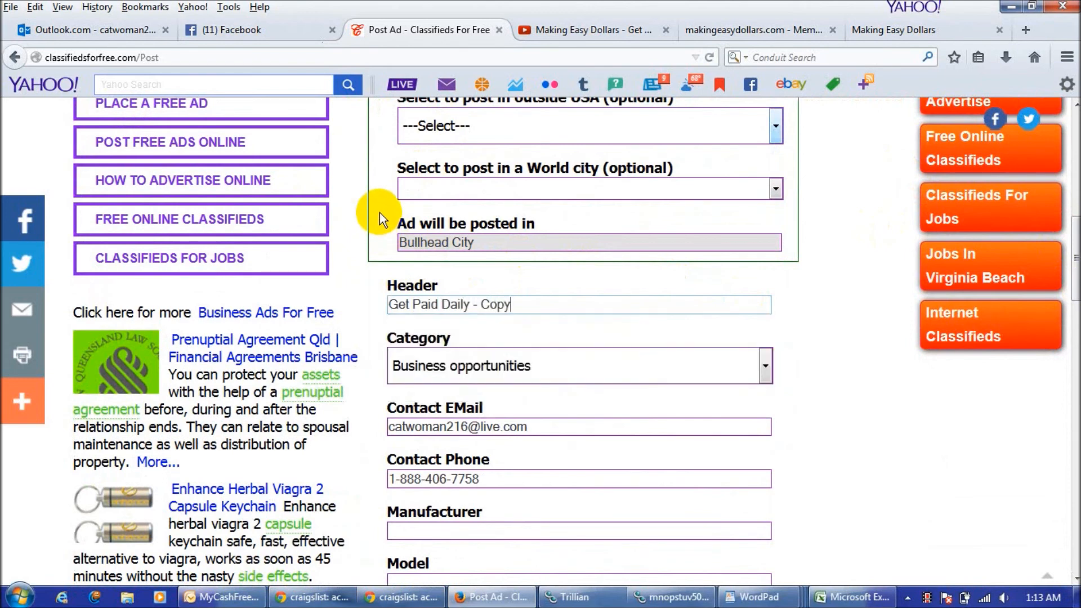
text(and Paste)
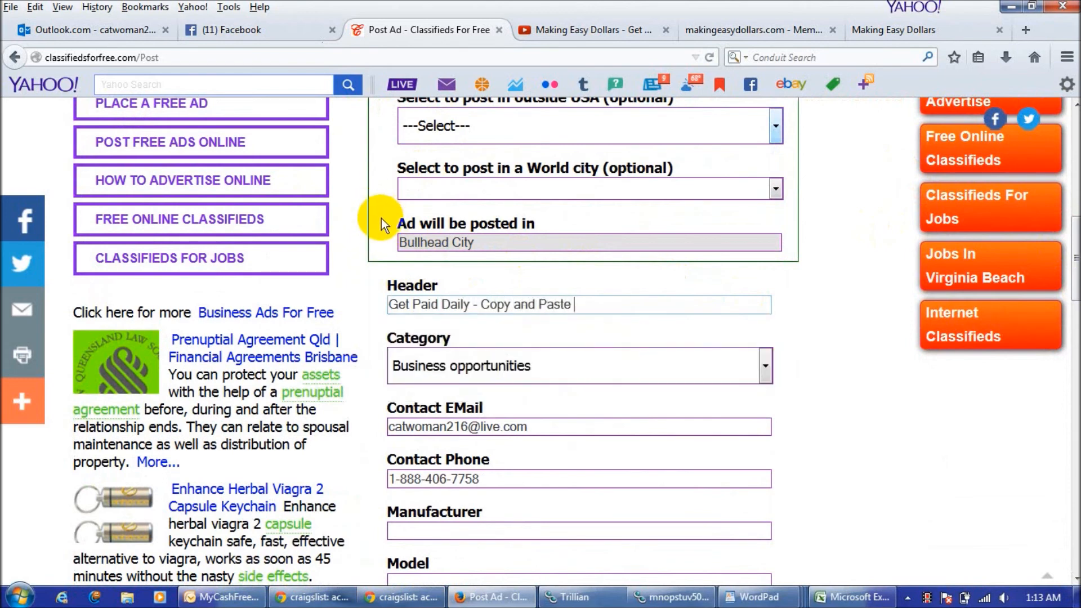
text(Ads)
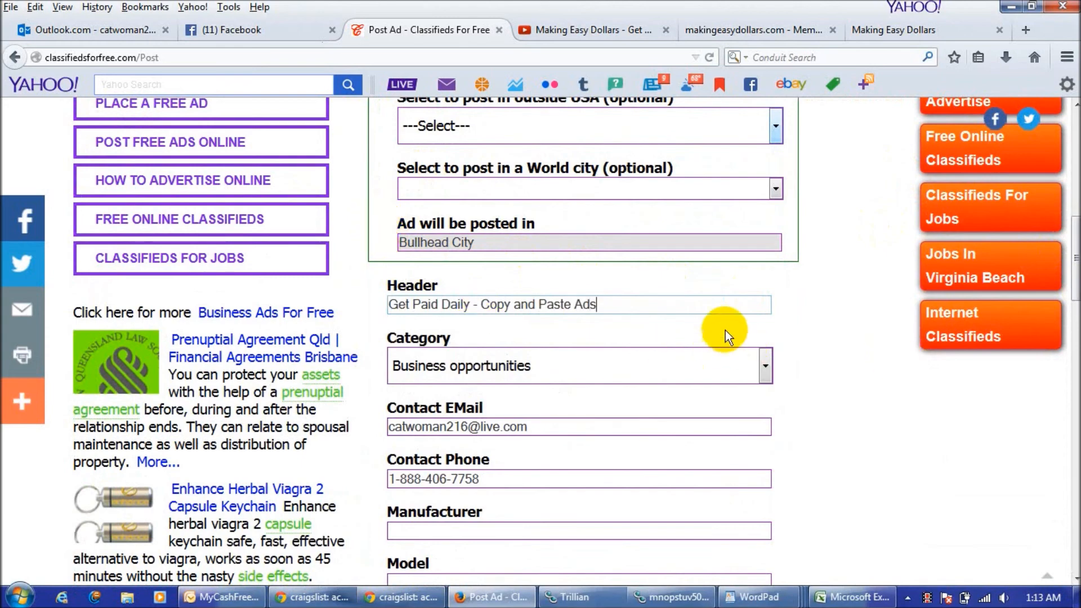
scroll(down, 3)
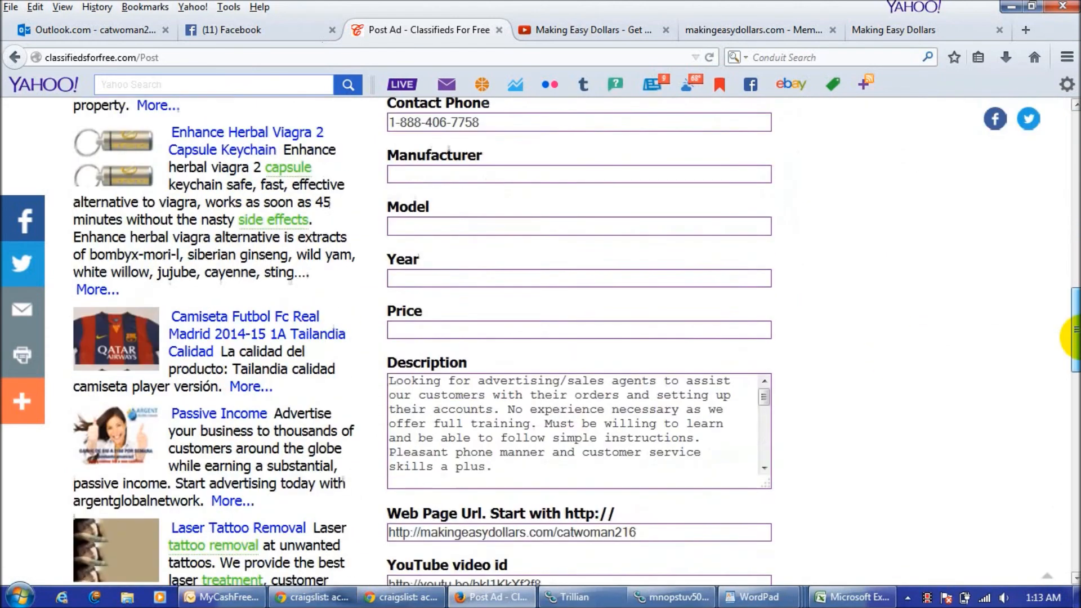
scroll(down, 3)
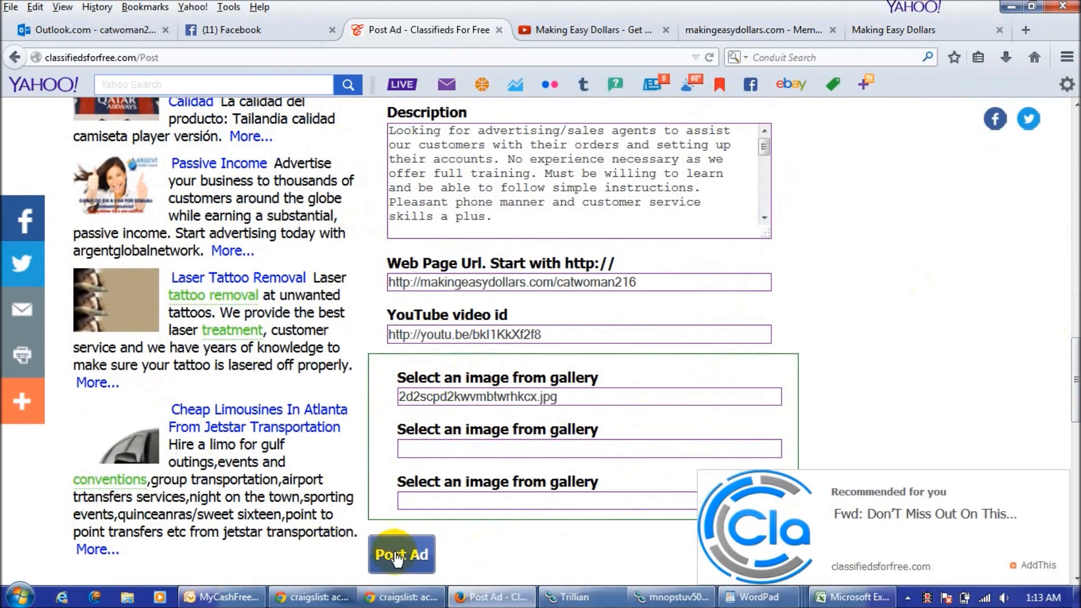
Post the Bullhead City ad, confirming success as Ad ID 120386
click(402, 555)
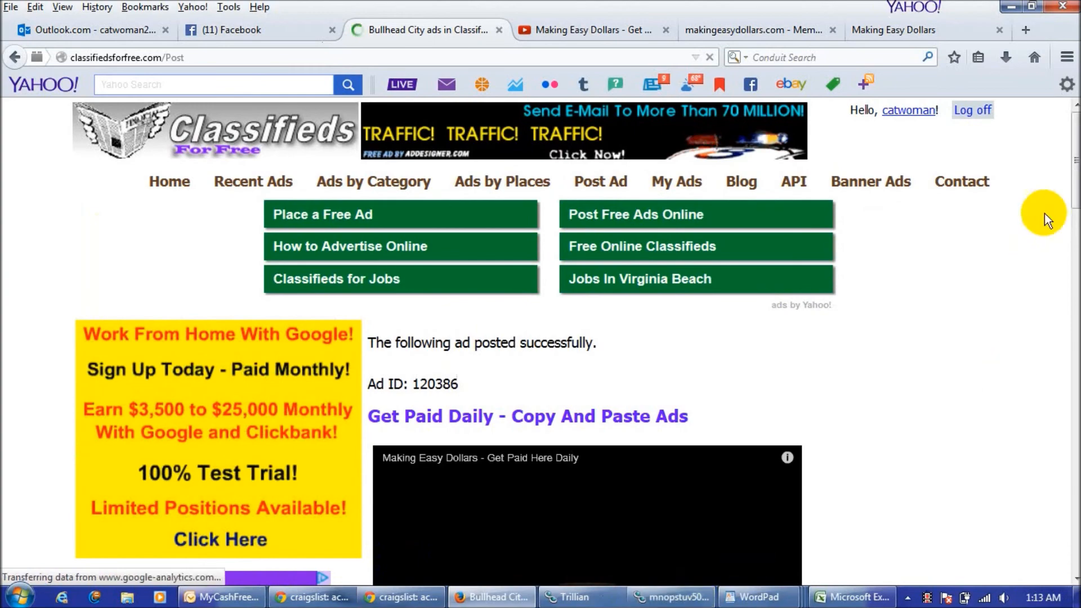
scroll(down, 3)
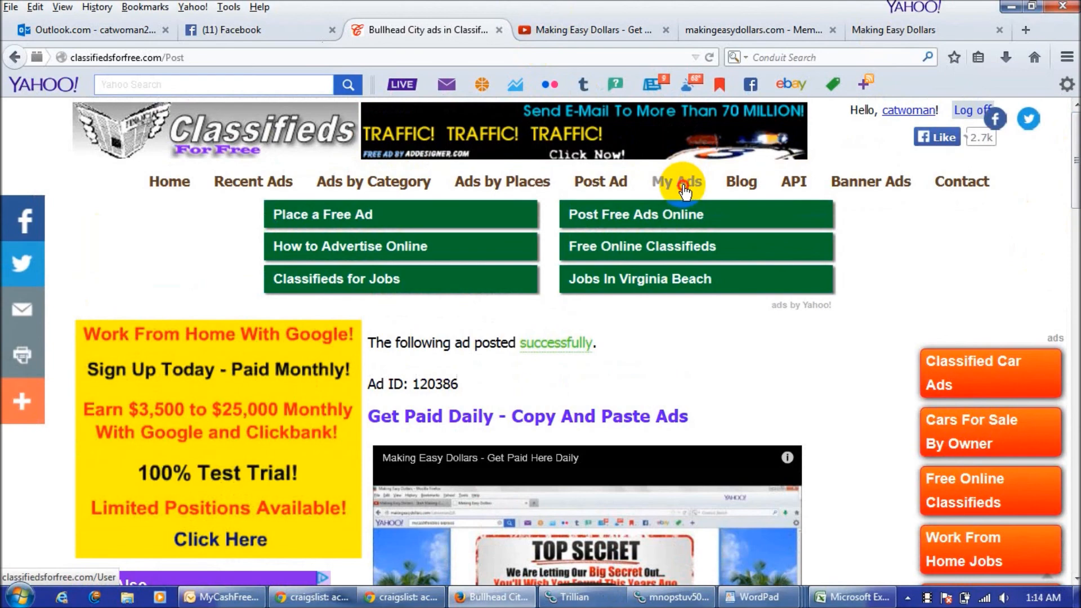
Use Renew All Ads on the My Ads page to renew every posted ad
click(678, 182)
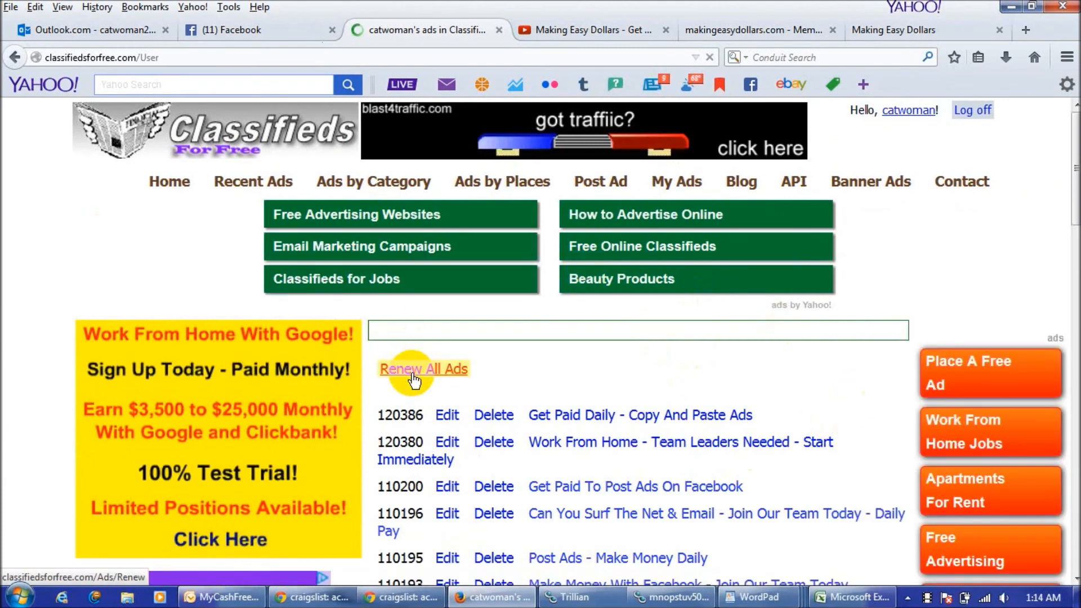
click(424, 369)
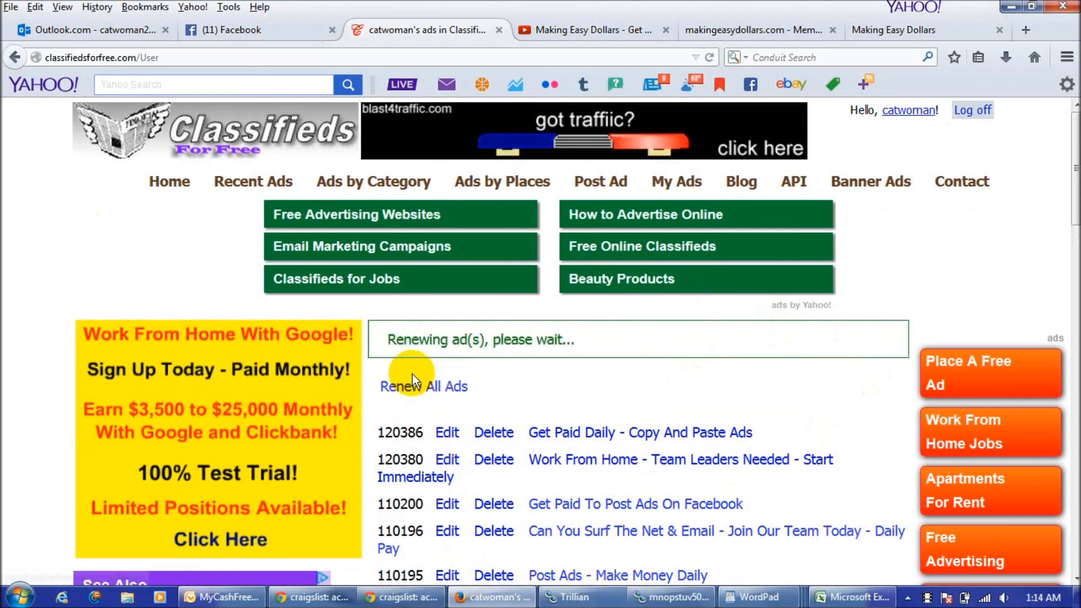